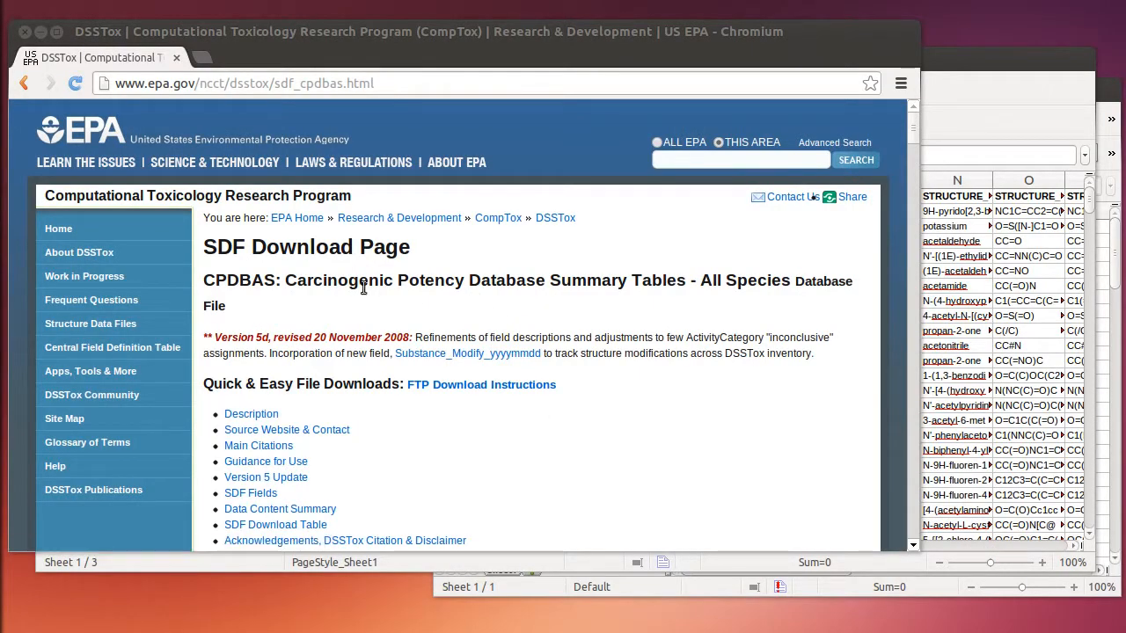
Highlight the Hamster species row, then select the smiles, id and activity columns in hamster.csv
left_click_drag(286, 280, 548, 279)
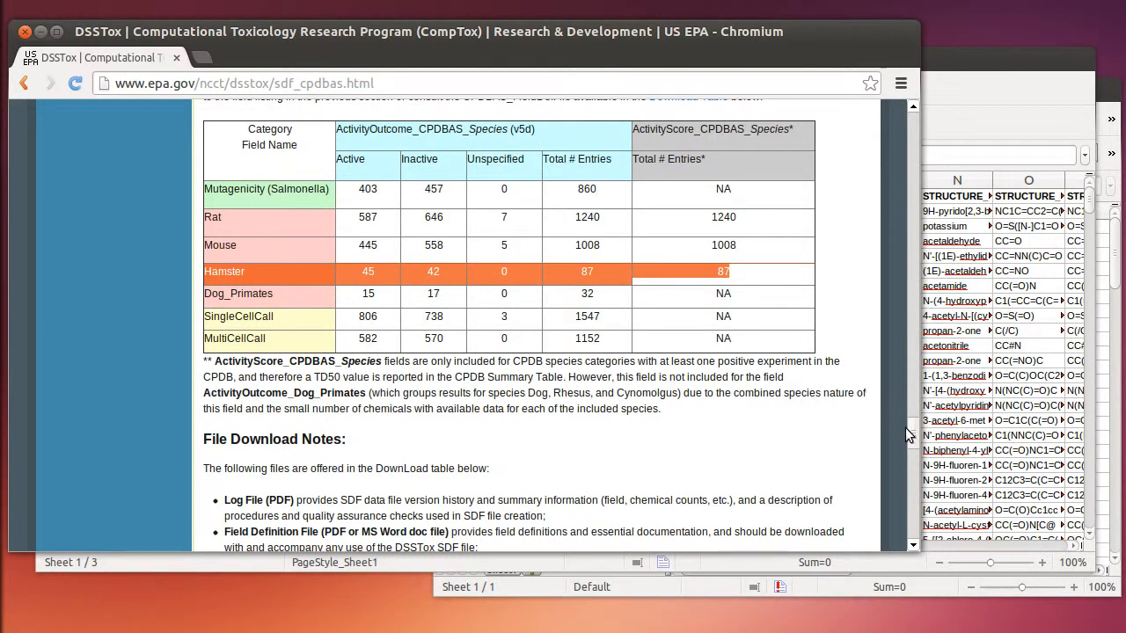
scroll("down", 3)
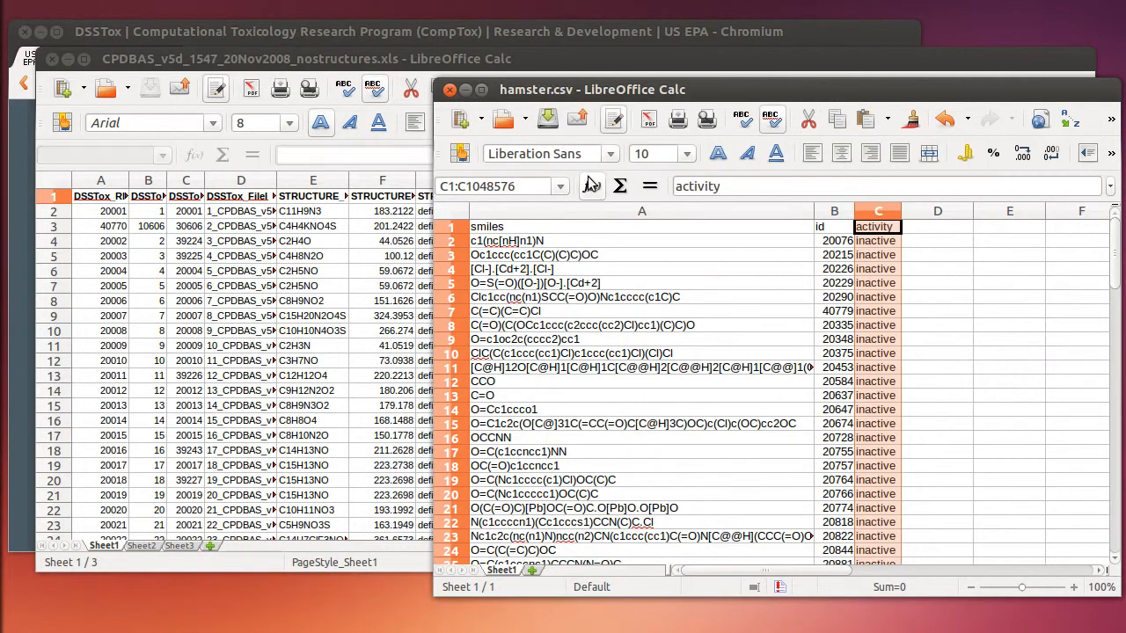
left_click(641, 210)
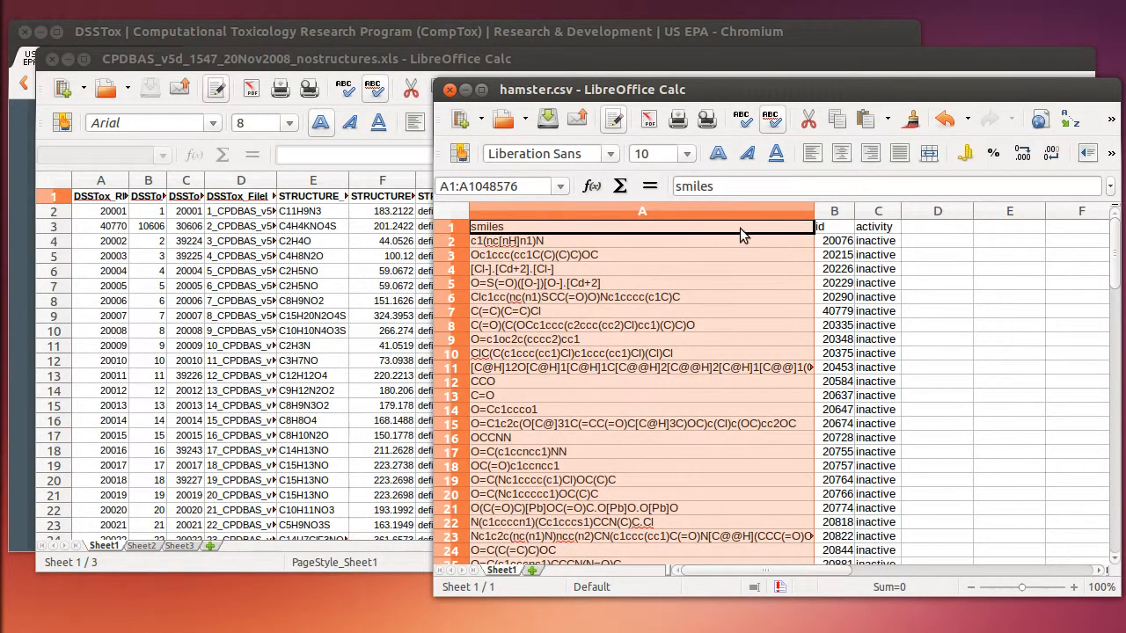
left_click(834, 211)
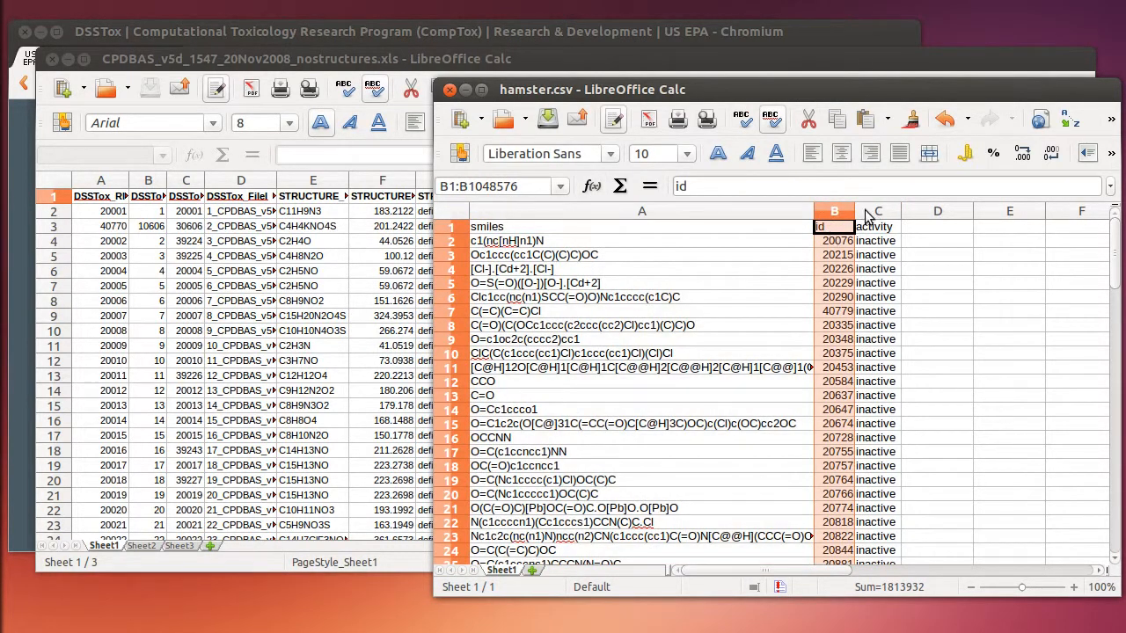
left_click(877, 212)
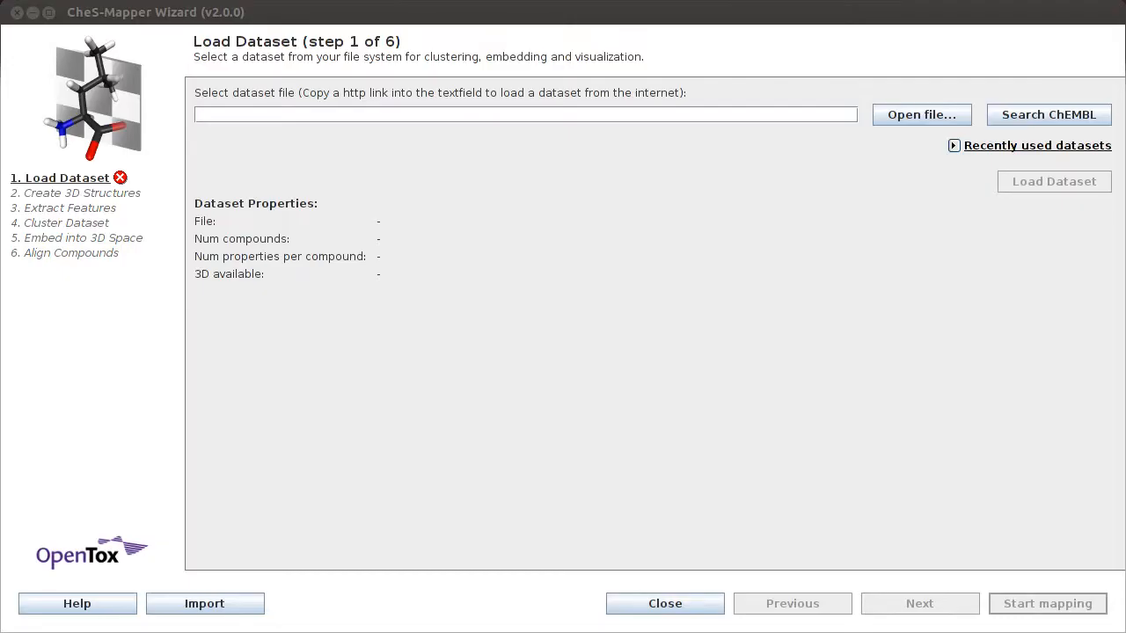
mouse_move(747, 358)
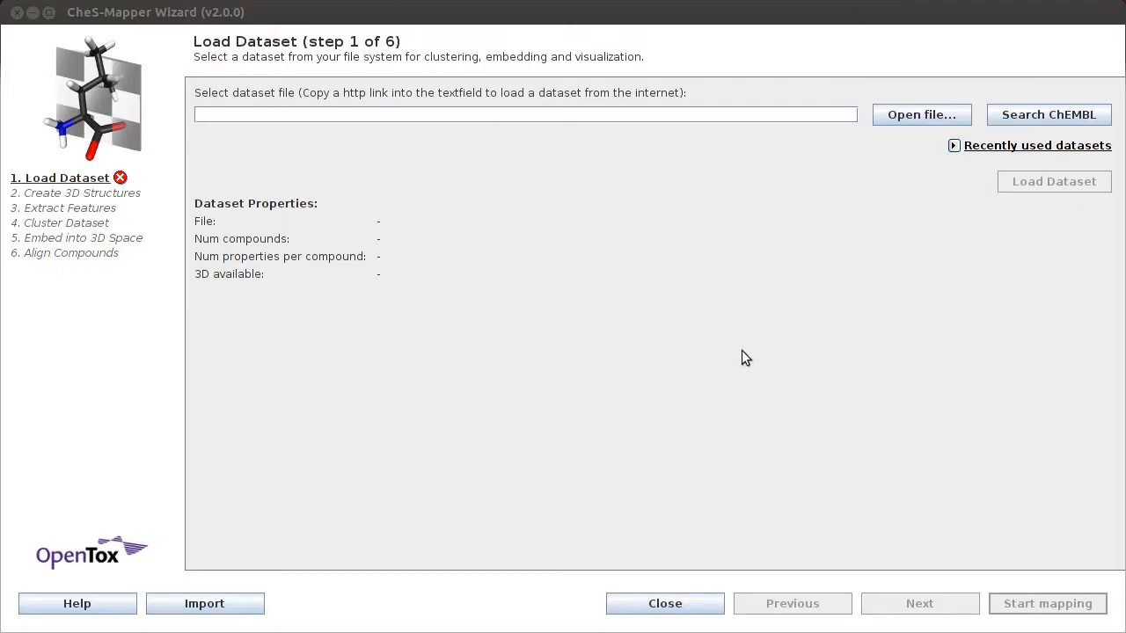
Load hamster.csv (86 compounds, 3 properties) and choose OpenBabel 3D structure generation
left_click(921, 115)
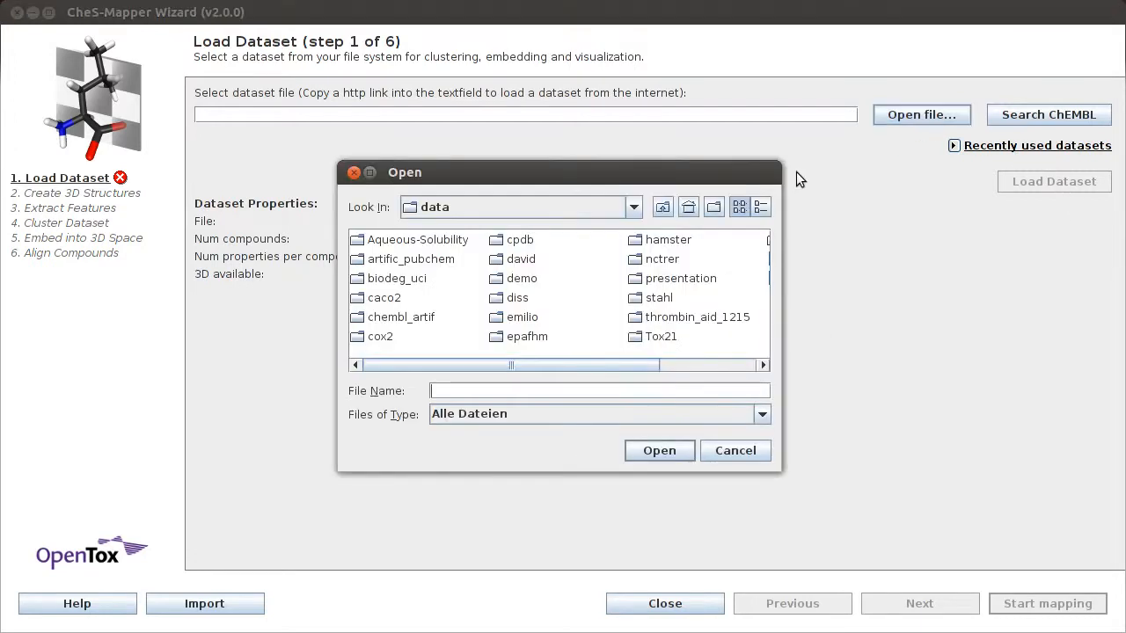
mouse_move(633, 308)
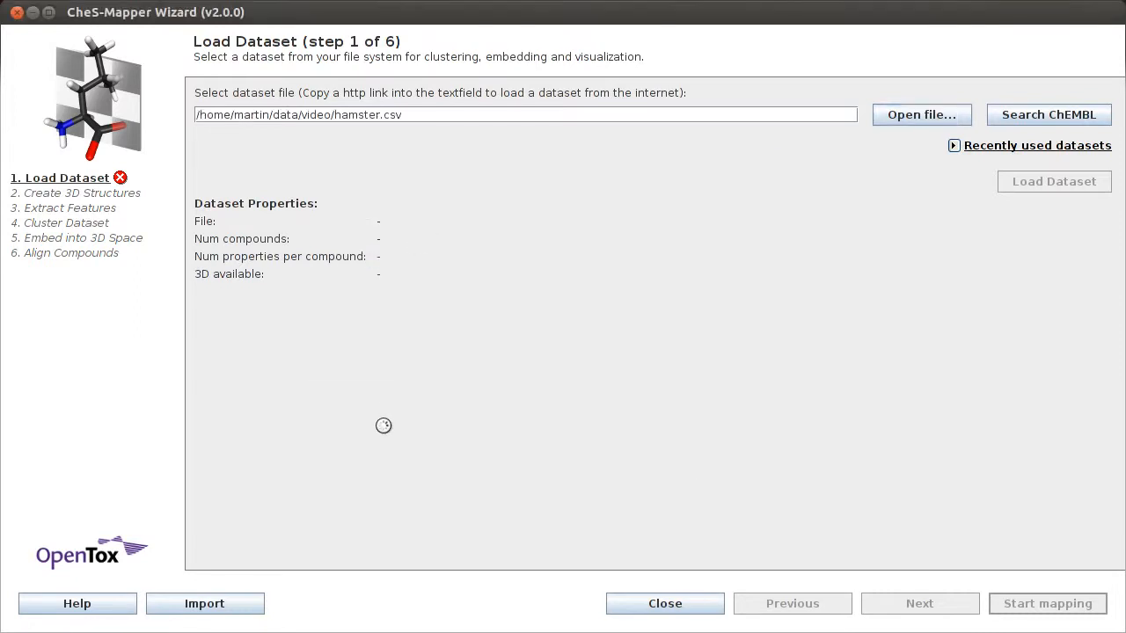
left_click(1053, 181)
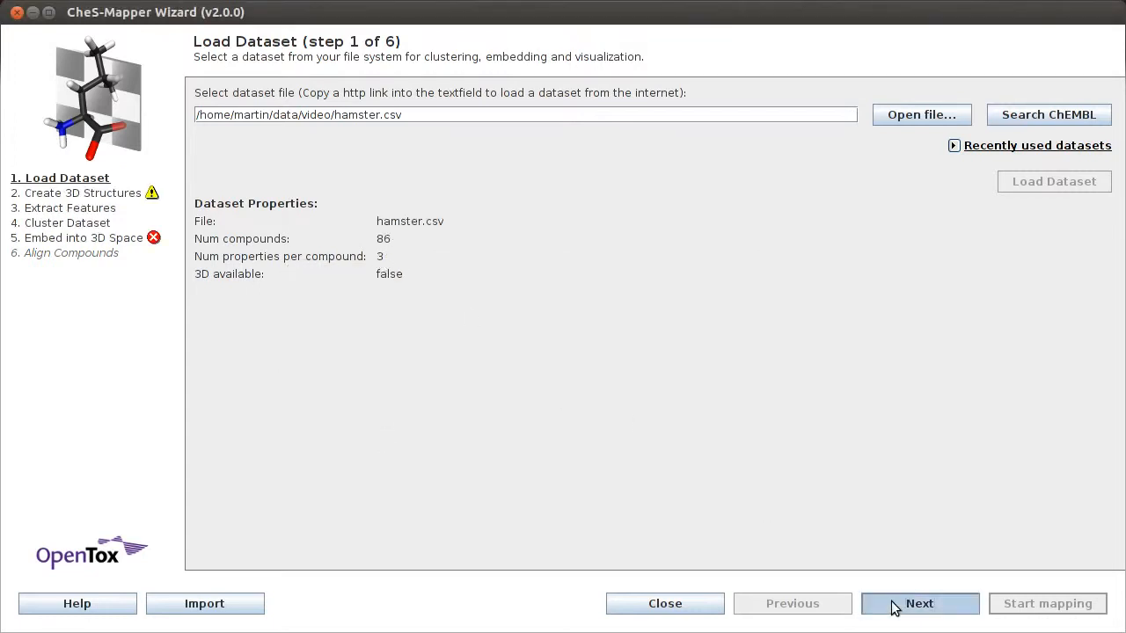
left_click(919, 604)
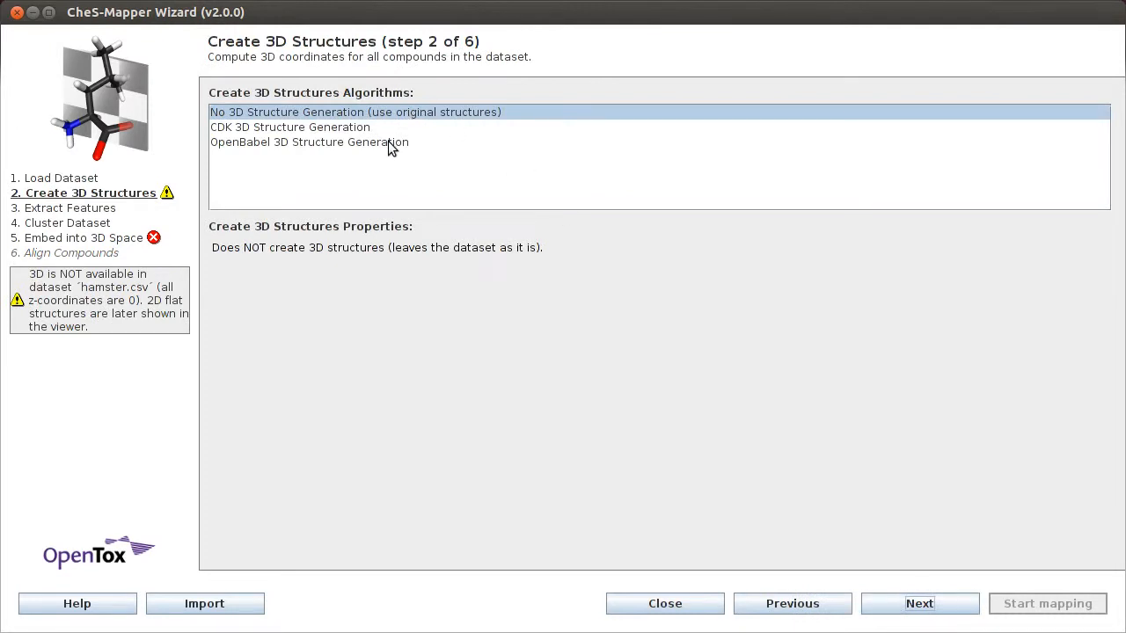
left_click(309, 141)
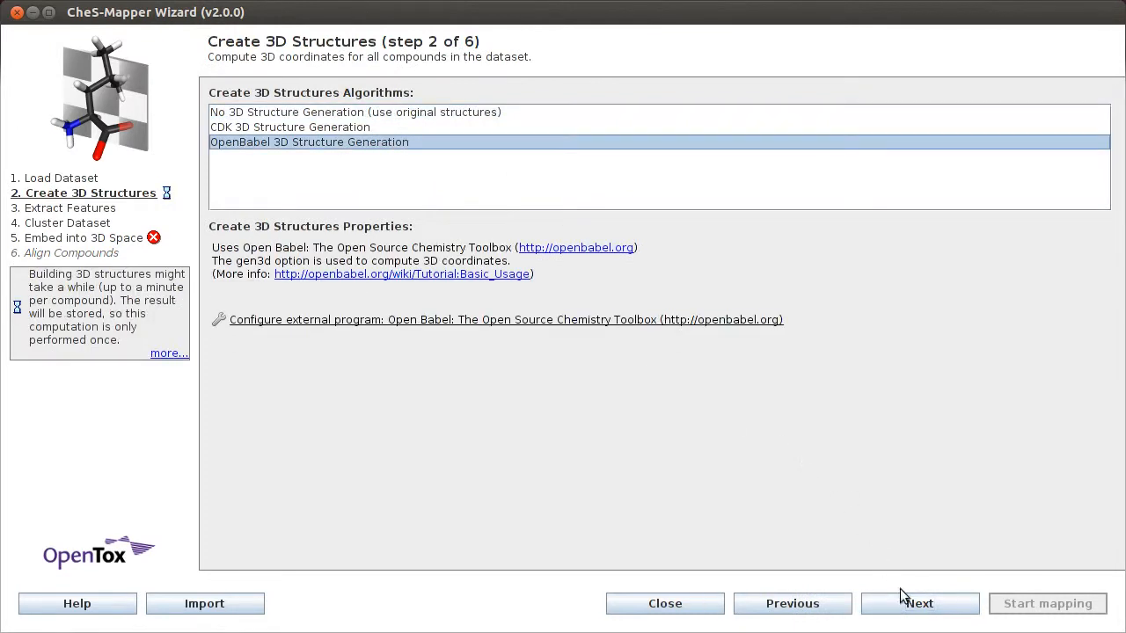
Add the OpenBabel FP3 patterns, FP4 InteLigand and MACCS SMARTS lists as features, totalling 122
left_click(920, 604)
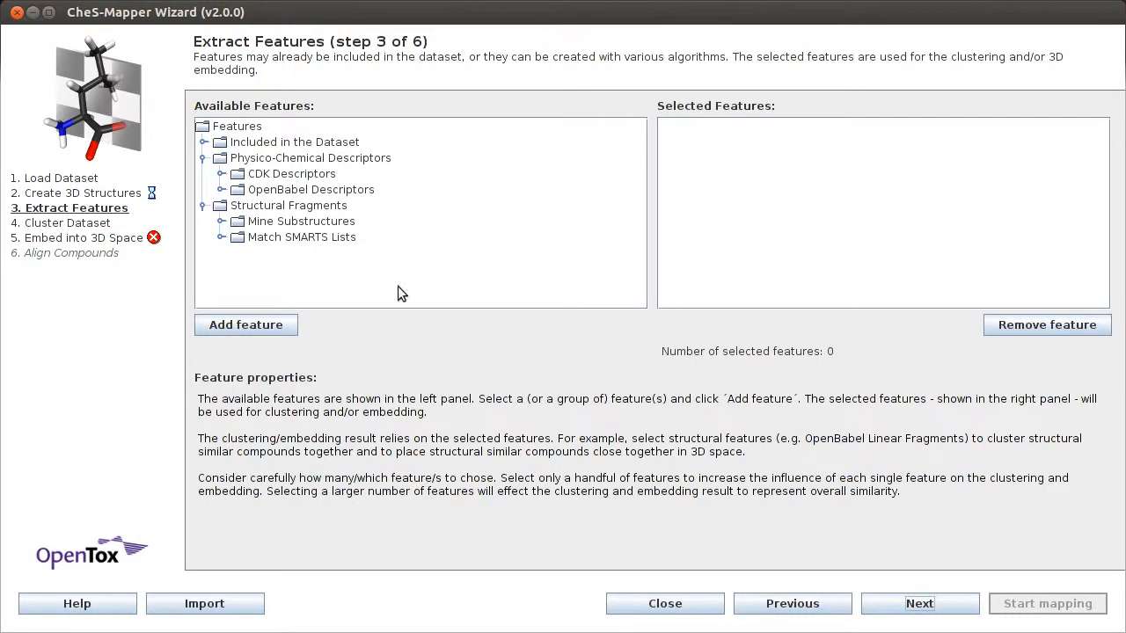
mouse_move(222, 241)
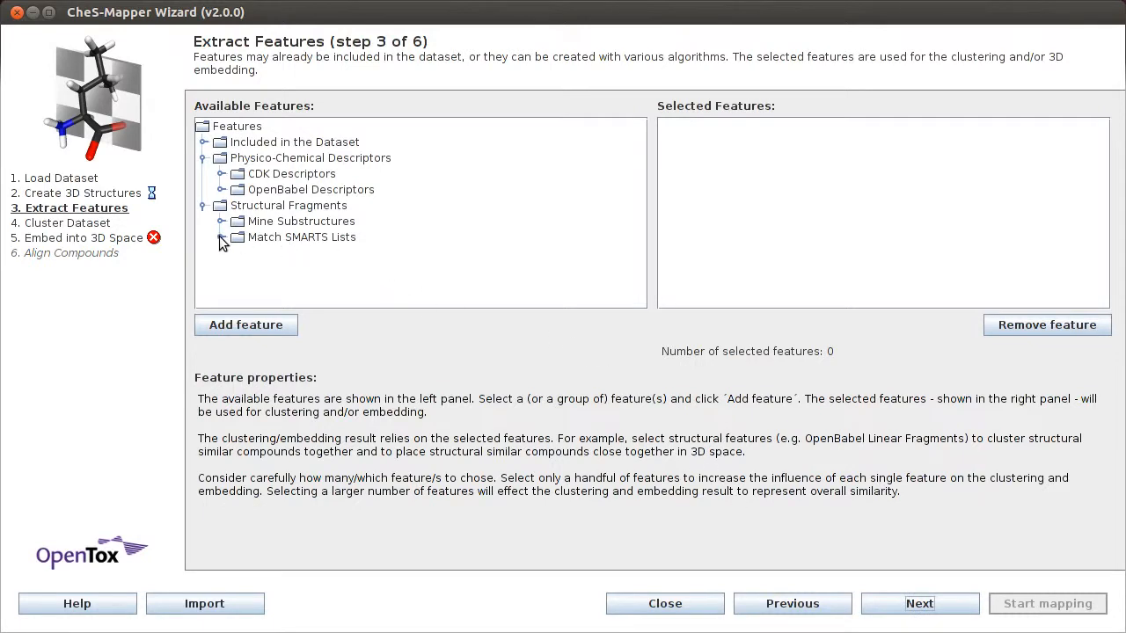
left_click(223, 237)
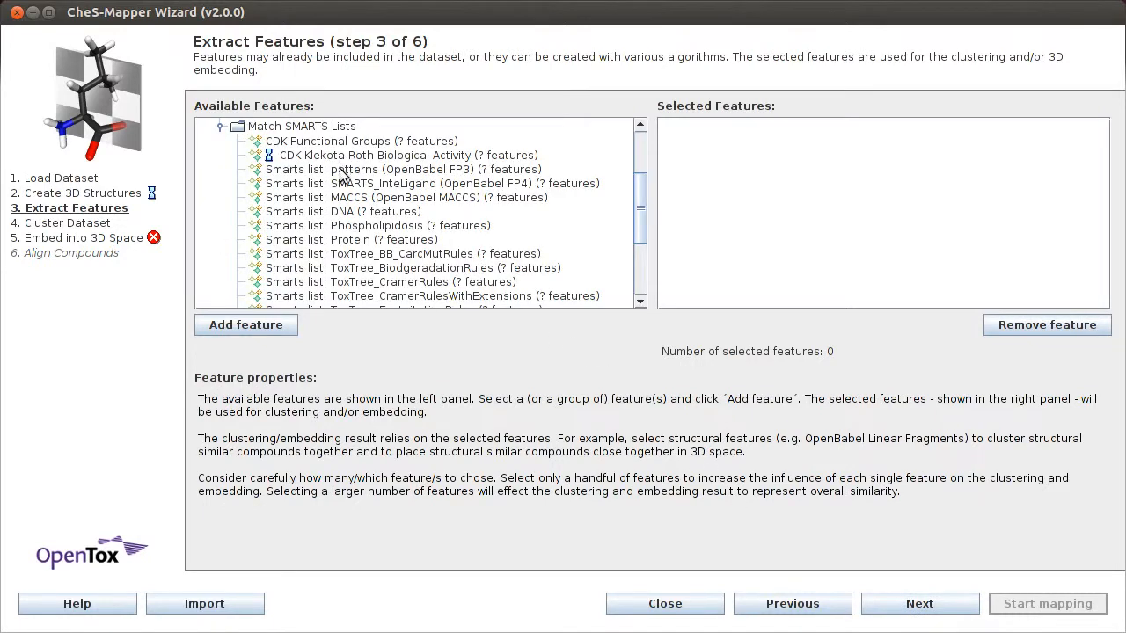
left_click(402, 169)
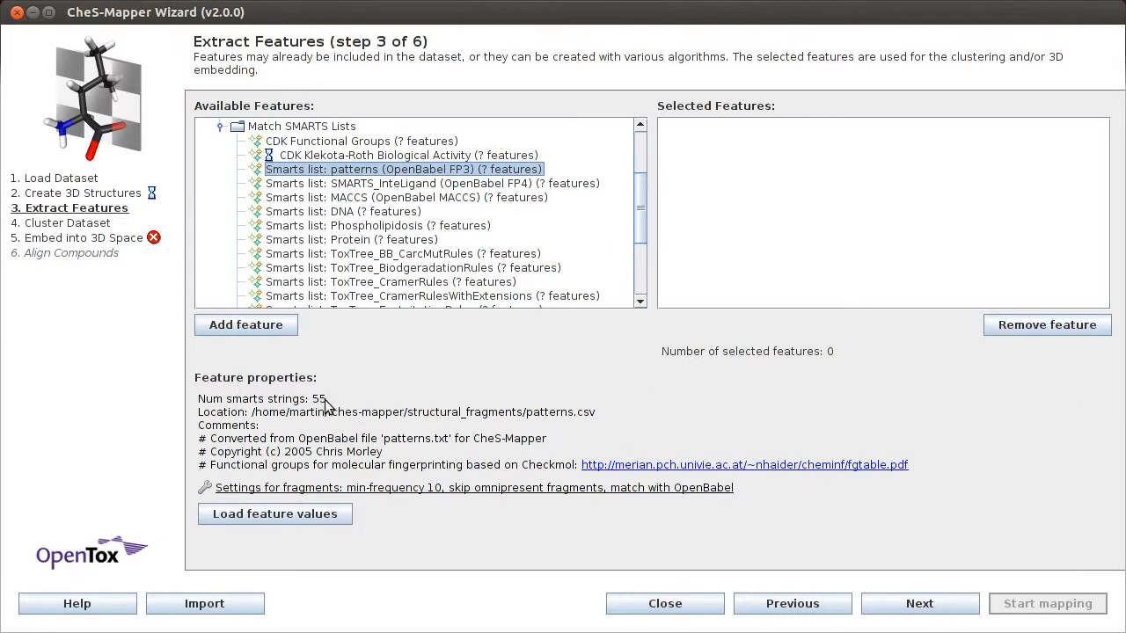
left_click(246, 325)
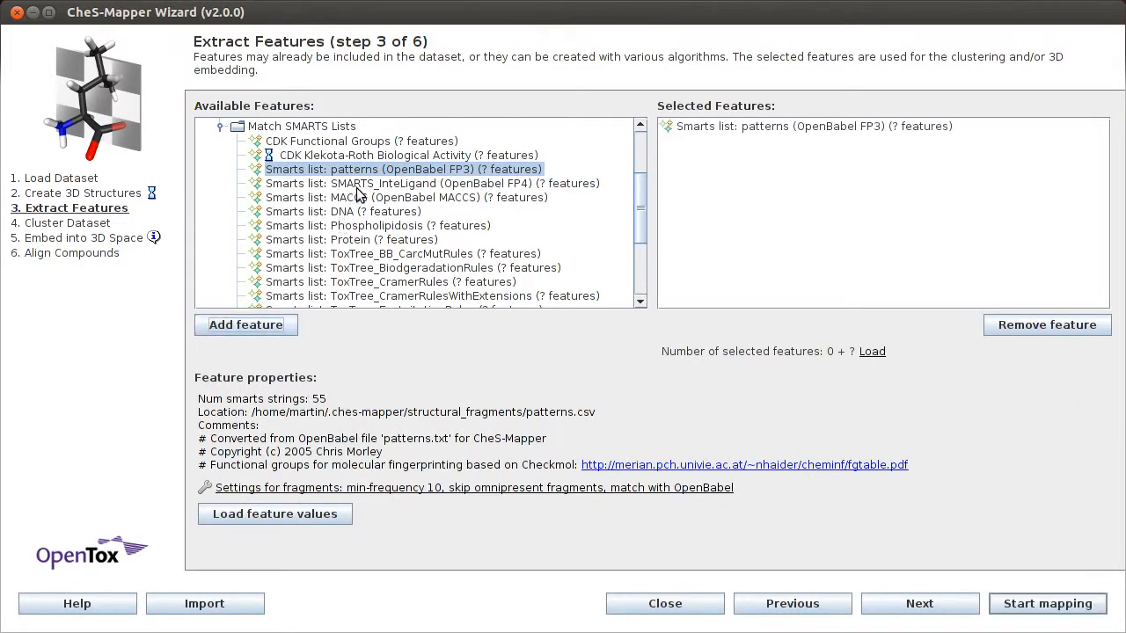
left_click(431, 183)
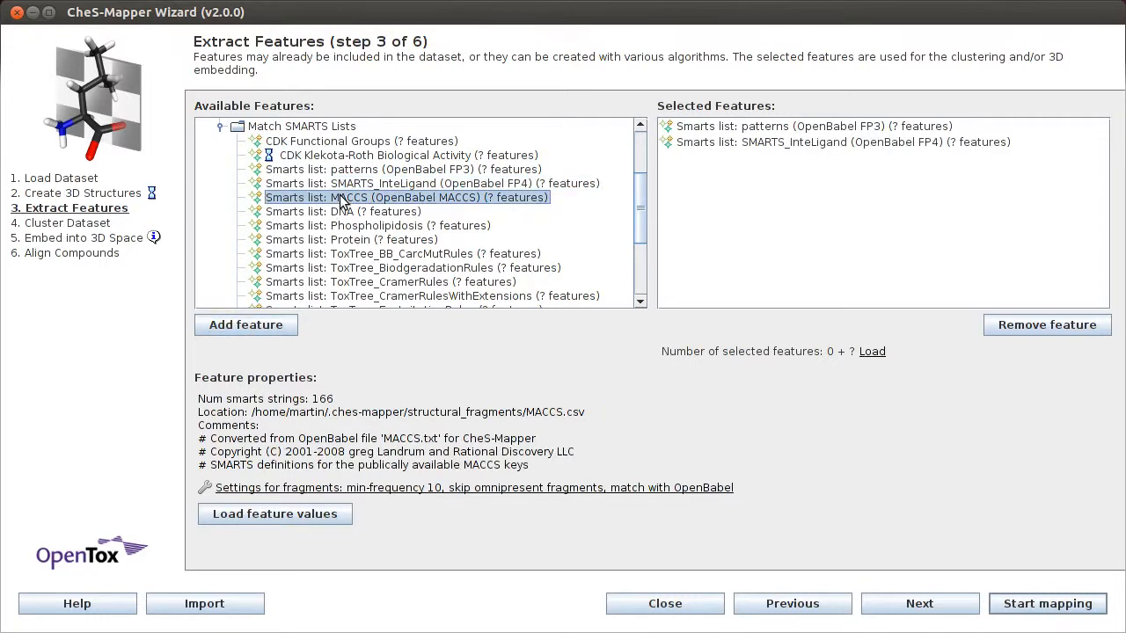
left_click(245, 325)
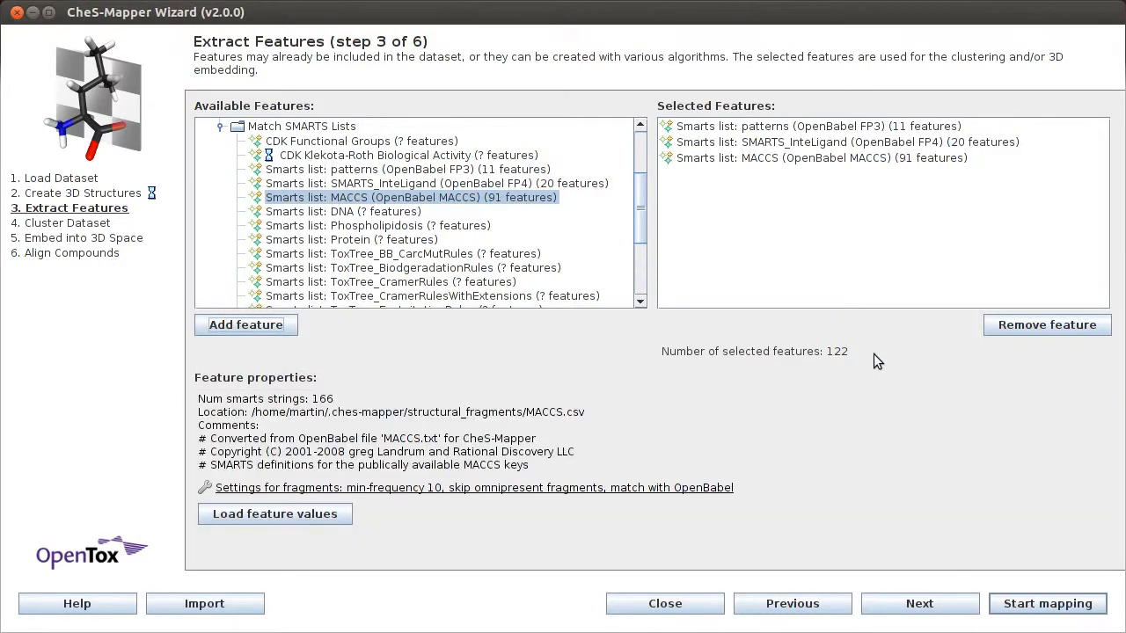
left_click(275, 513)
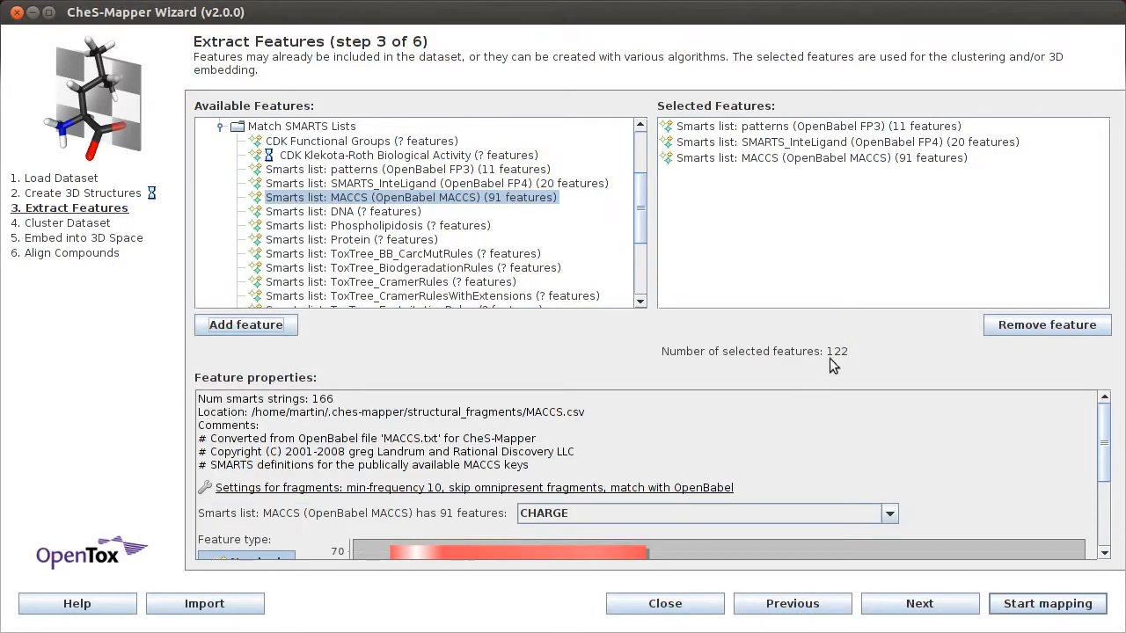
mouse_move(1099, 438)
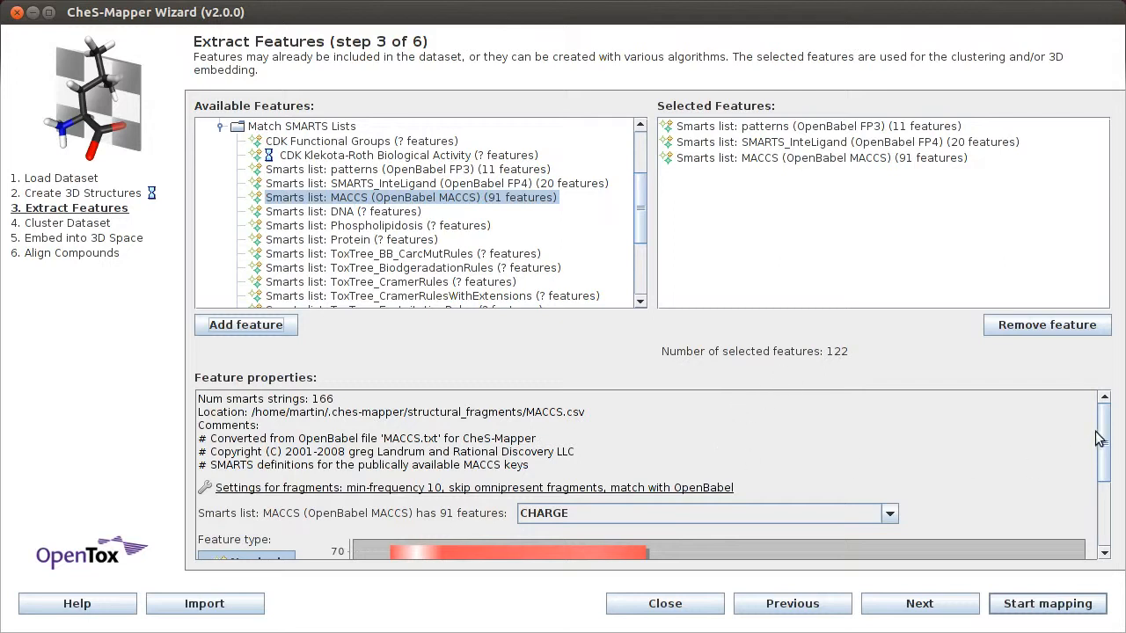
scroll("down", 3)
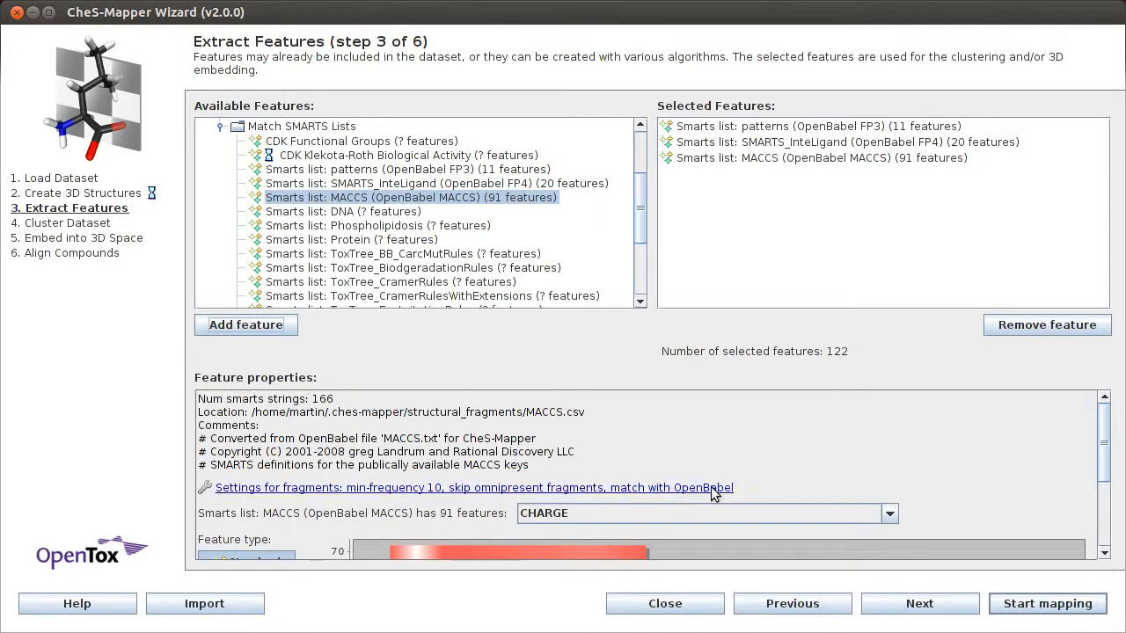
Lower the fragment minimum frequency to 1, giving 260 features (FP3 24, FP4 94, MACCS 142)
left_click(471, 487)
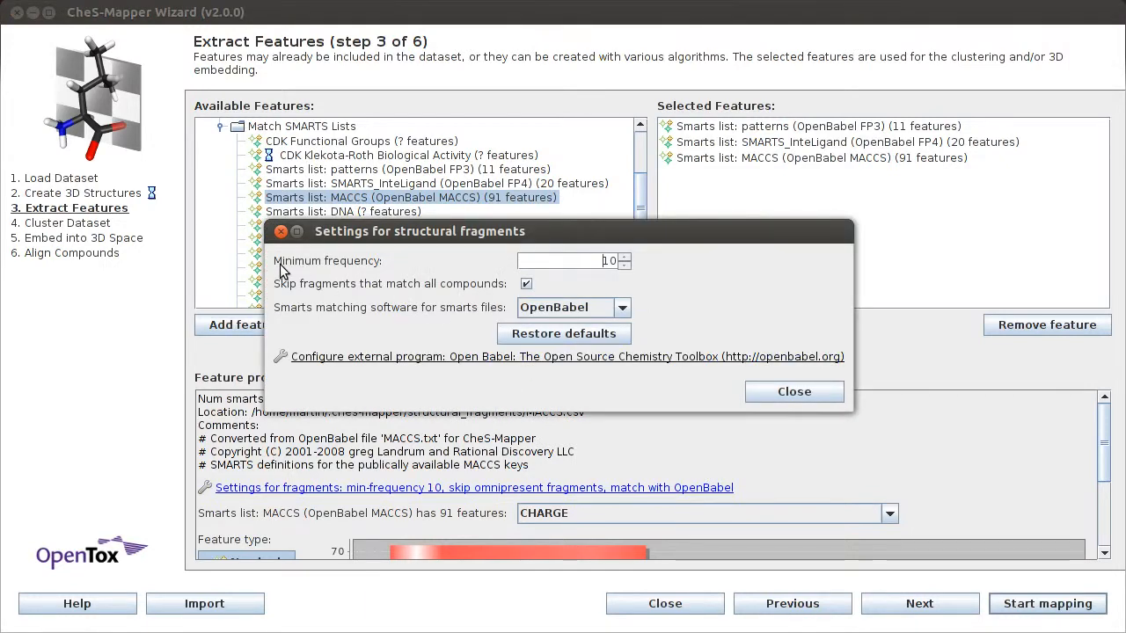
left_click(624, 266)
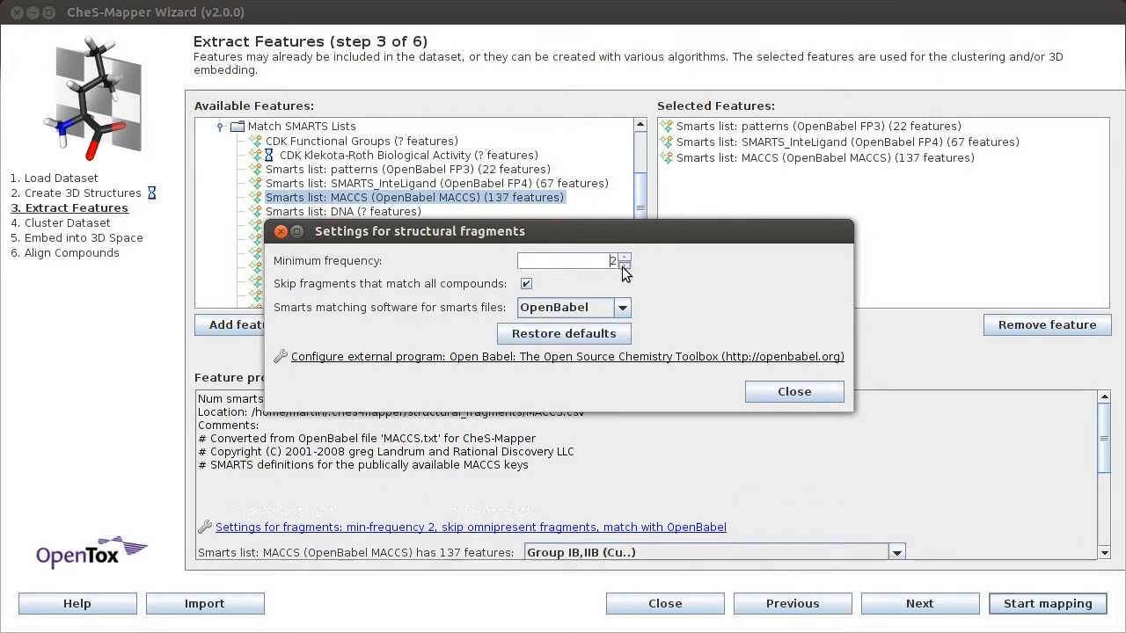
left_click(793, 391)
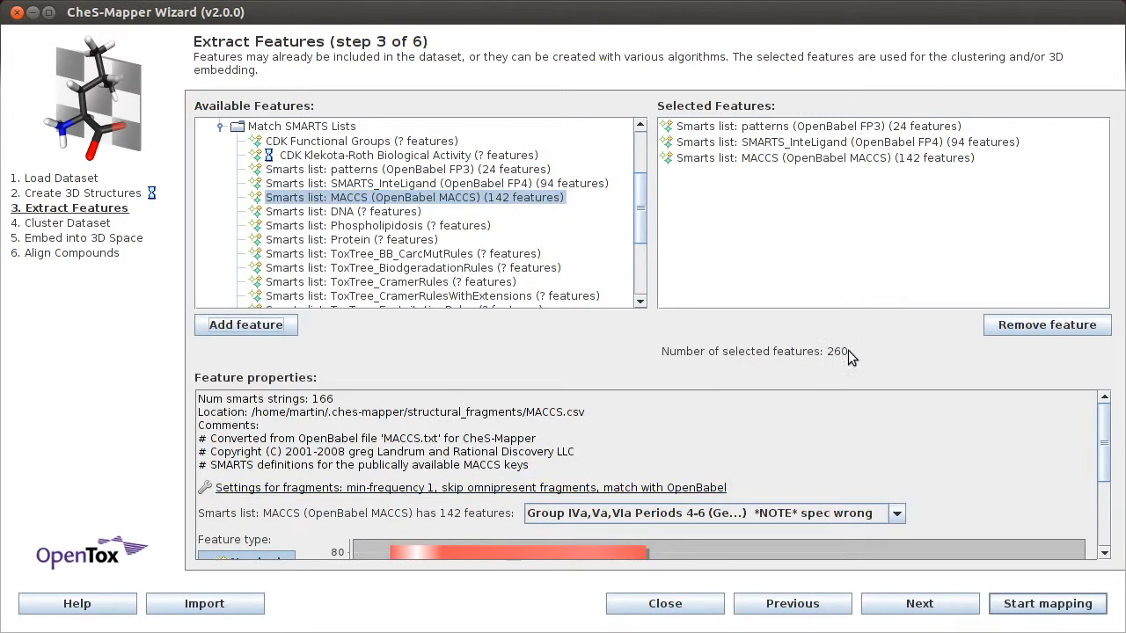
left_click(919, 603)
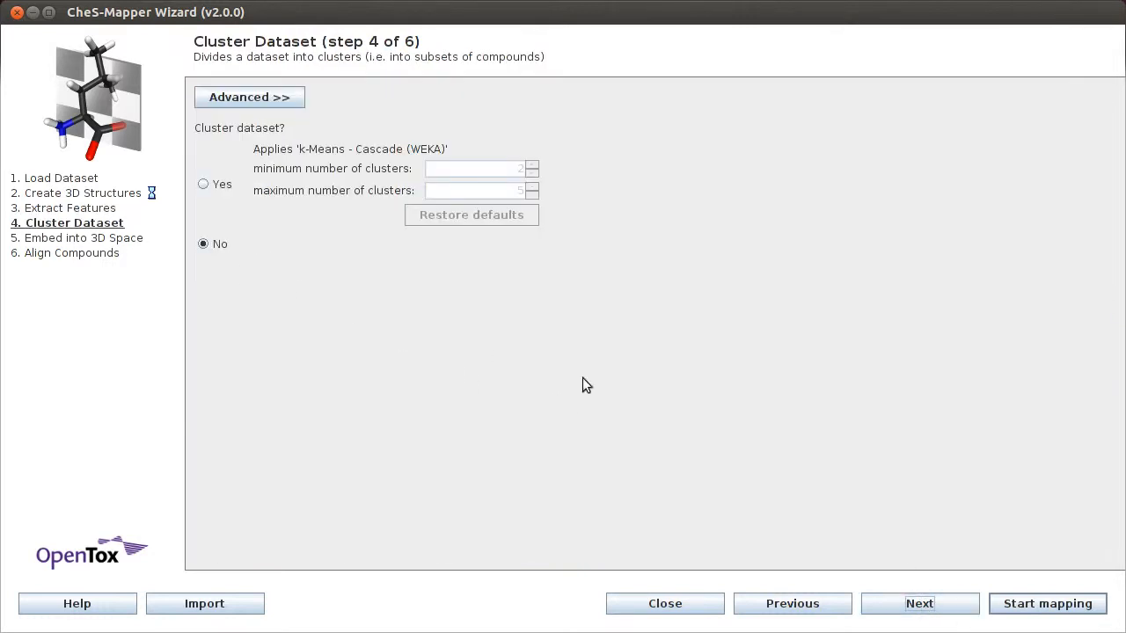
Choose the Sammon 3D Embedder (R) with Tanimoto similarity as the distance measure
left_click(918, 603)
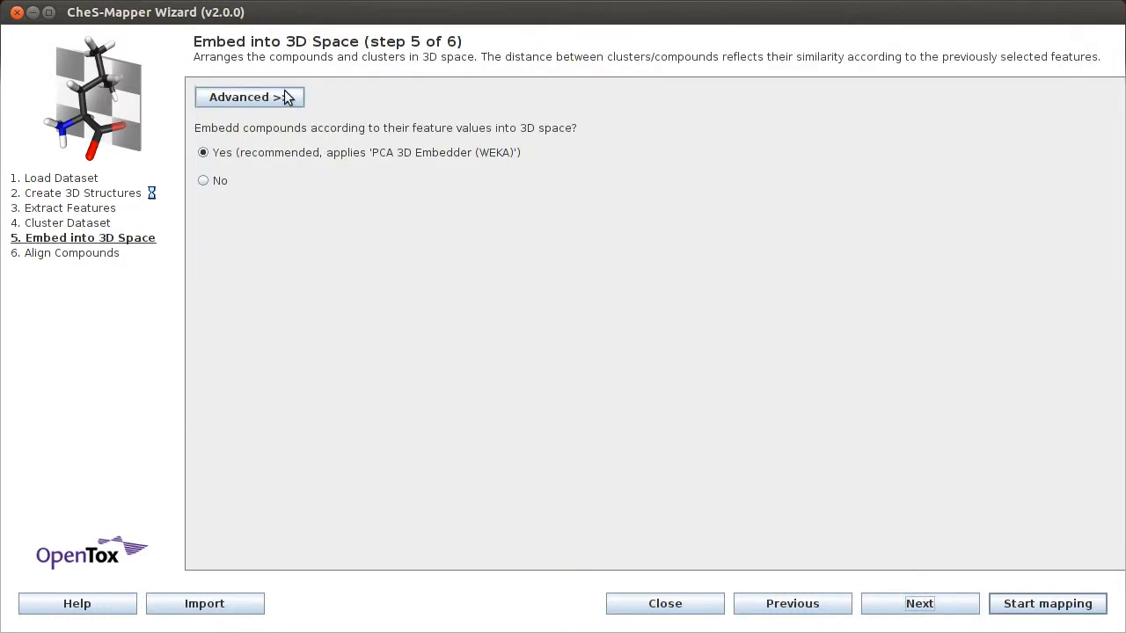
left_click(250, 97)
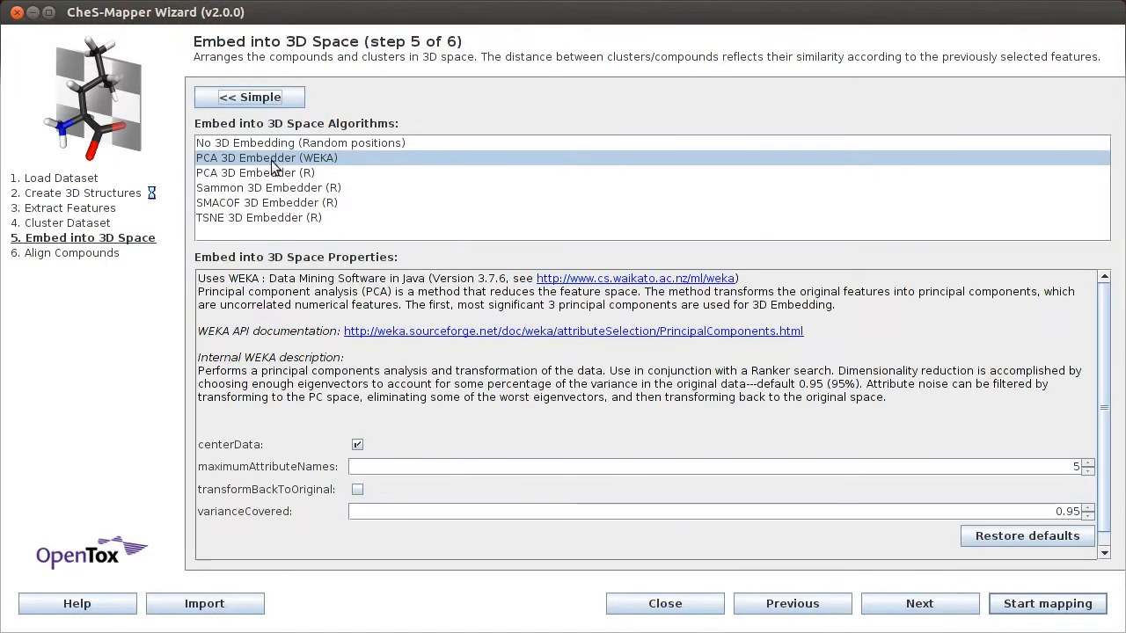
left_click(268, 187)
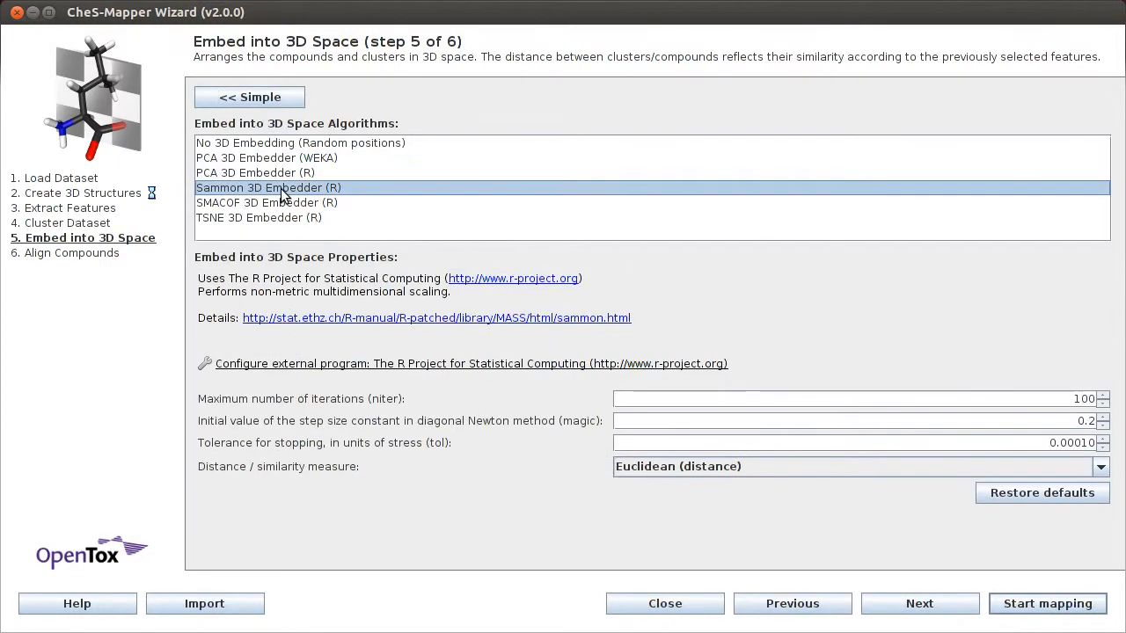
mouse_move(849, 478)
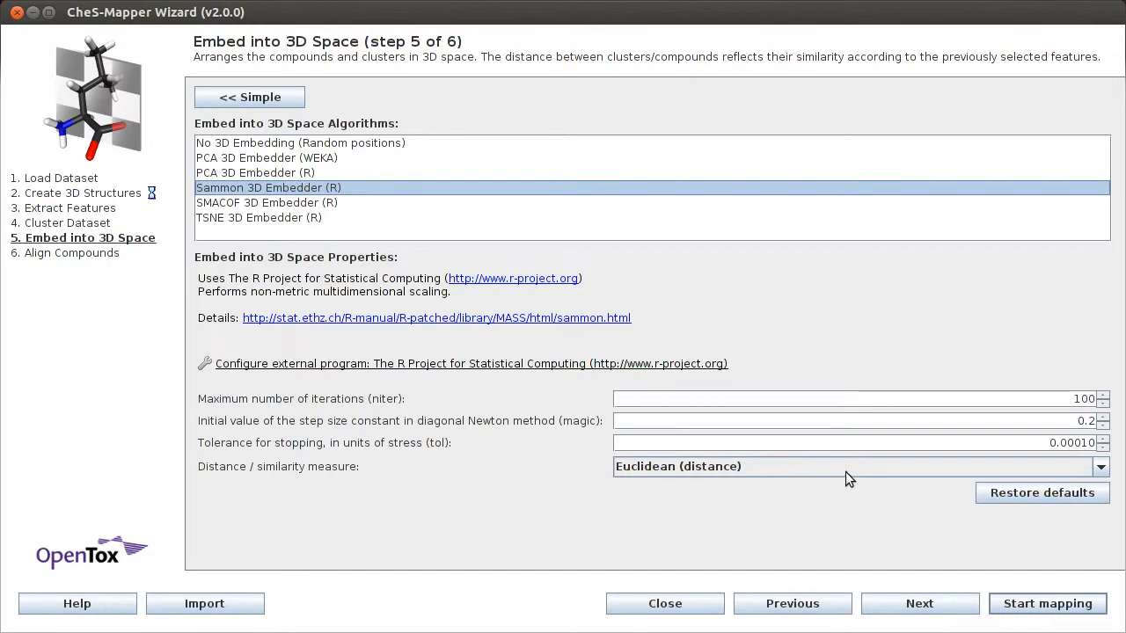
left_click(1102, 467)
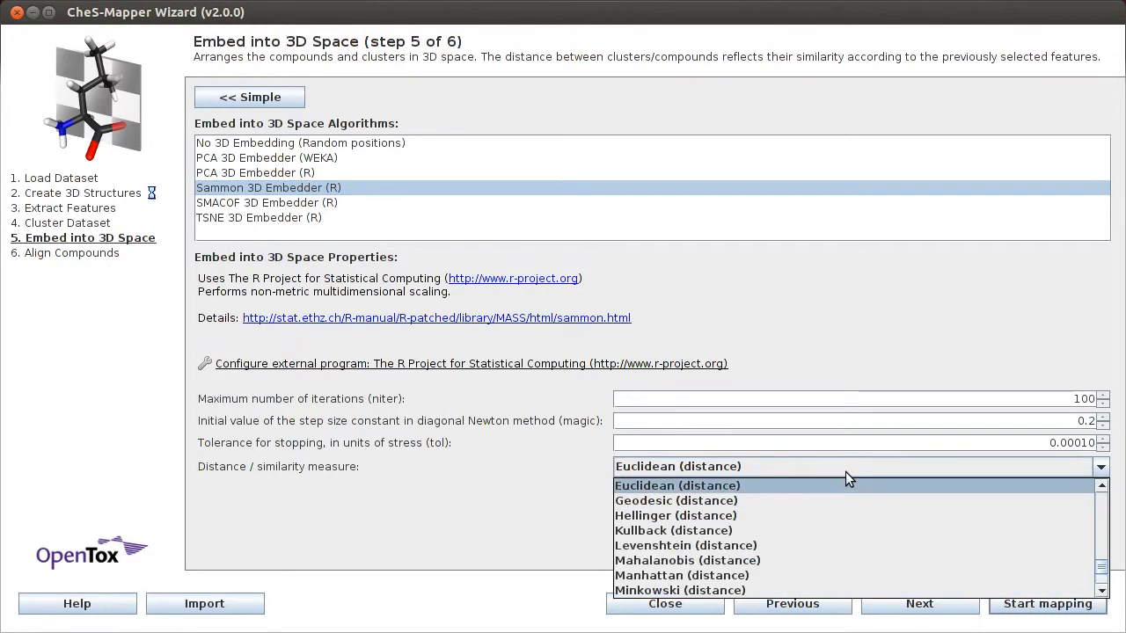
scroll("down", 3)
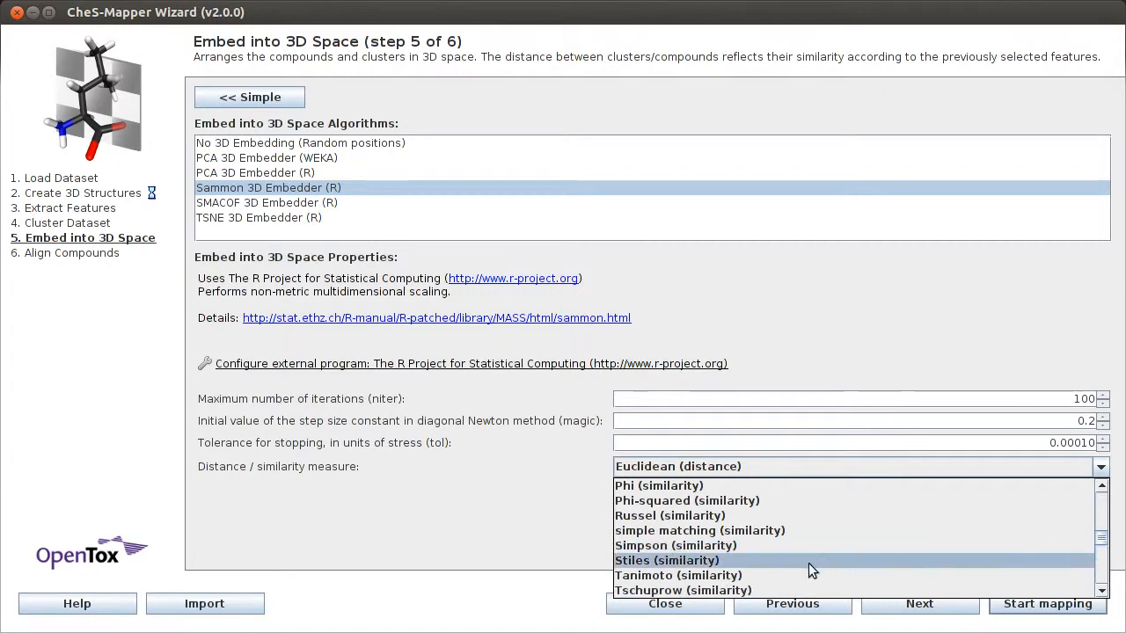
left_click(678, 575)
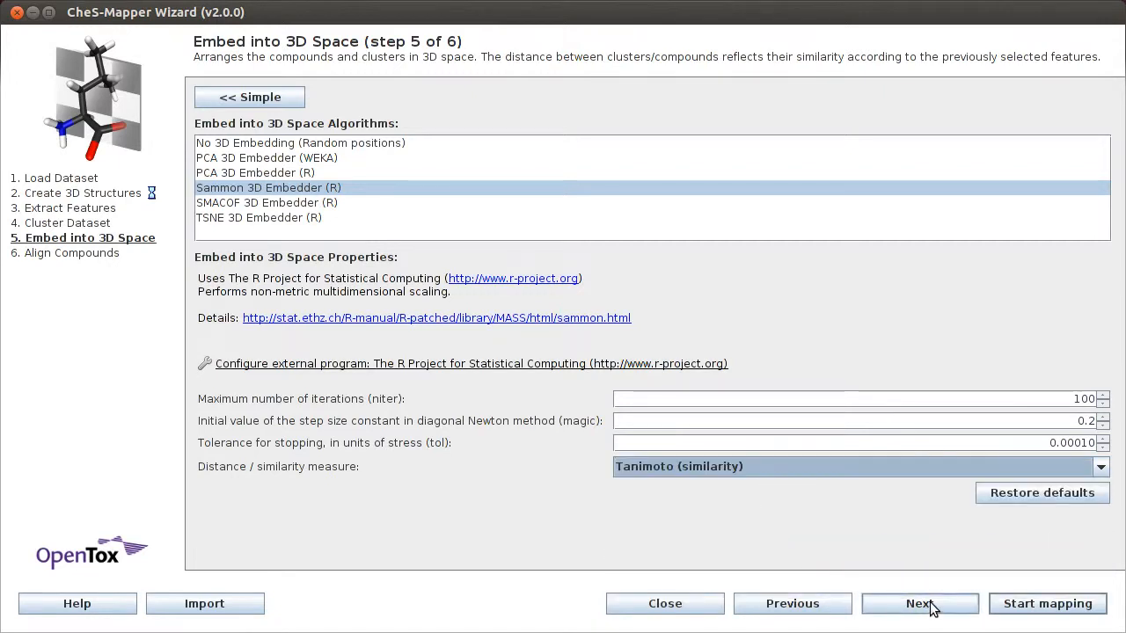
Skip compound alignment and start mapping, which reports moderate embedding quality (CCC 0.69)
left_click(920, 603)
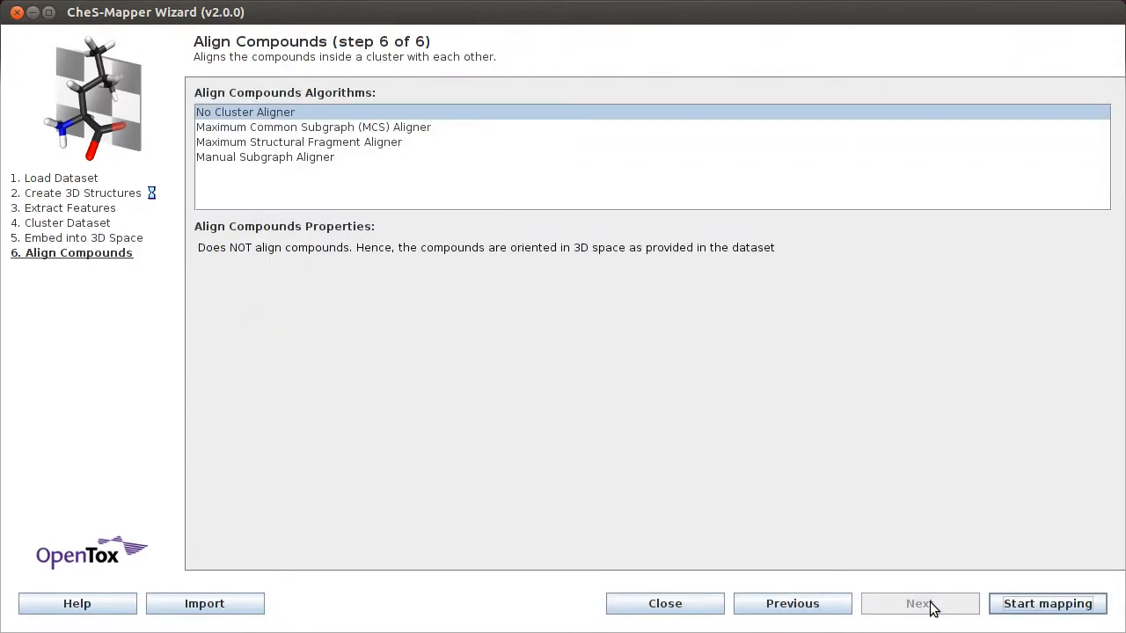
left_click(1046, 603)
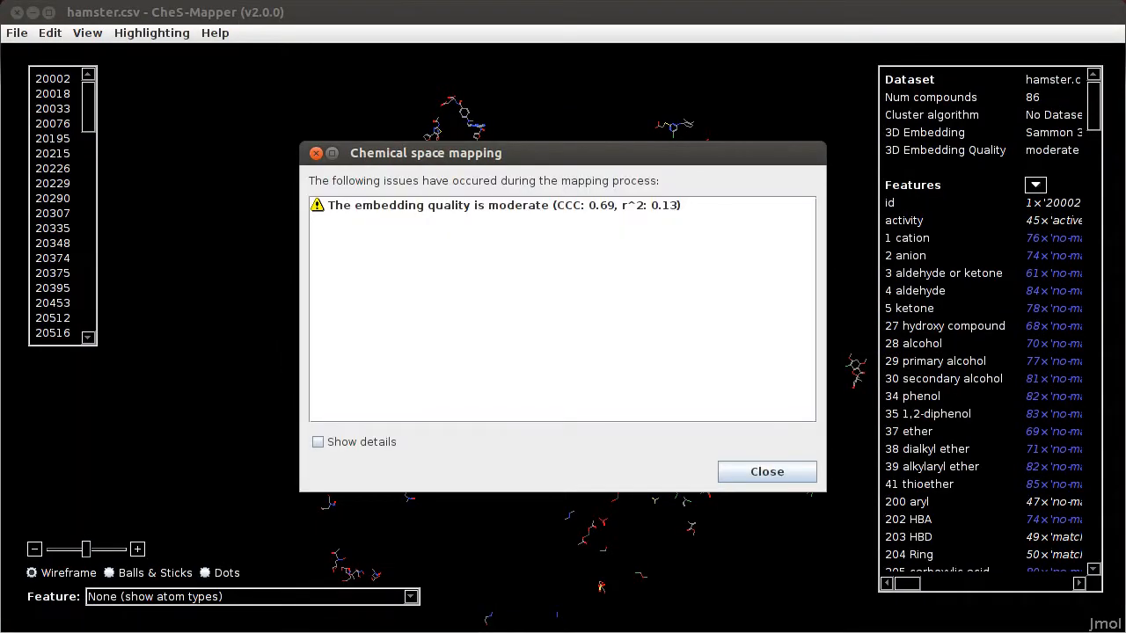
mouse_move(443, 209)
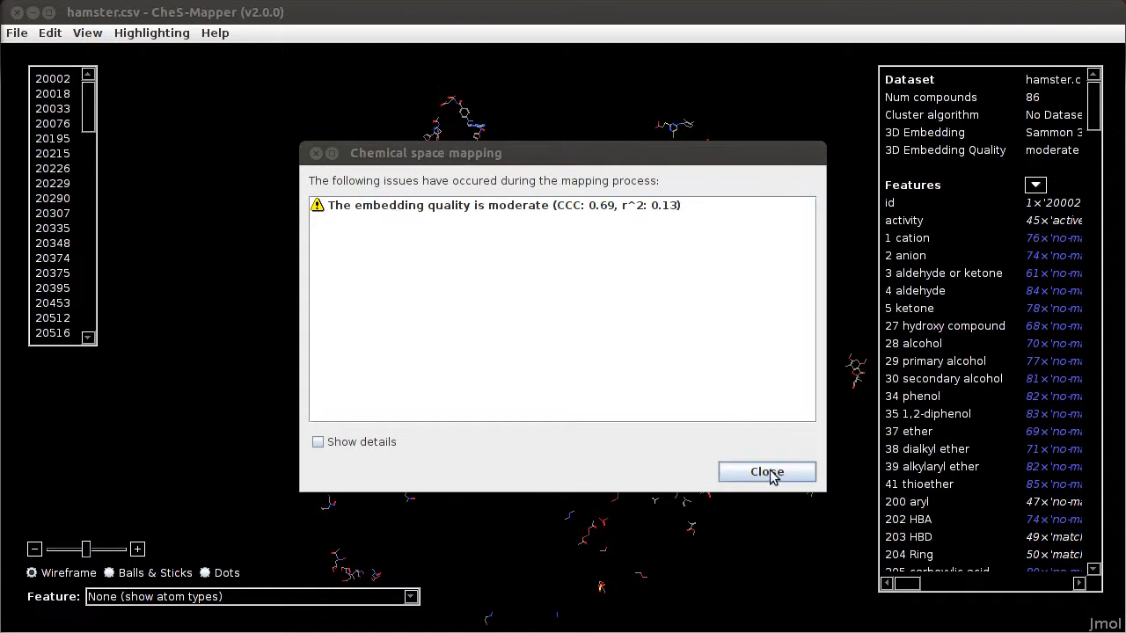
Dismiss the moderate-quality warning and return to the overview of all 86 compounds
left_click(767, 472)
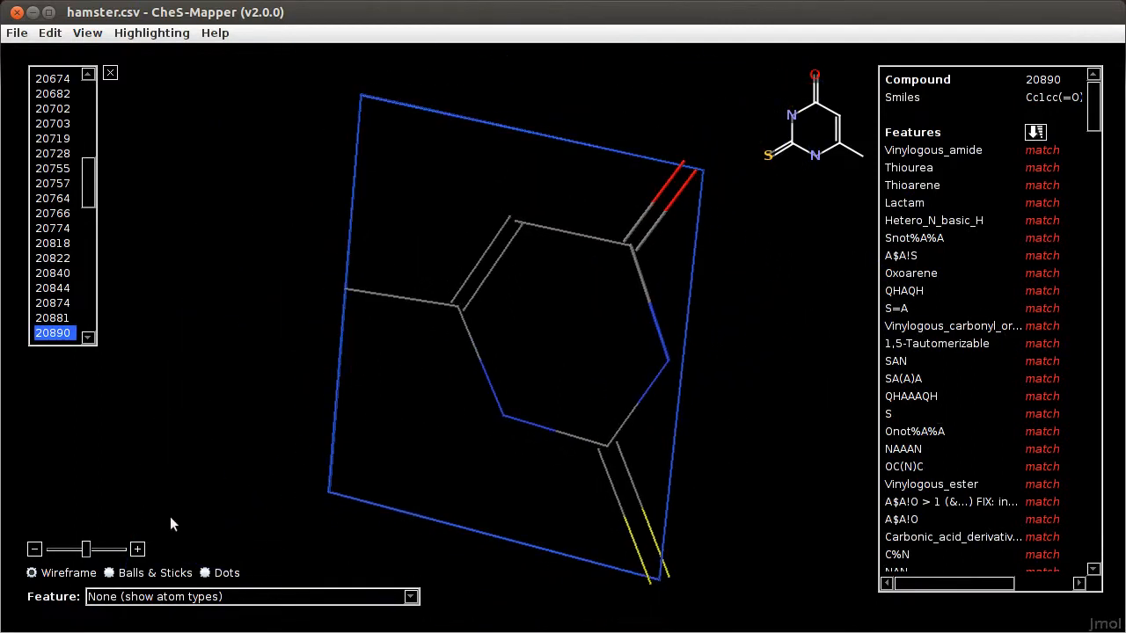
left_click(109, 573)
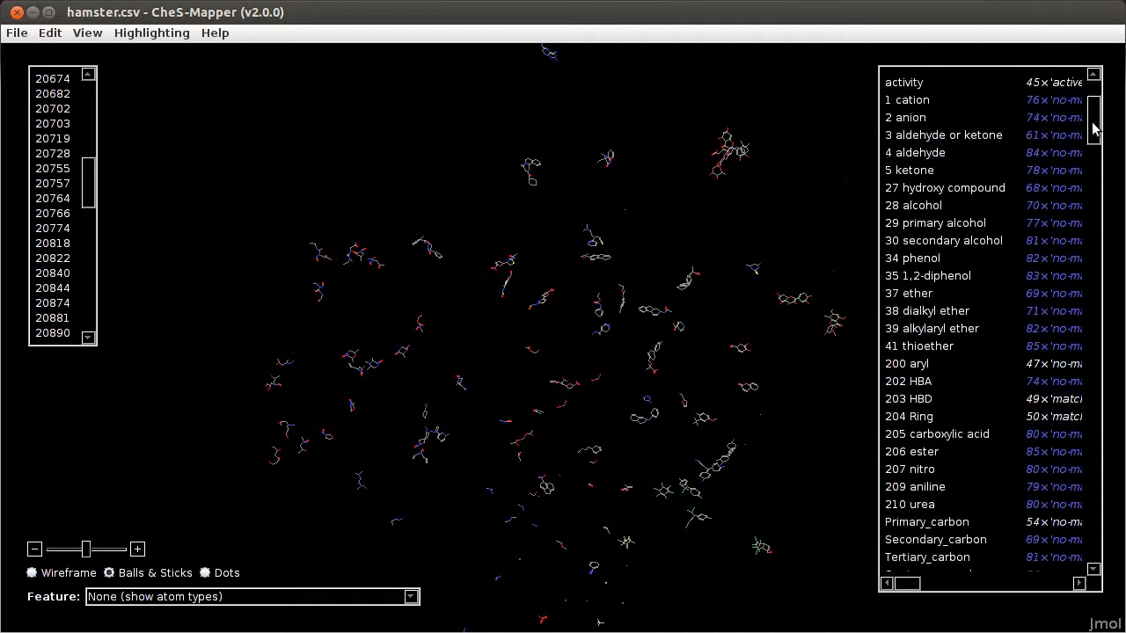
Scroll the feature list down through the FP4, MACCS and fragment features
scroll("down", 3)
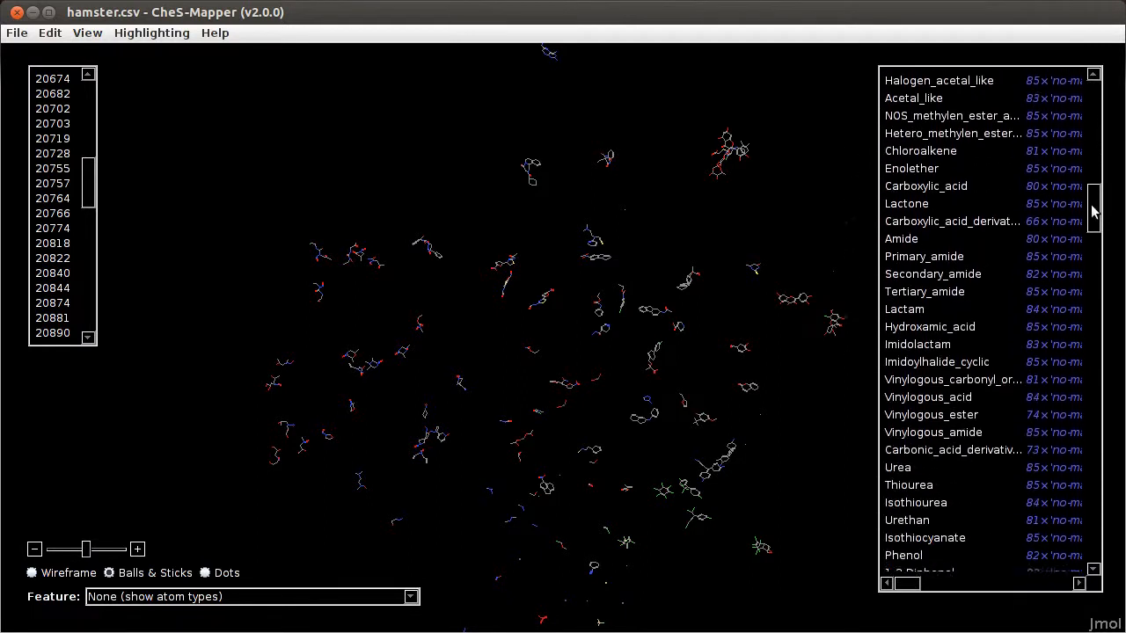
scroll("down", 3)
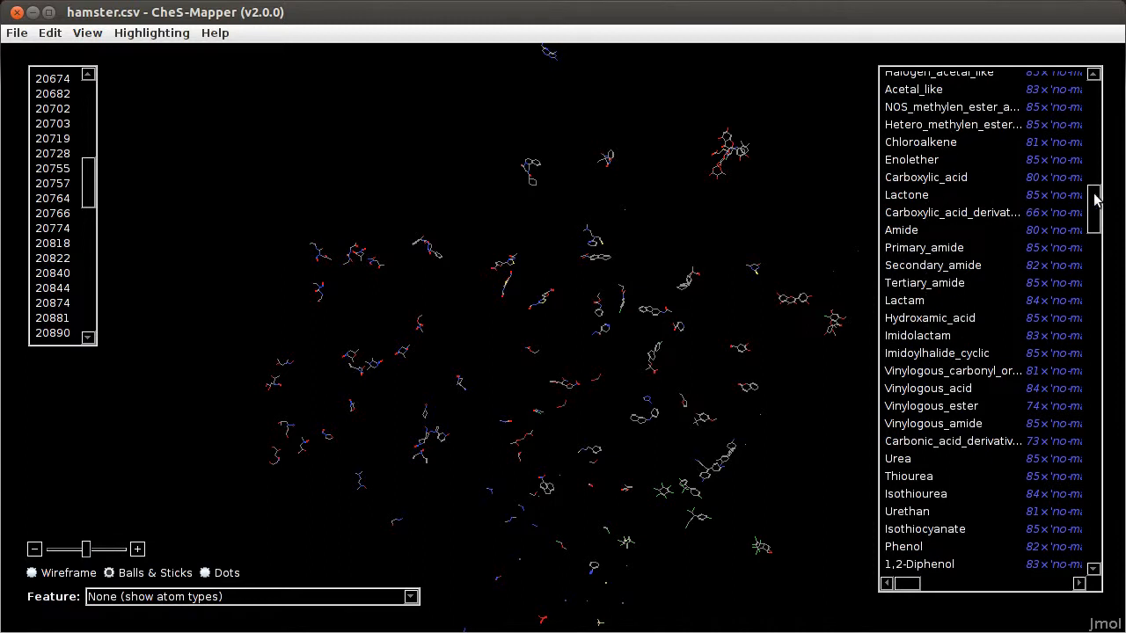
scroll("down", 3)
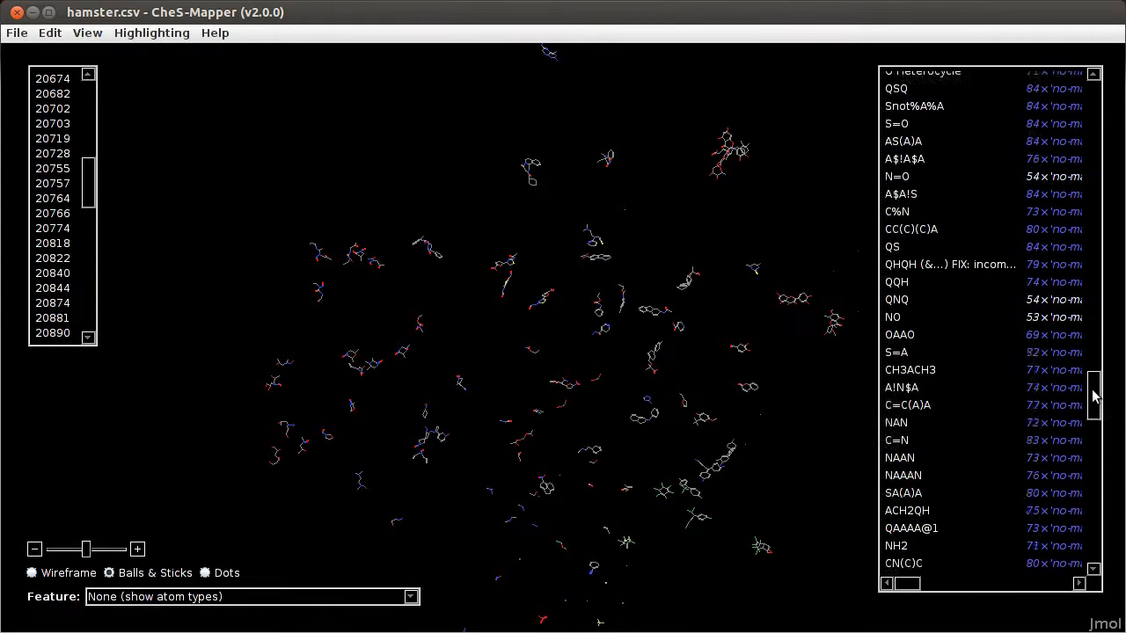
scroll("down", 3)
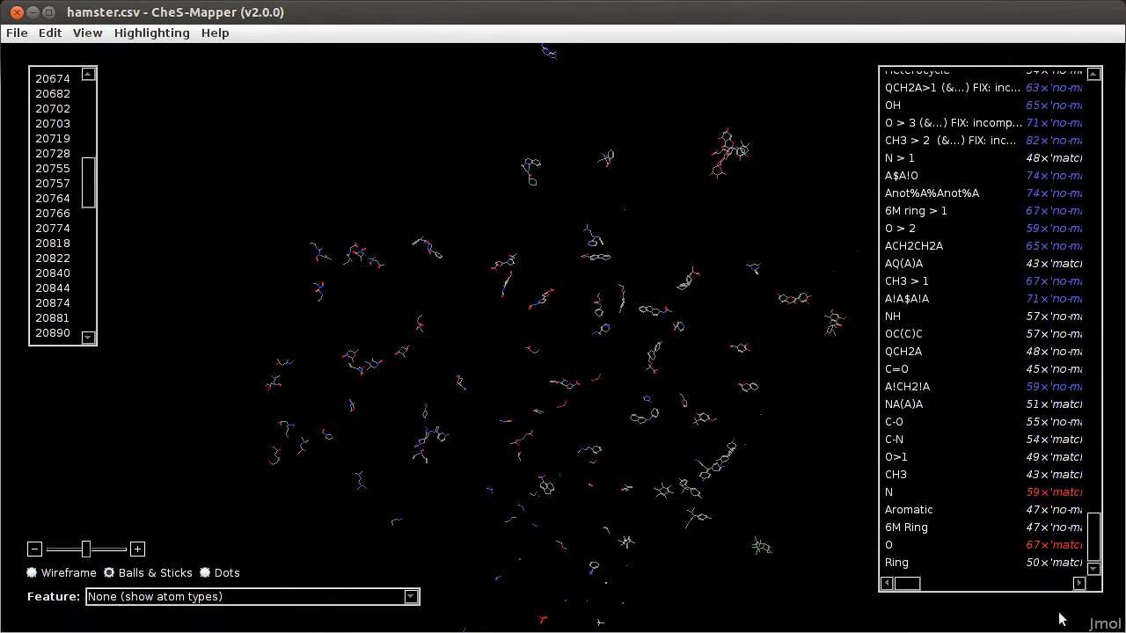
mouse_move(921, 510)
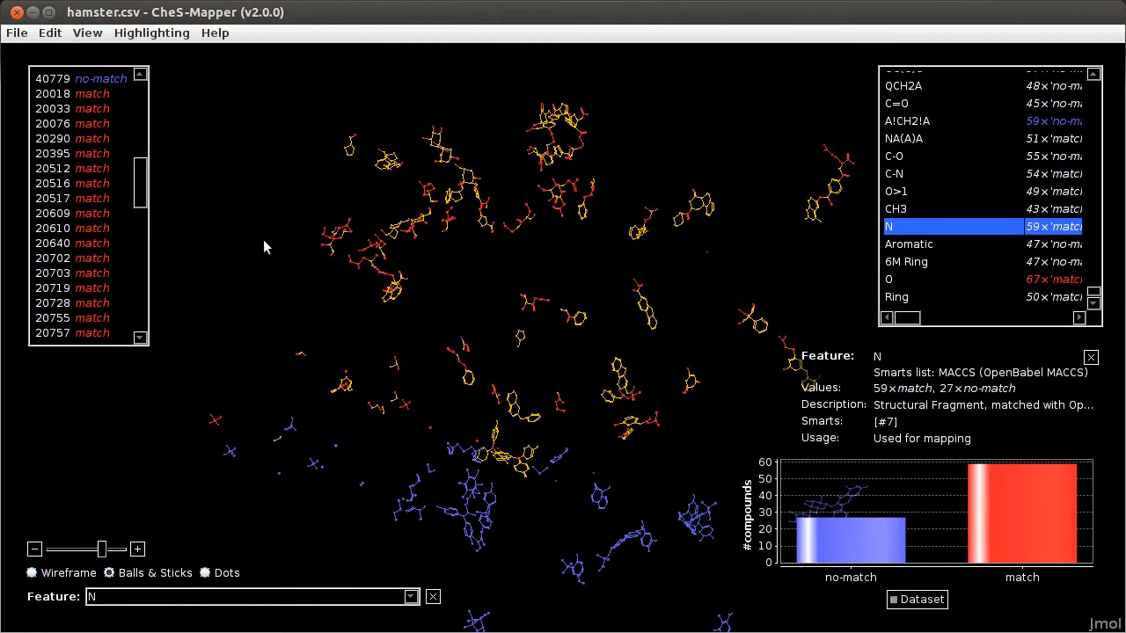
Turn on sphere highlighting from the View menu, then select compound 20822
left_click(87, 32)
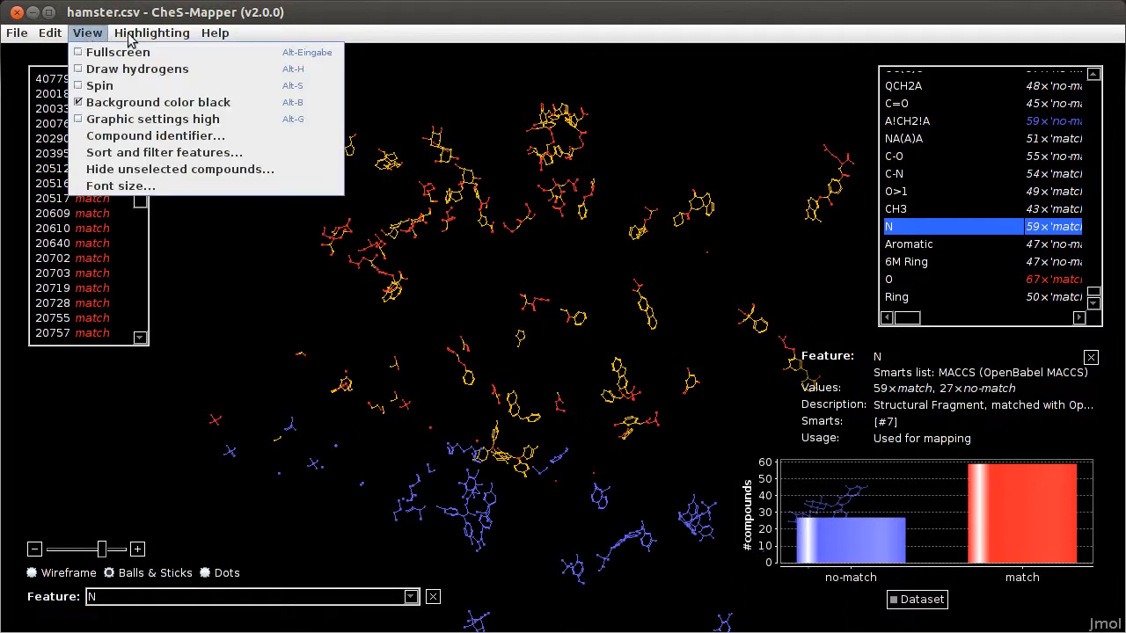
left_click(151, 33)
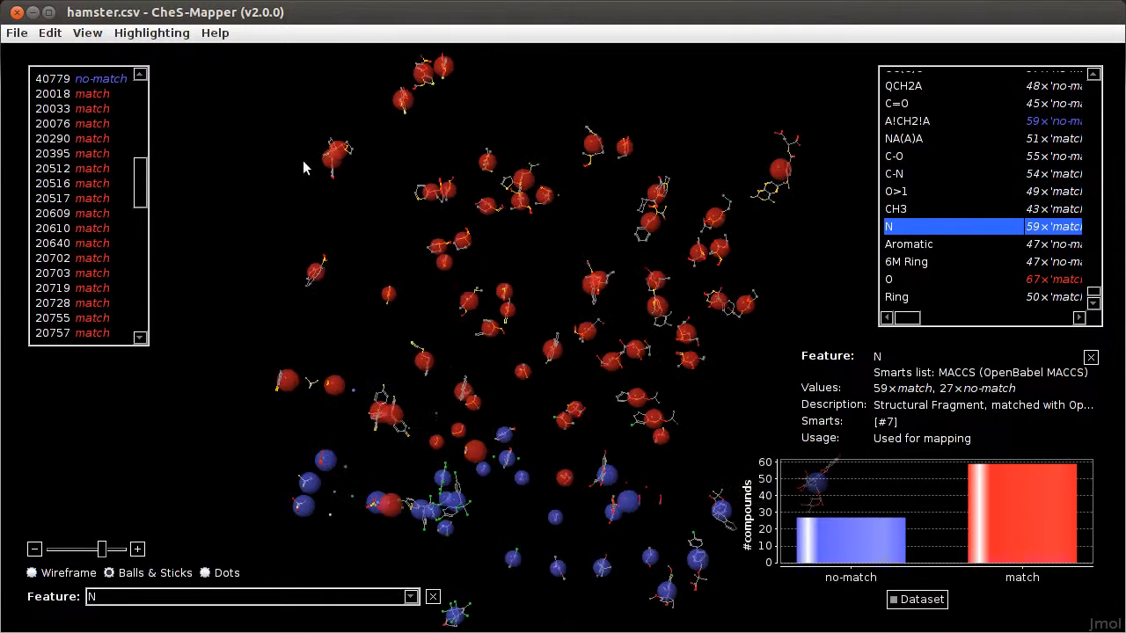
left_click(795, 167)
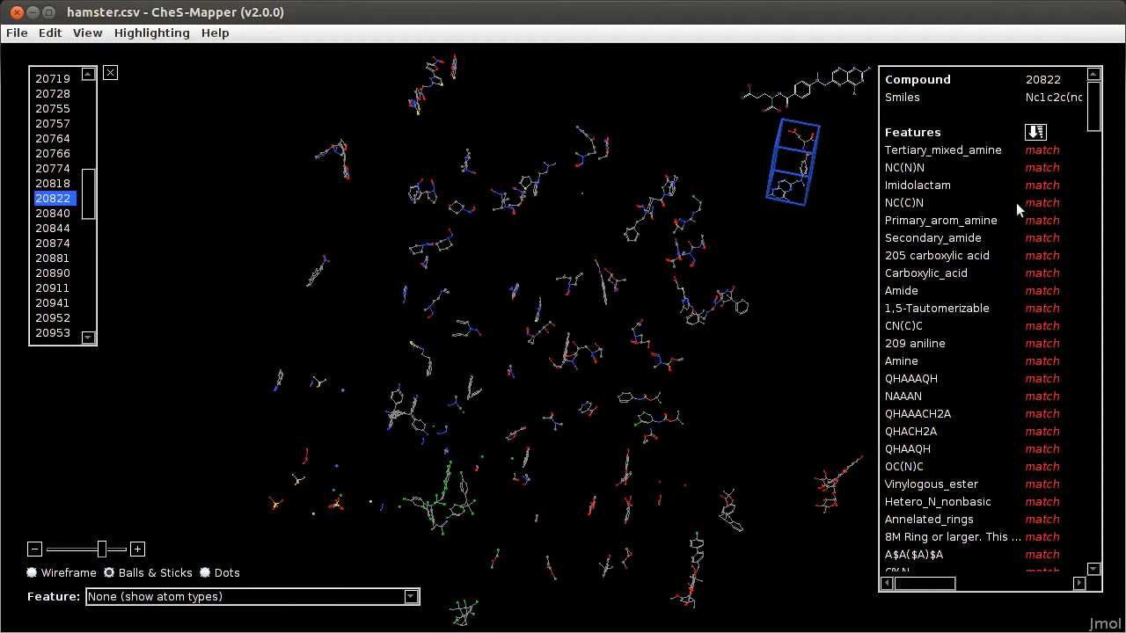
mouse_move(1021, 163)
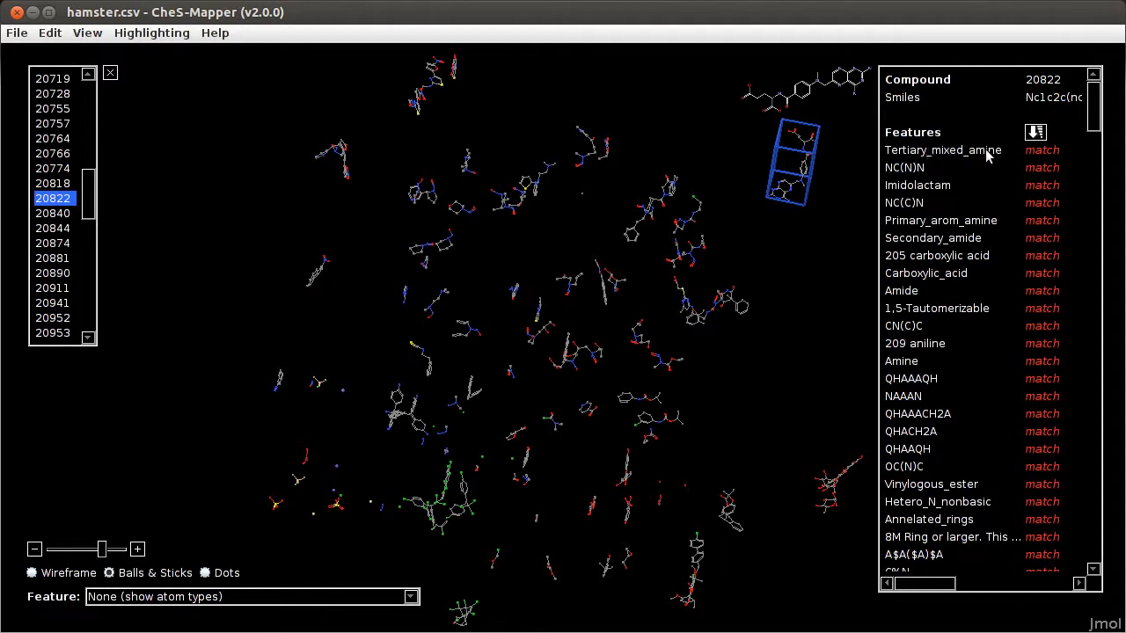
left_click(943, 150)
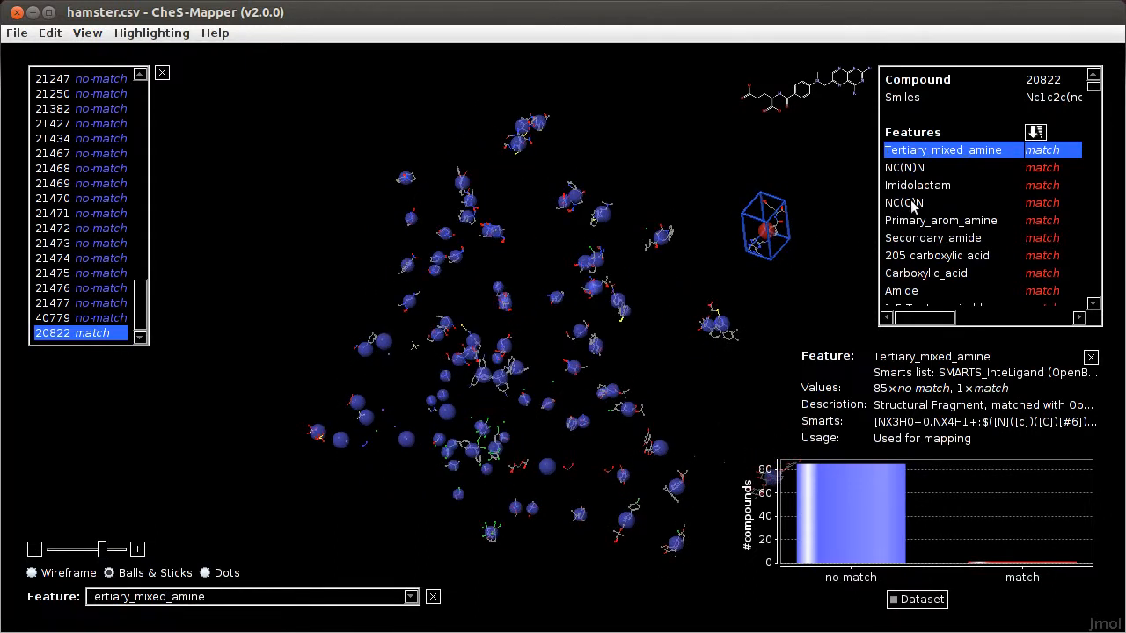
left_click(906, 202)
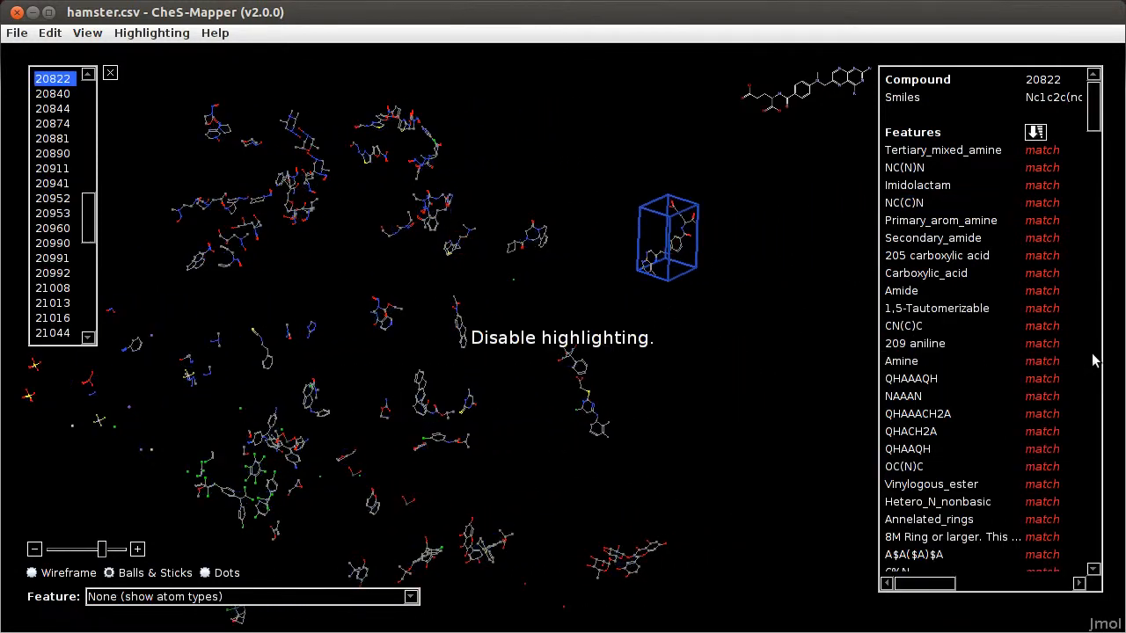
mouse_move(647, 342)
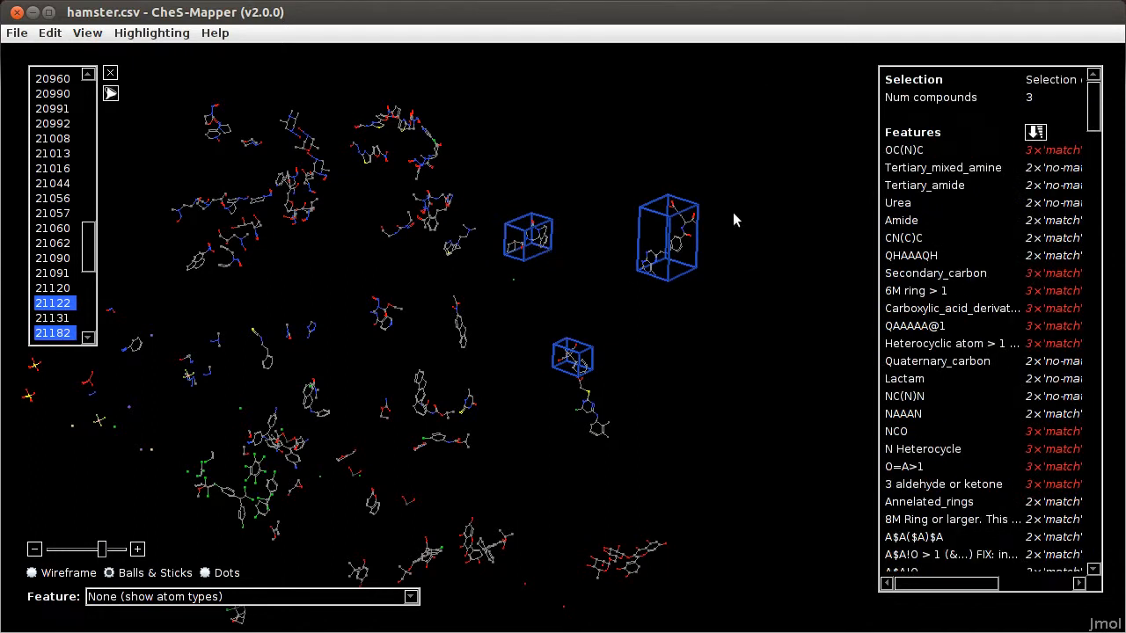
mouse_move(843, 179)
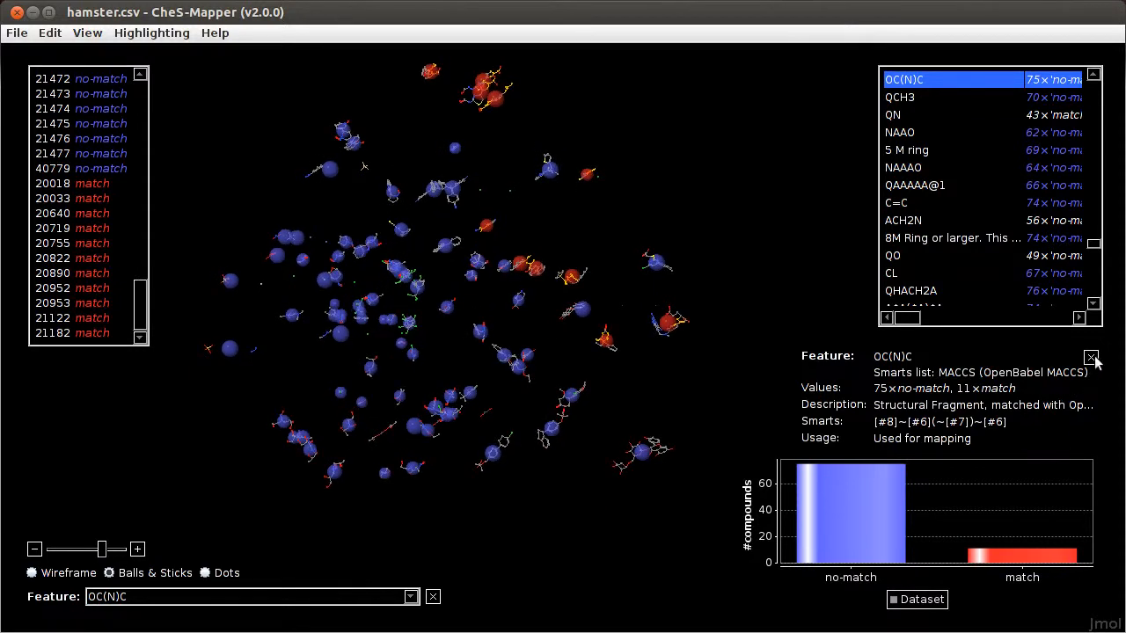
Stop highlighting compounds by the OC(N)C fragment feature
left_click(1091, 357)
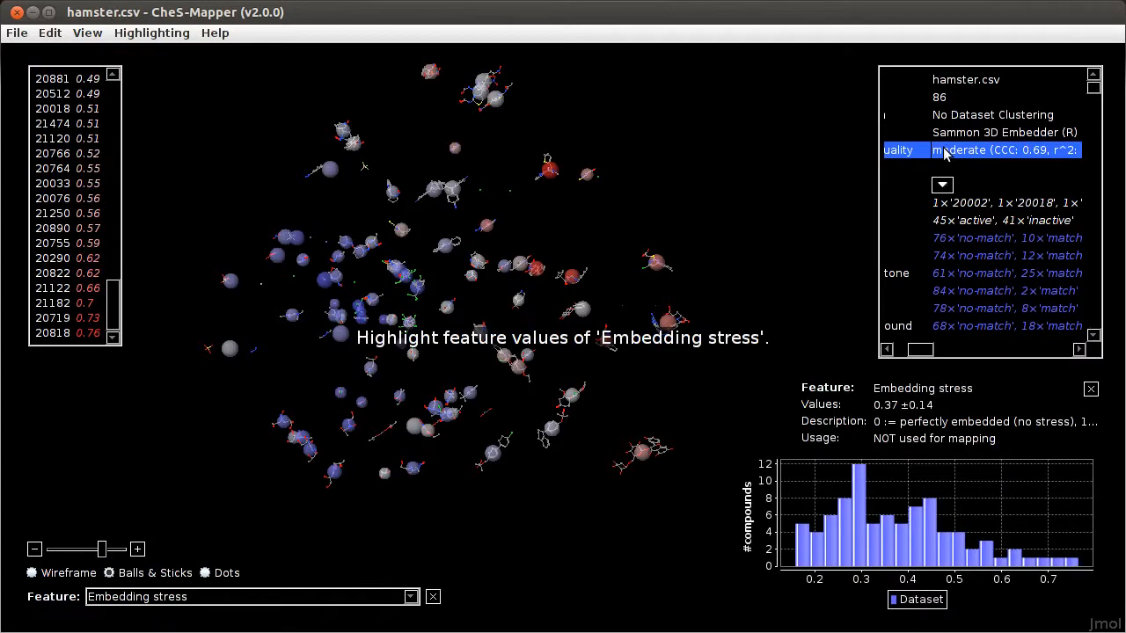
mouse_move(862, 341)
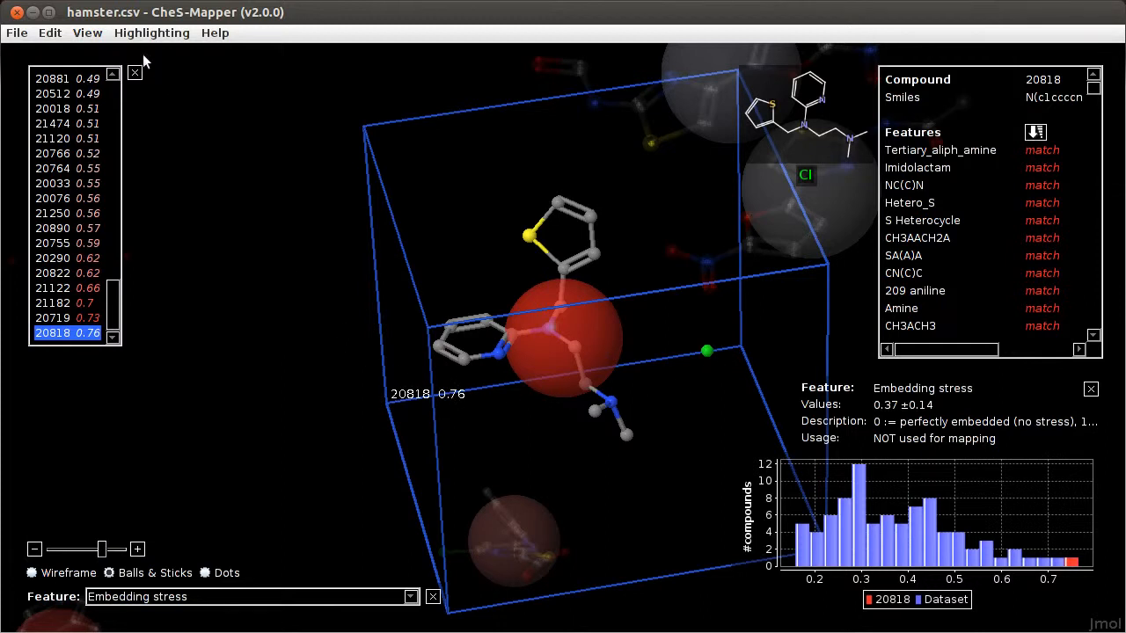
Open the Edit menu while compound 20818 is in view
left_click(49, 32)
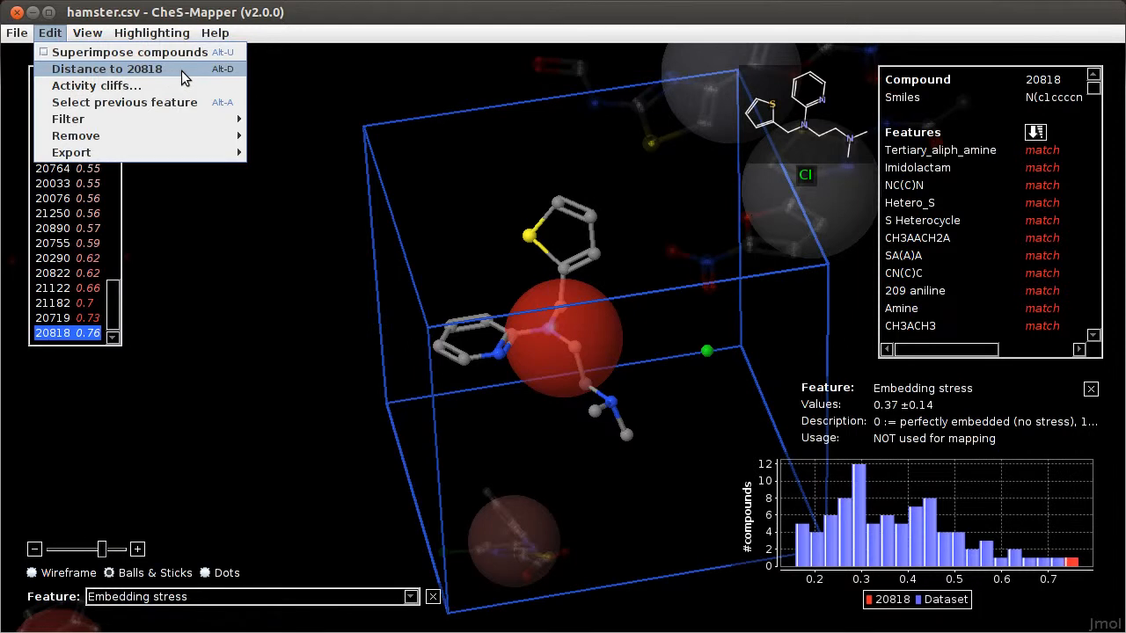
mouse_move(107, 69)
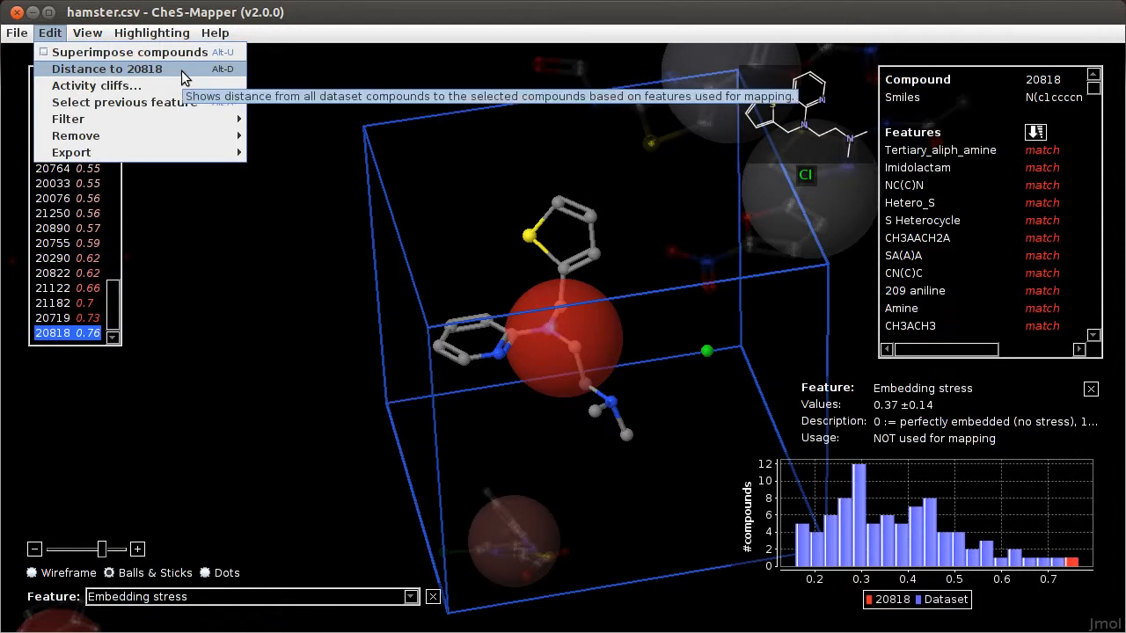
Compute Tanimoto distance to 20818 and select 20818 with its three nearest compounds
left_click(106, 68)
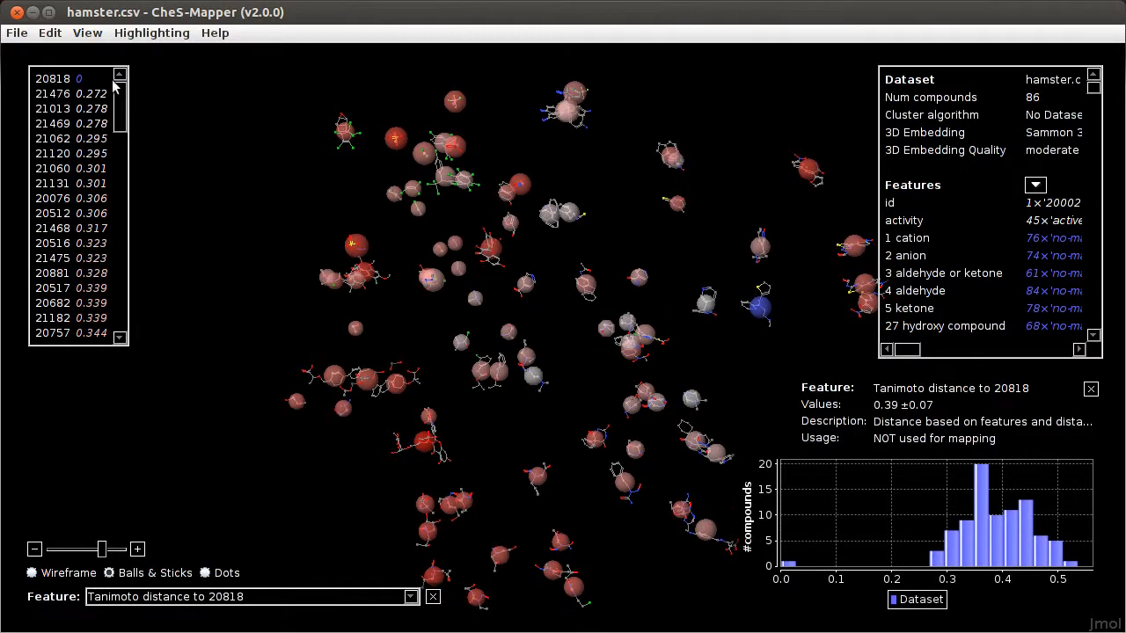
left_click(70, 108)
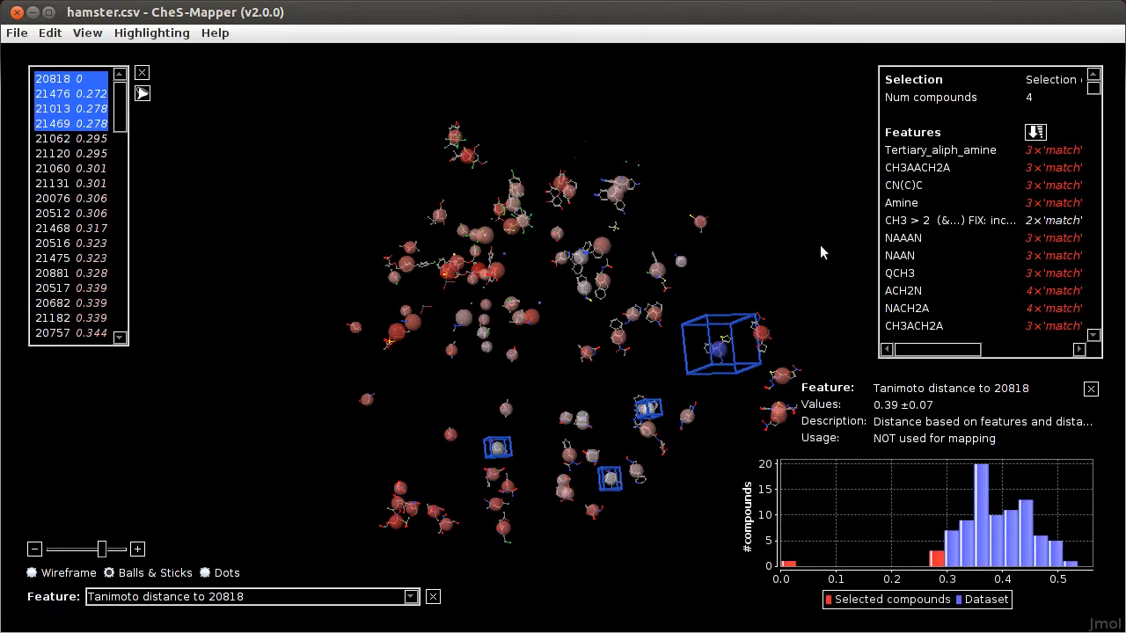
mouse_move(1048, 98)
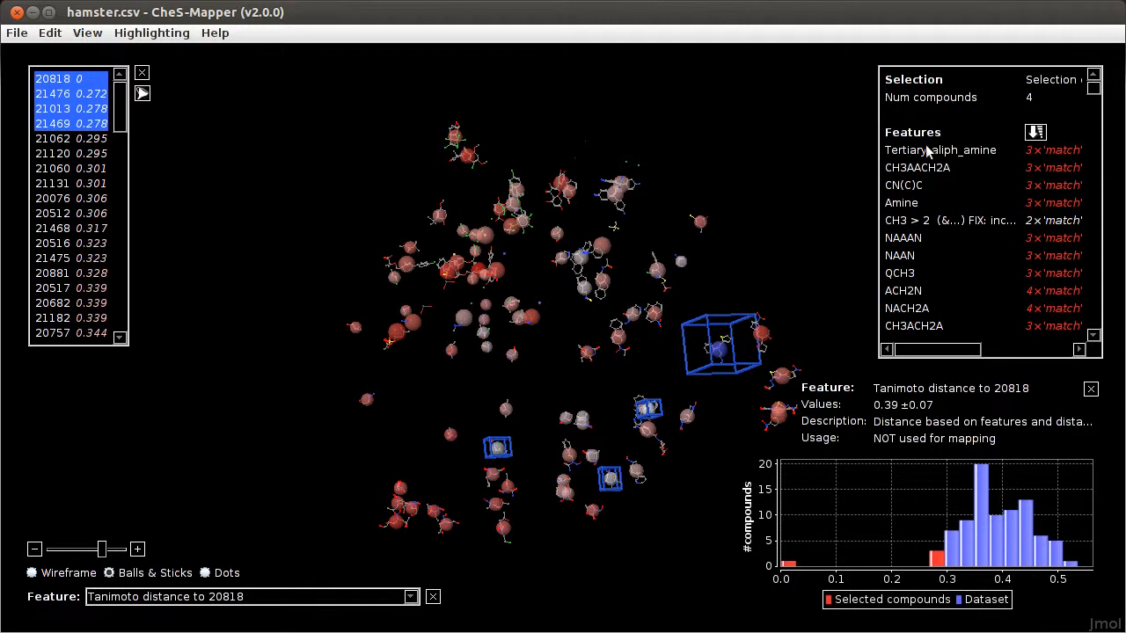
left_click(940, 150)
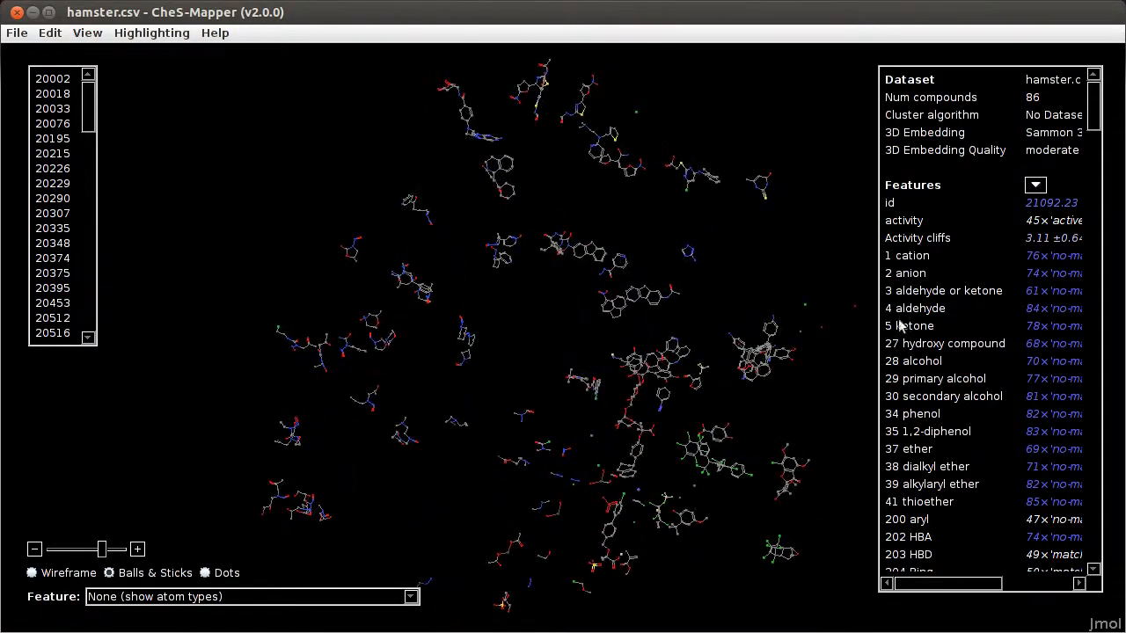
Colour compounds by activity (45 active, 41 inactive) as dots and rotate the view
left_click(904, 220)
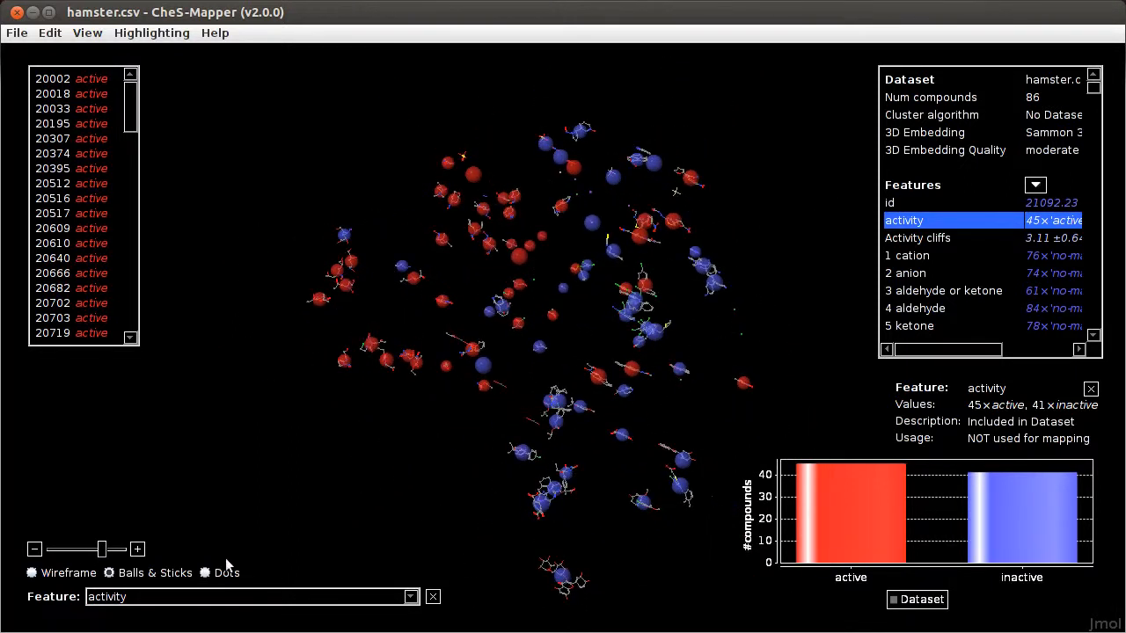
left_click(205, 573)
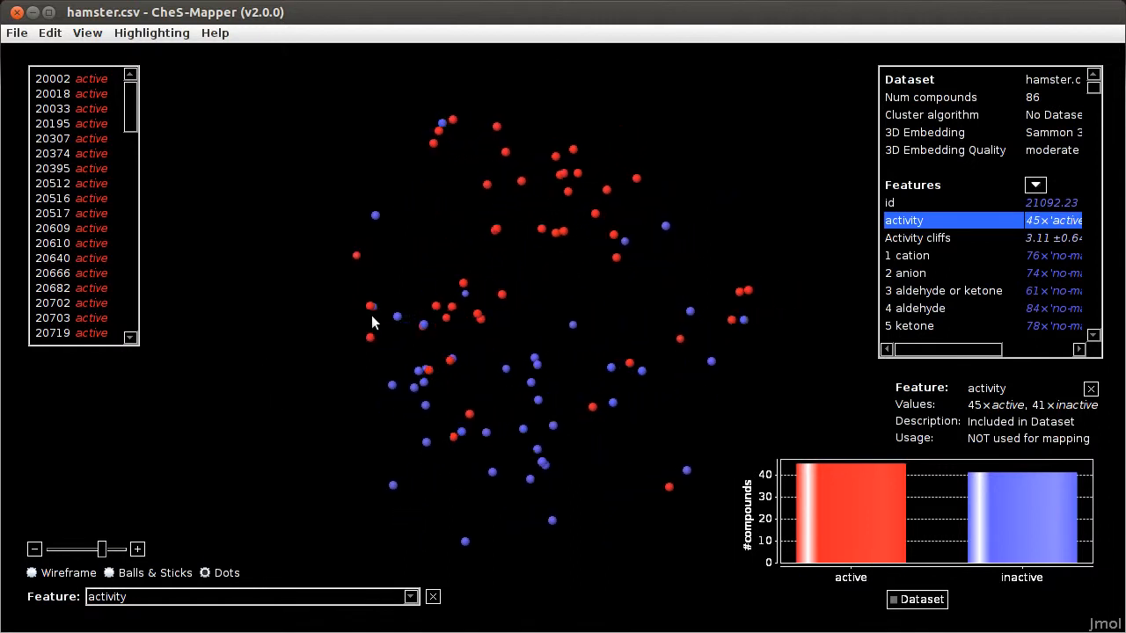
left_click_drag(372, 323, 359, 378)
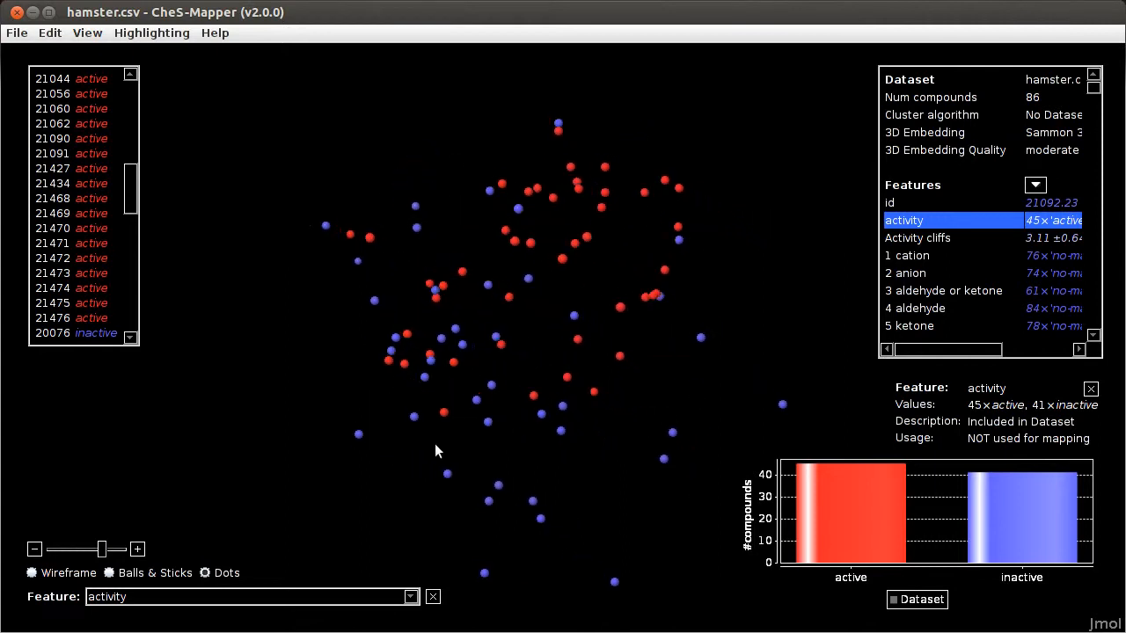
left_click(405, 337)
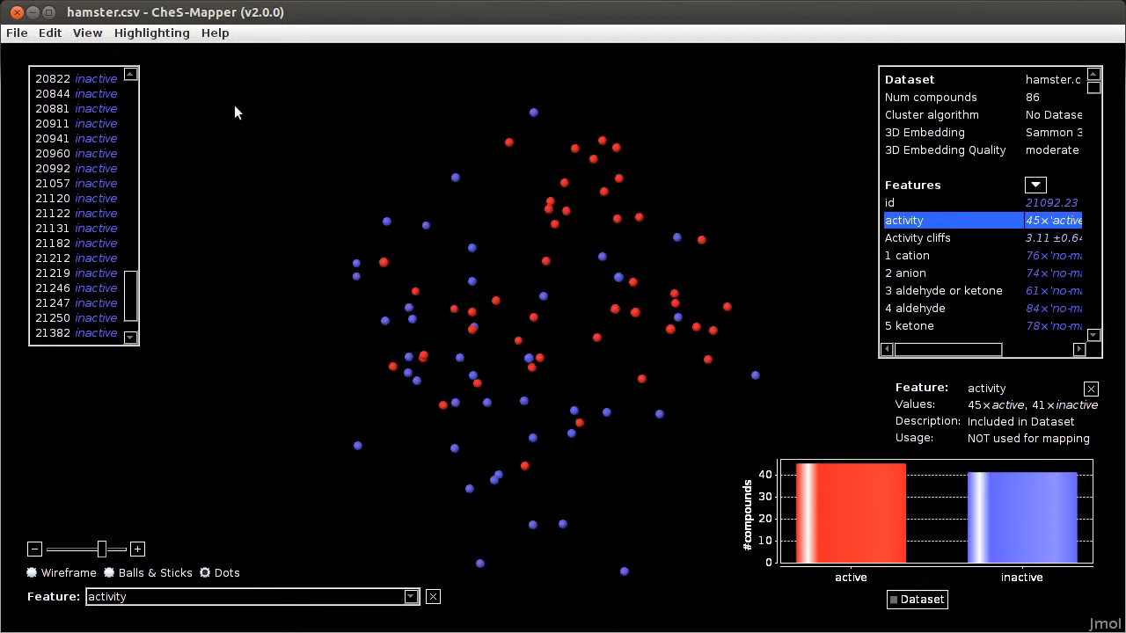
Compute activity cliffs for endpoint activity using Mean, averaging 3.11
left_click(49, 33)
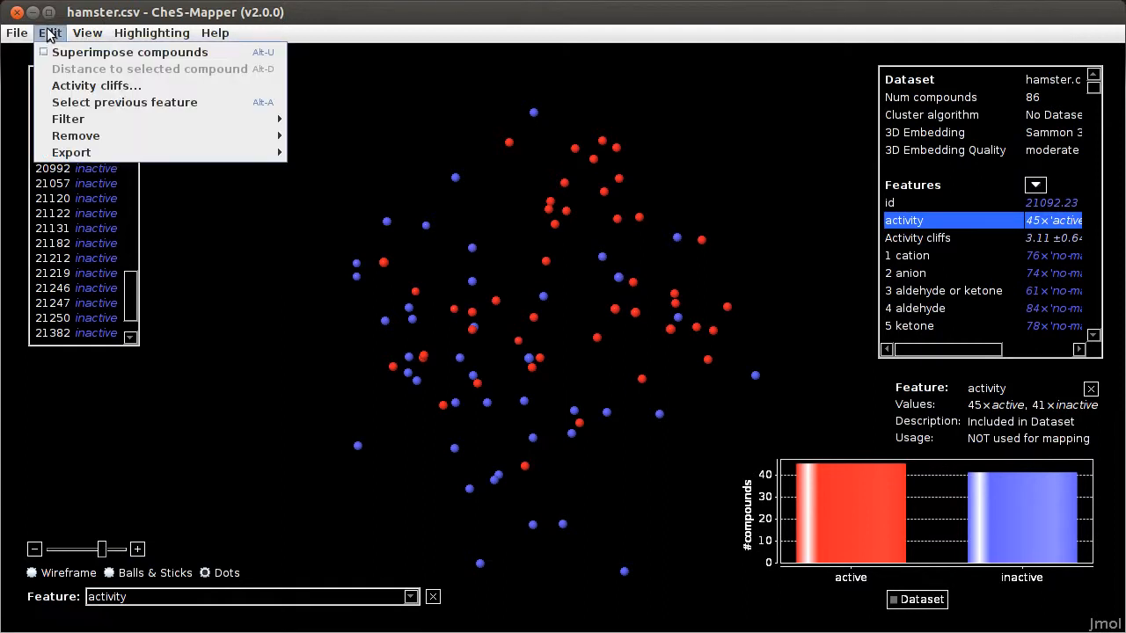
left_click(97, 86)
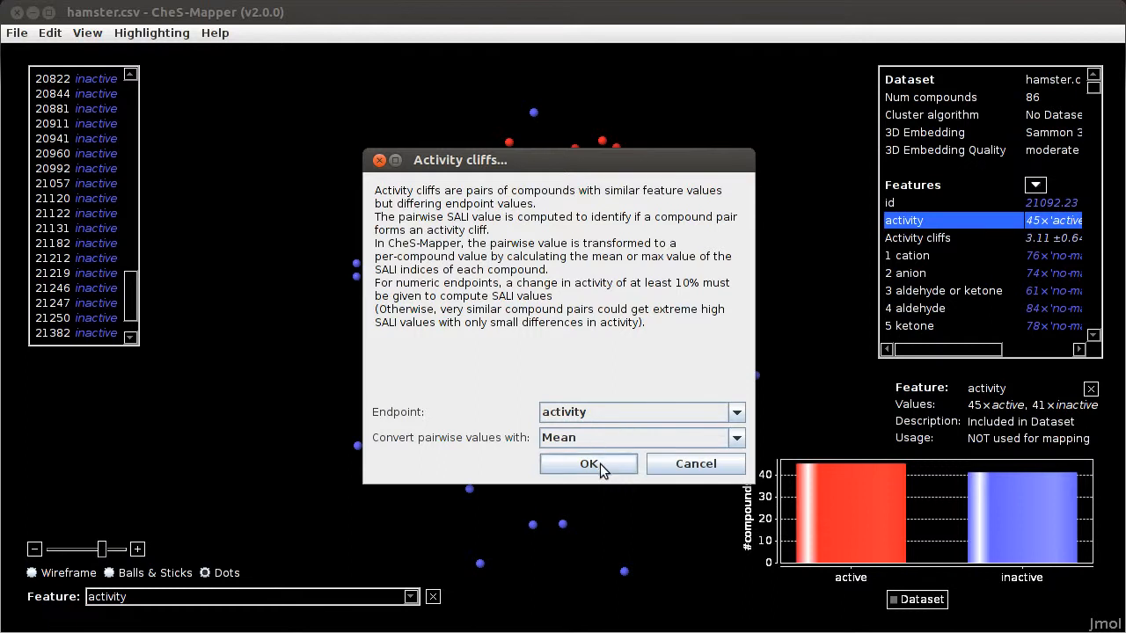
left_click(589, 464)
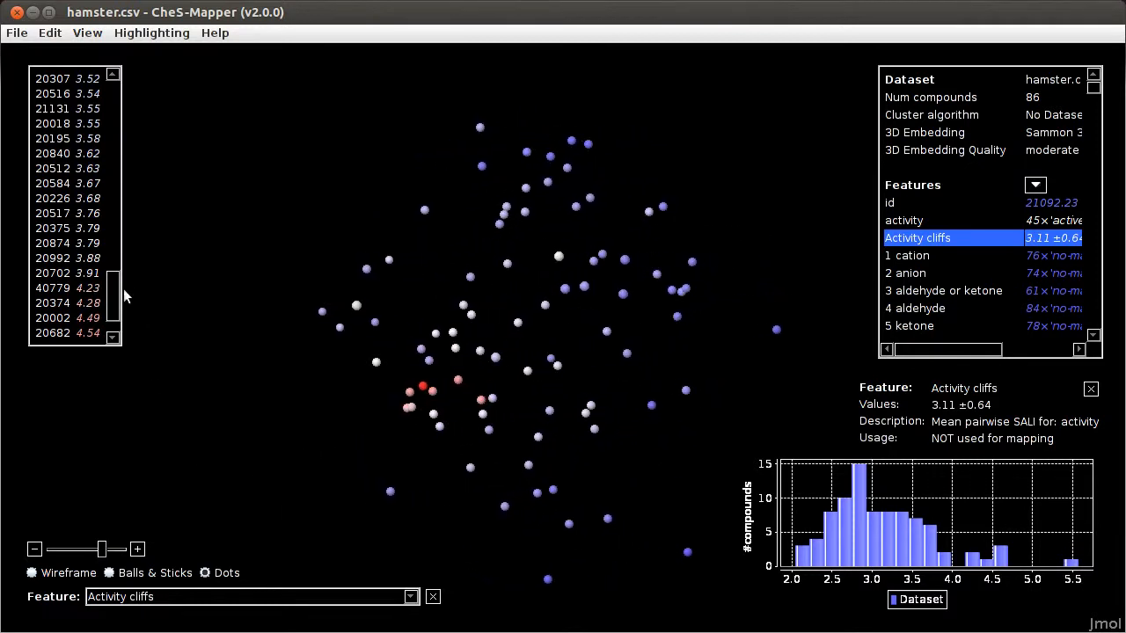
Focus on compound 21434 (cliff score 5.57) and compute Tanimoto distances to it
scroll("down", 3)
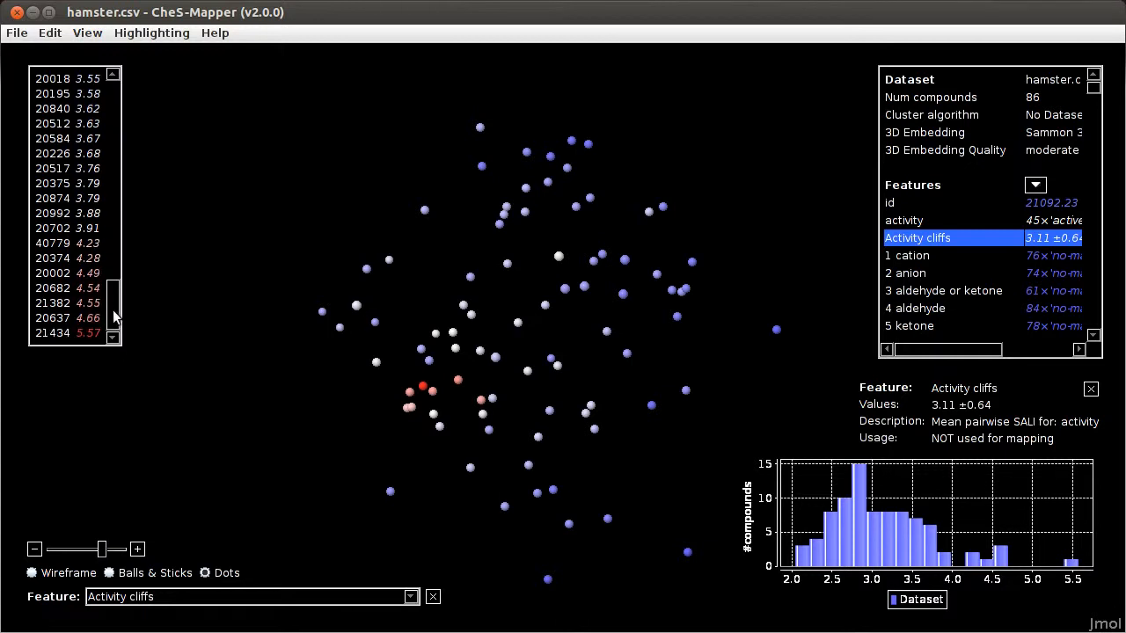
left_click(66, 332)
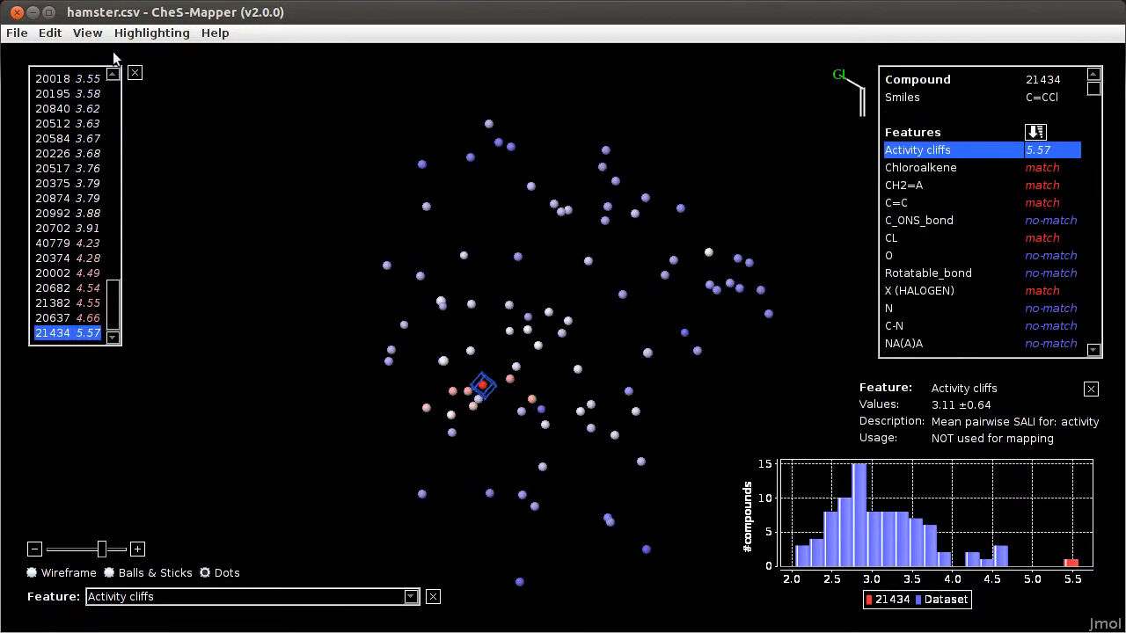
left_click(49, 33)
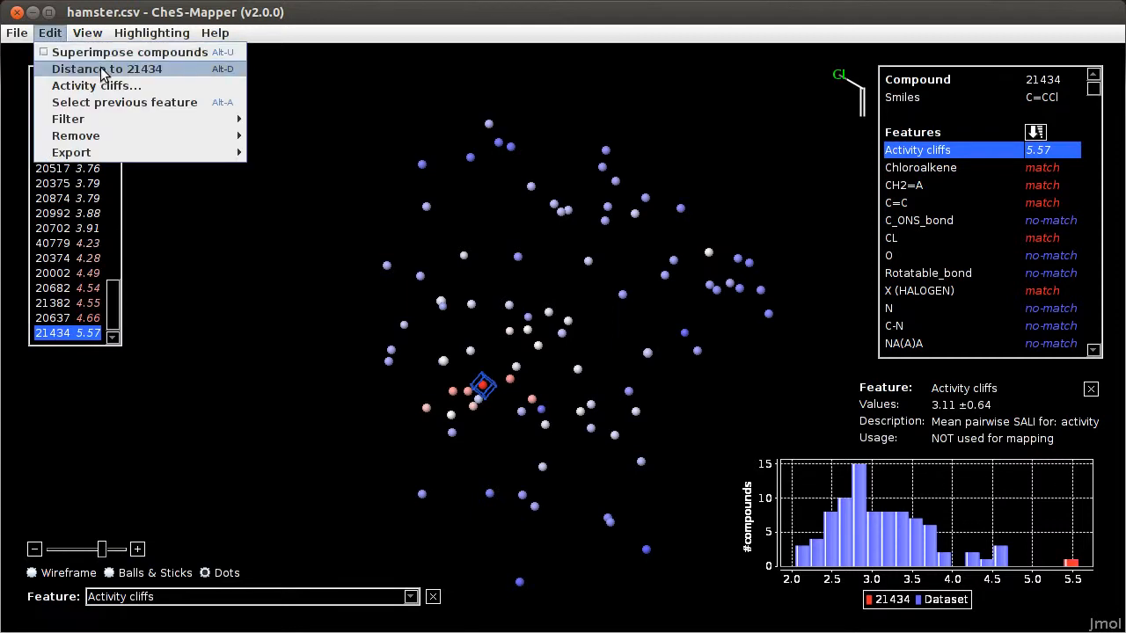
mouse_move(105, 68)
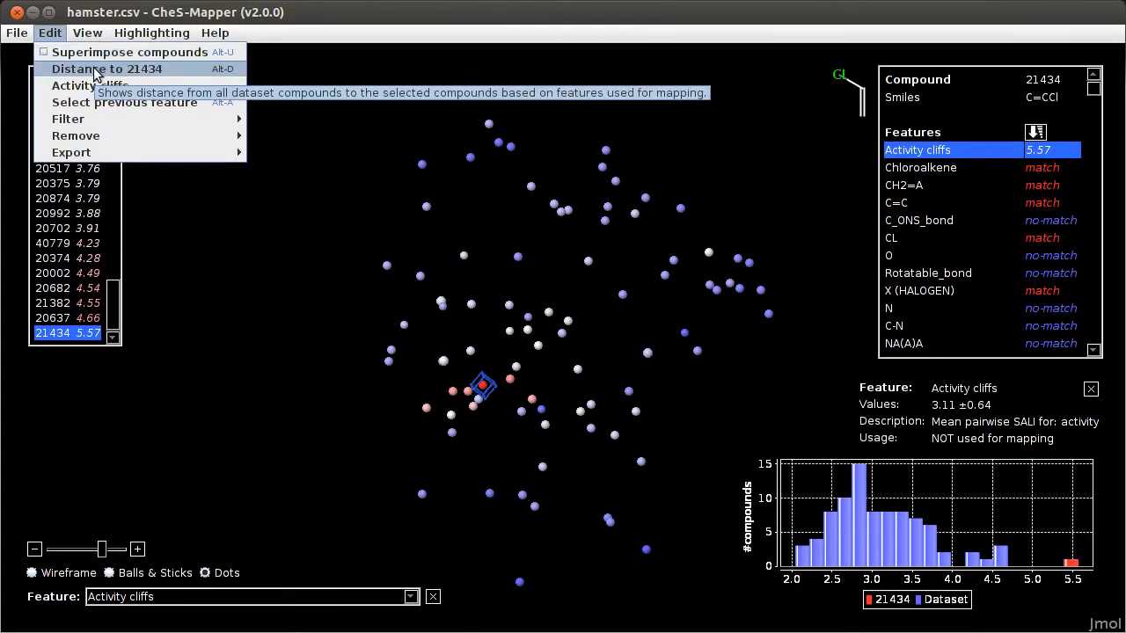
left_click(106, 68)
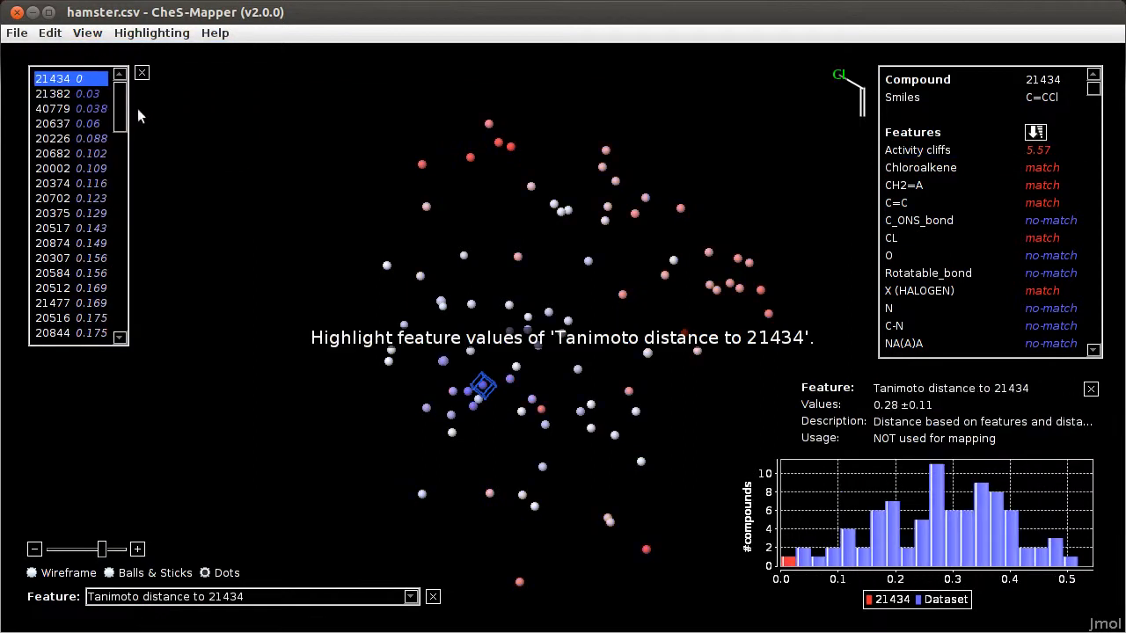
mouse_move(207, 435)
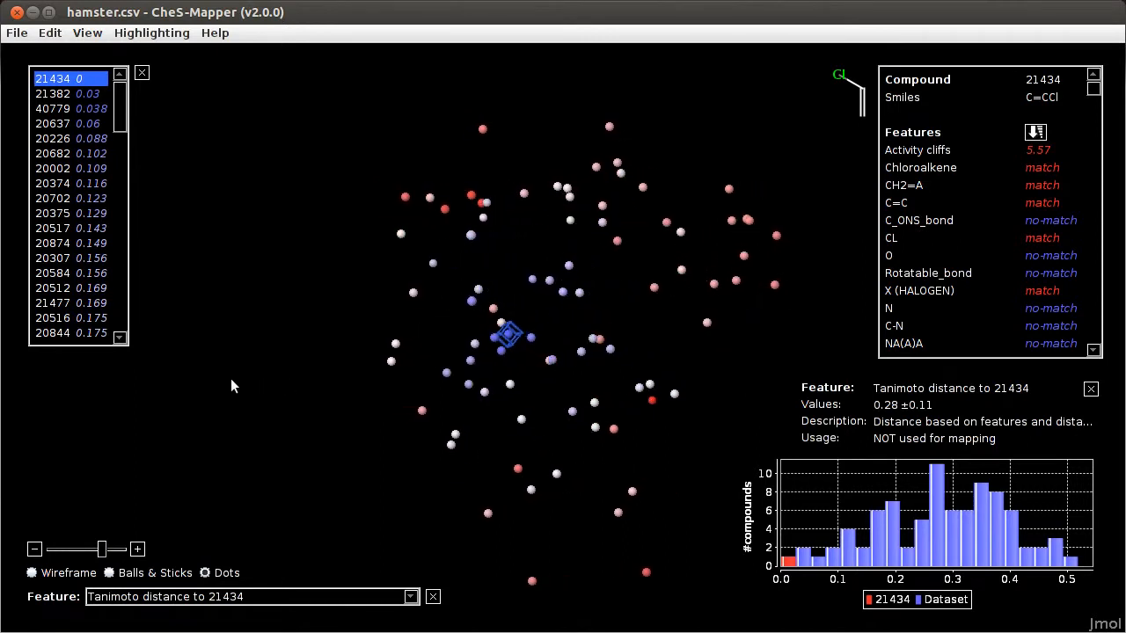
mouse_move(181, 216)
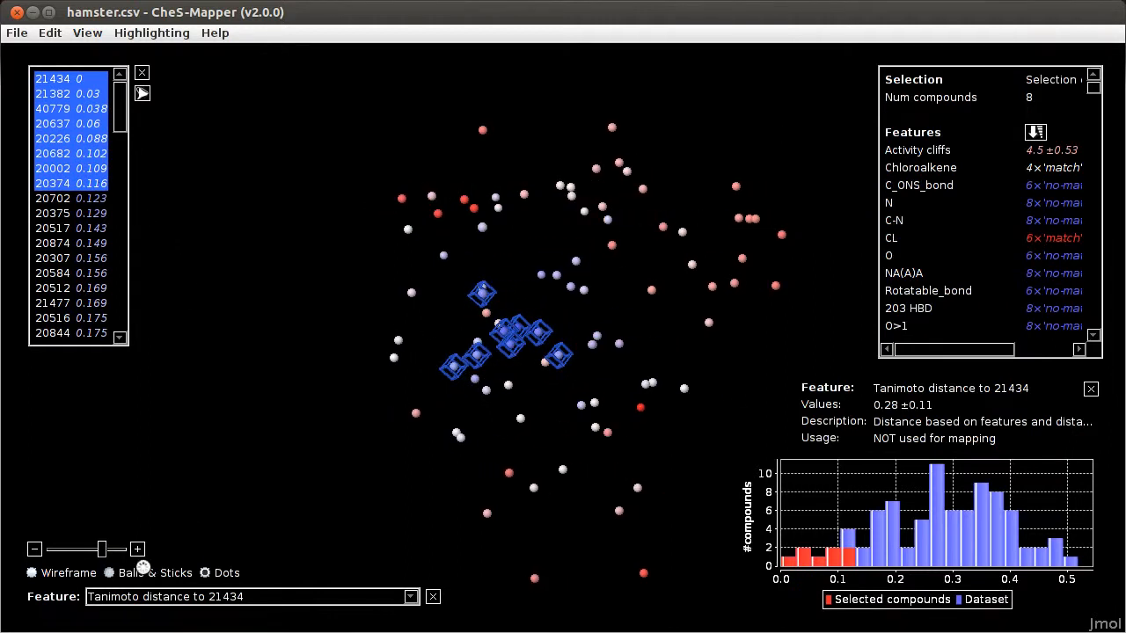
Show full structures of only 21434 and its seven neighbours, highlighted by activity
left_click(108, 572)
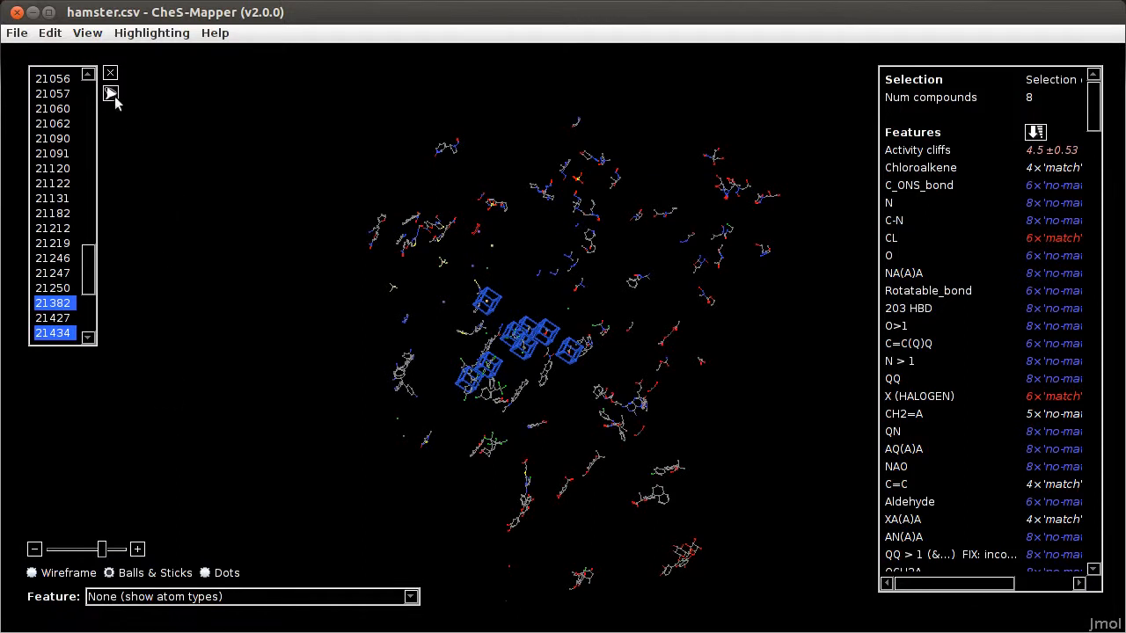
left_click(111, 94)
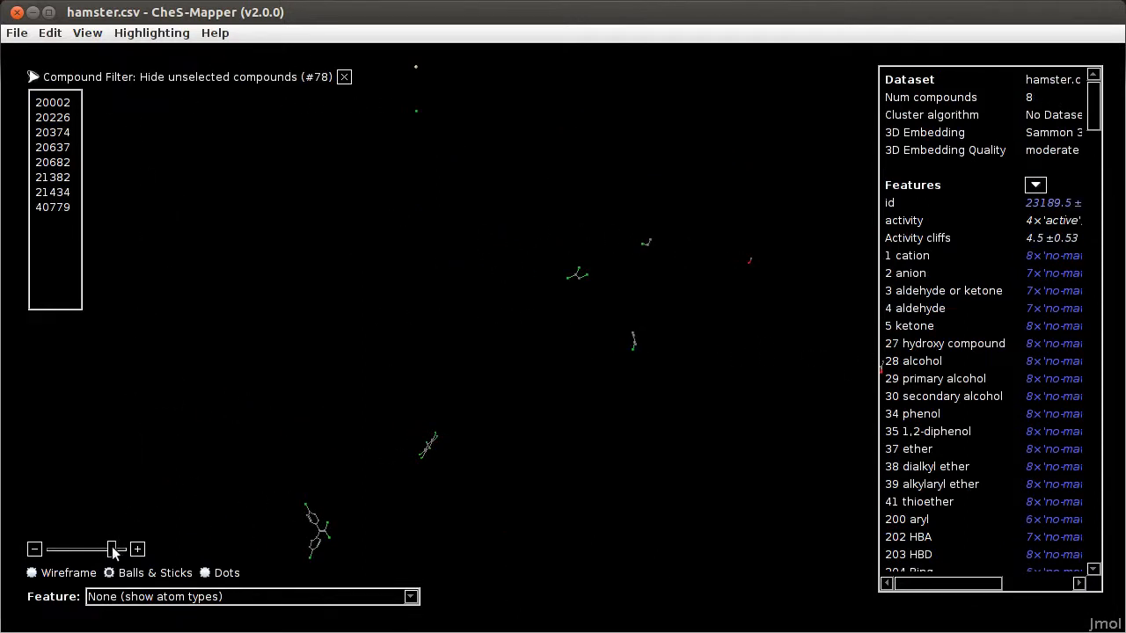
left_click_drag(111, 549, 121, 549)
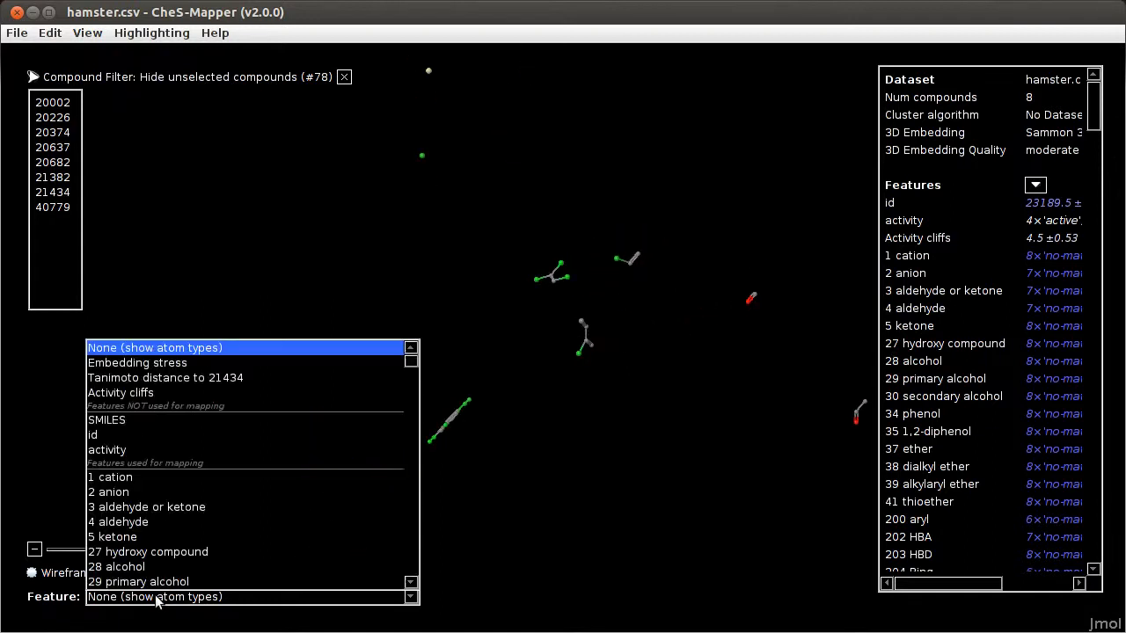
left_click(107, 449)
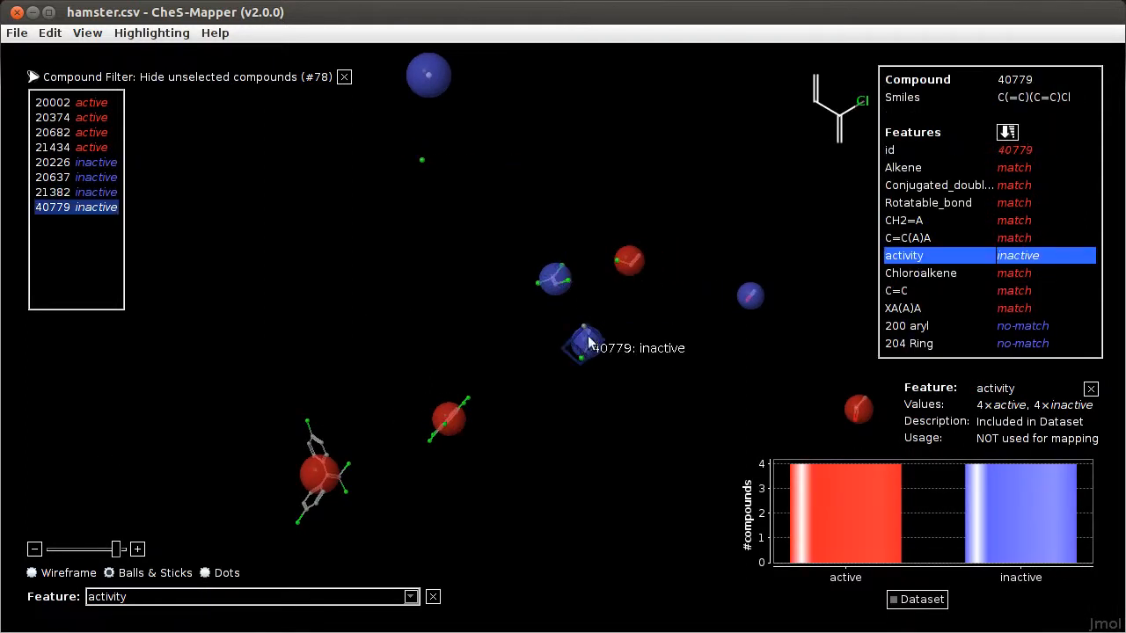
left_click(629, 260)
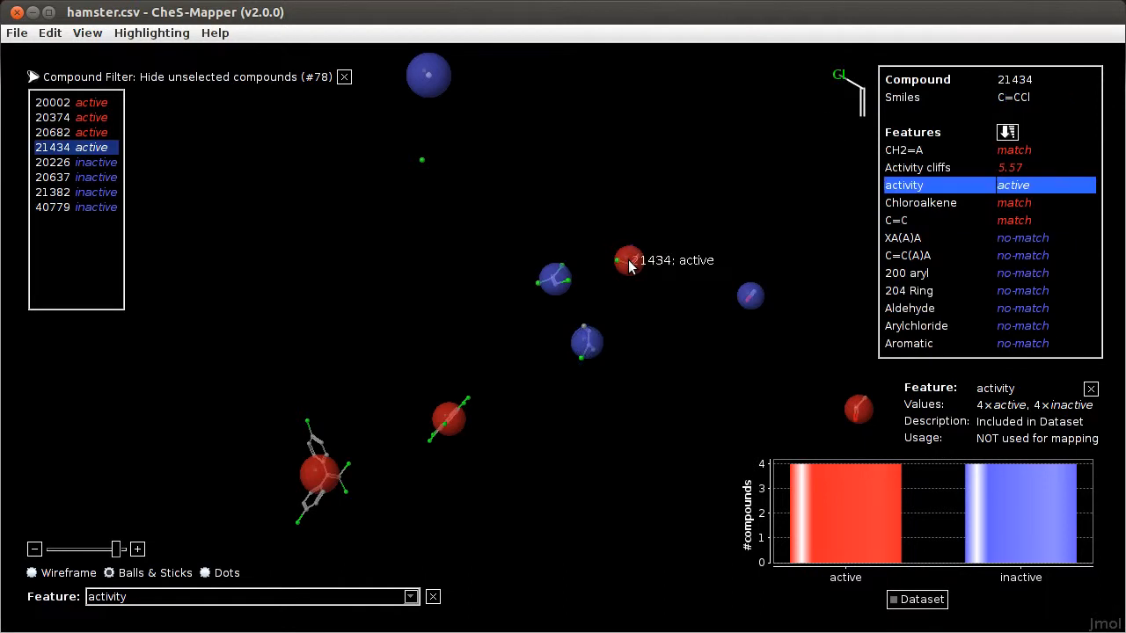
mouse_move(635, 532)
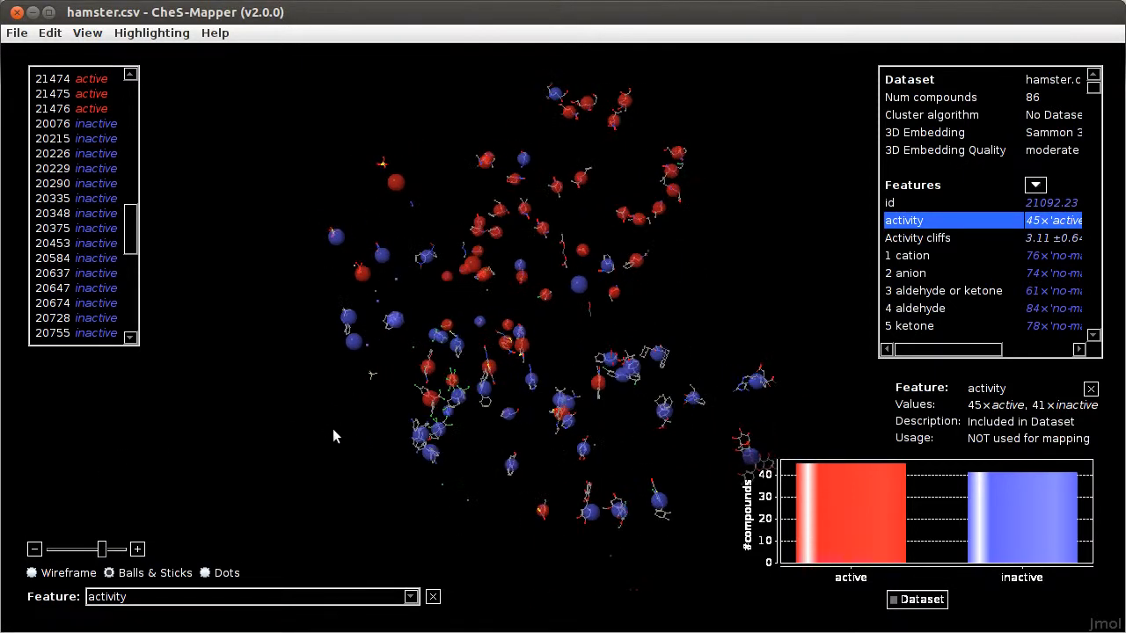
Rotate the unfiltered view of all 86 hamster compounds
left_click_drag(334, 437, 211, 471)
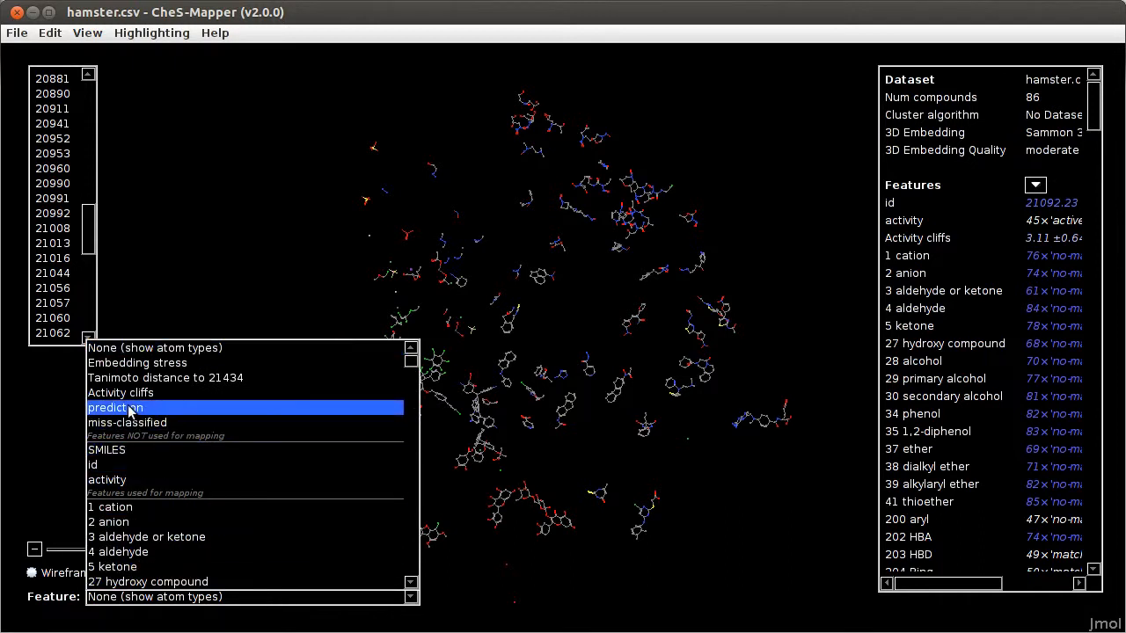
mouse_move(127, 422)
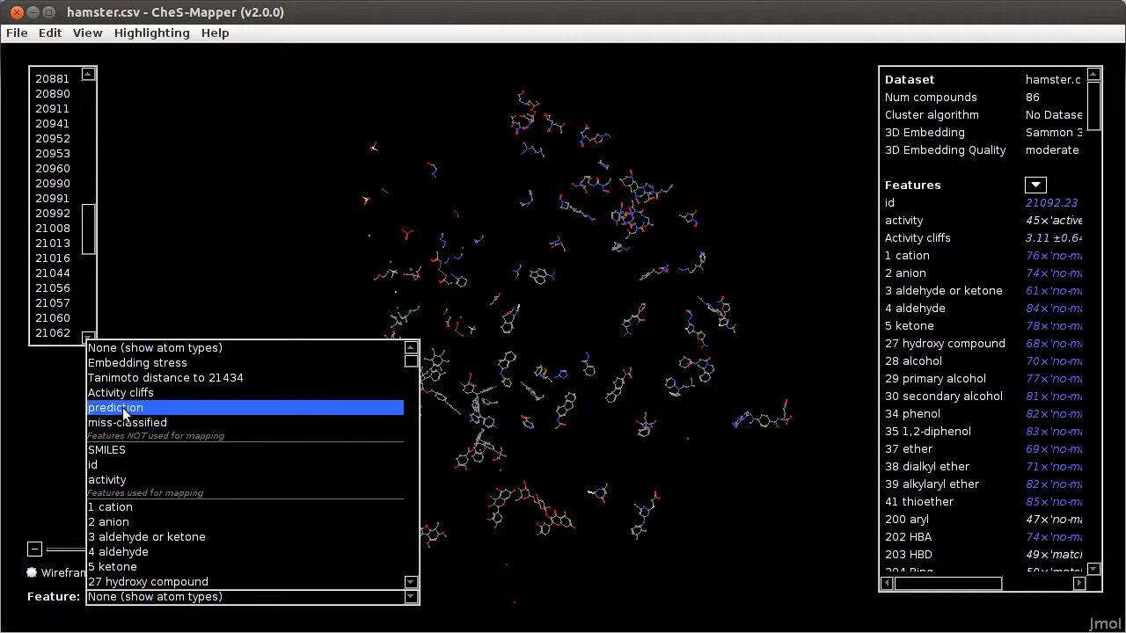
mouse_move(131, 413)
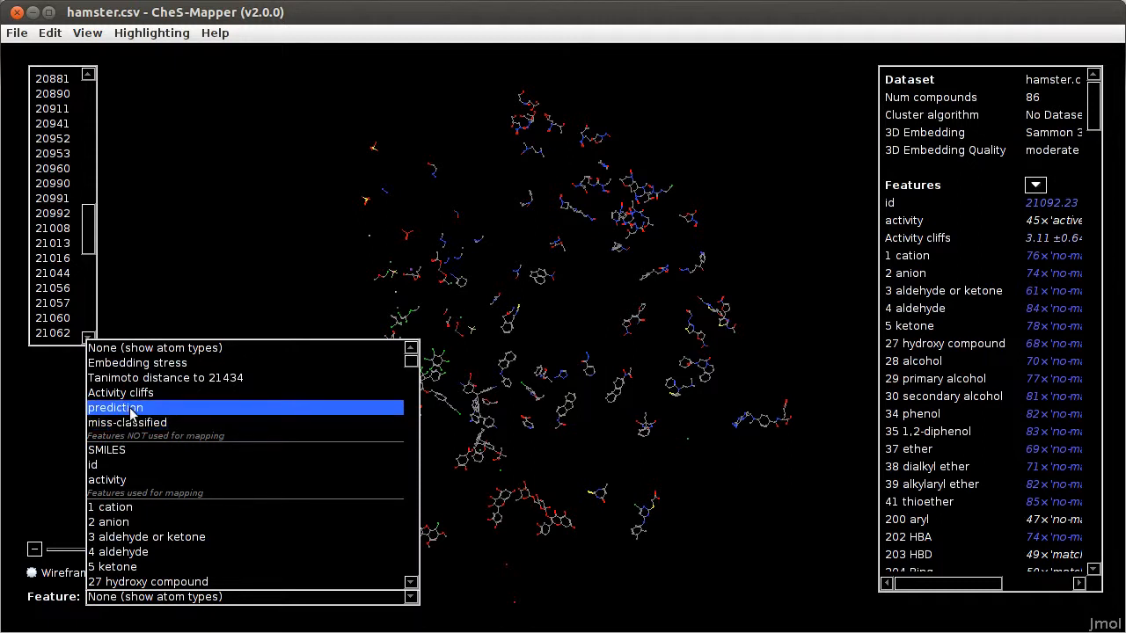
Colour compounds by prediction and draw them as enlarged dots
left_click(114, 407)
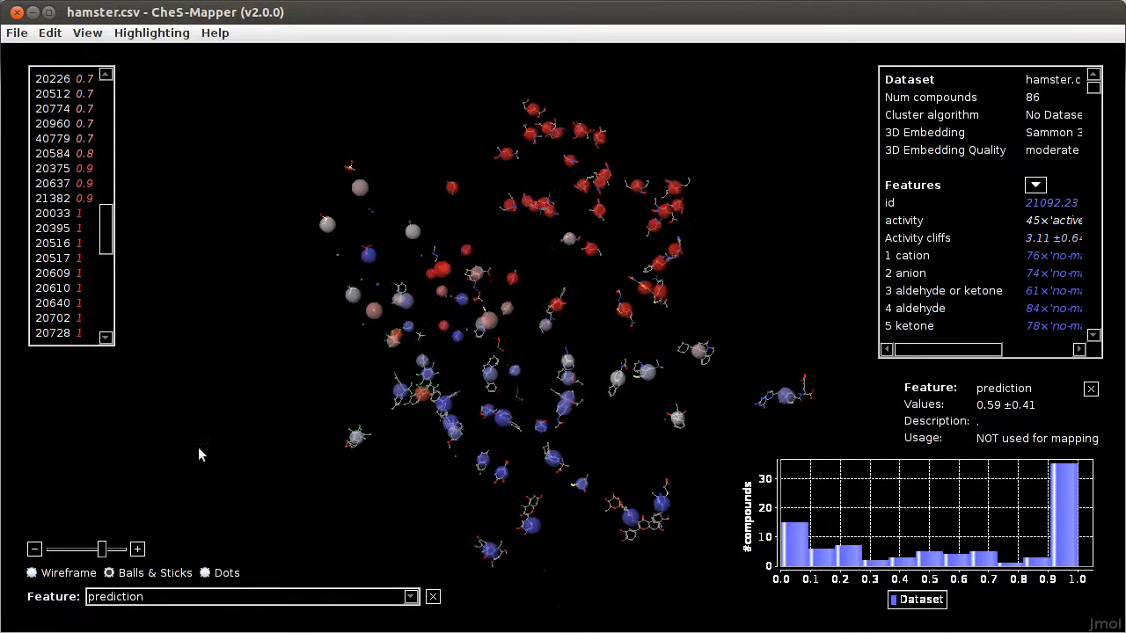
left_click(205, 572)
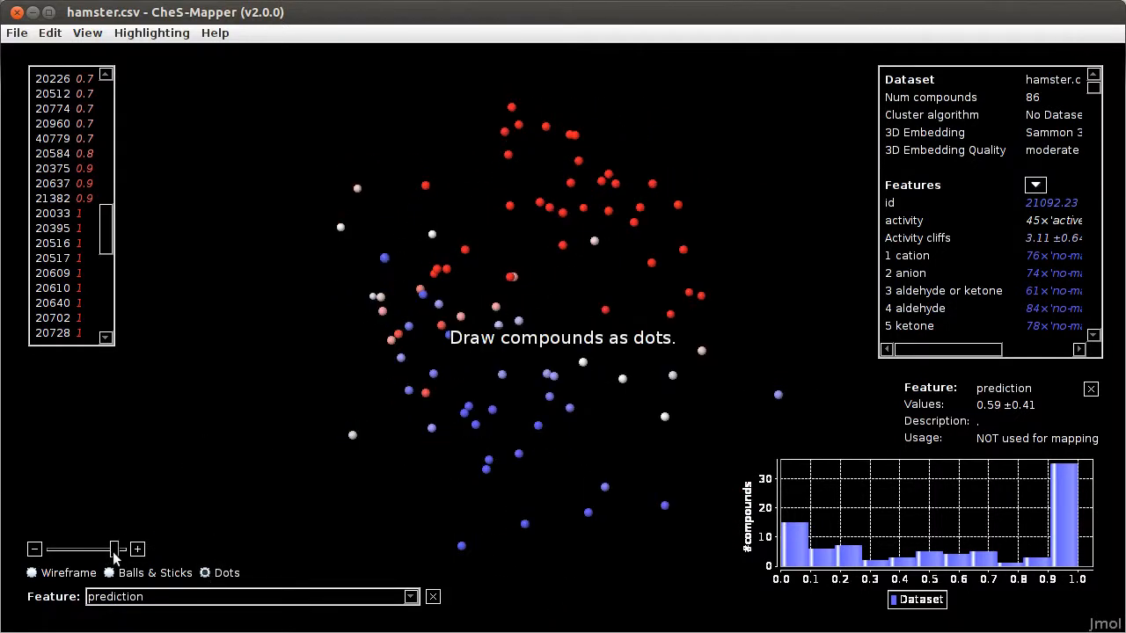
left_click_drag(115, 549, 106, 549)
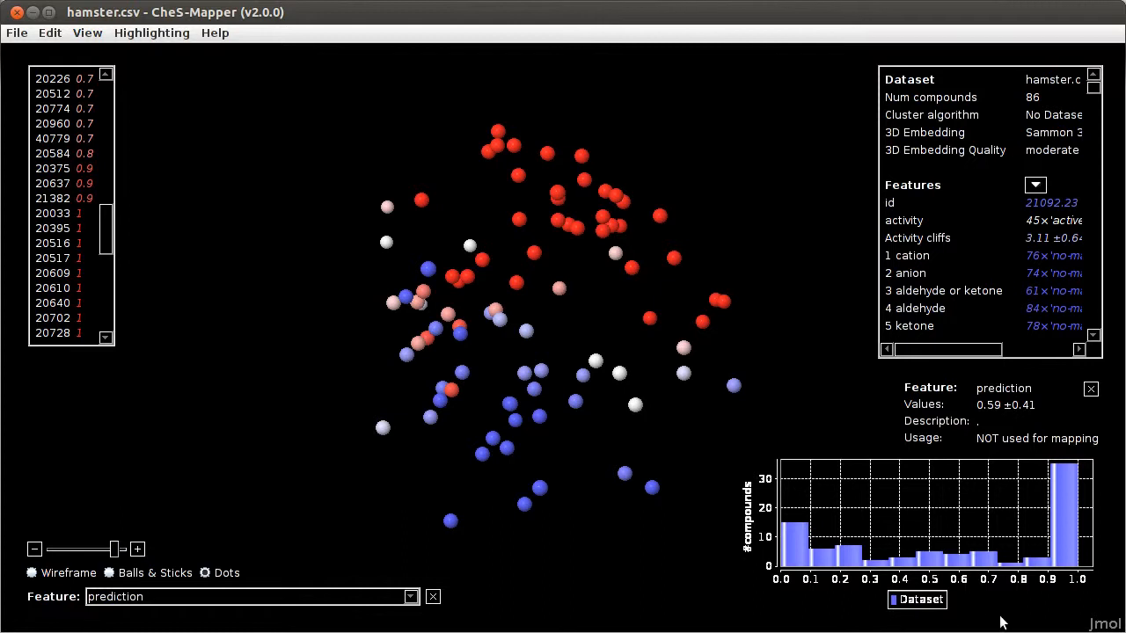
mouse_move(1039, 614)
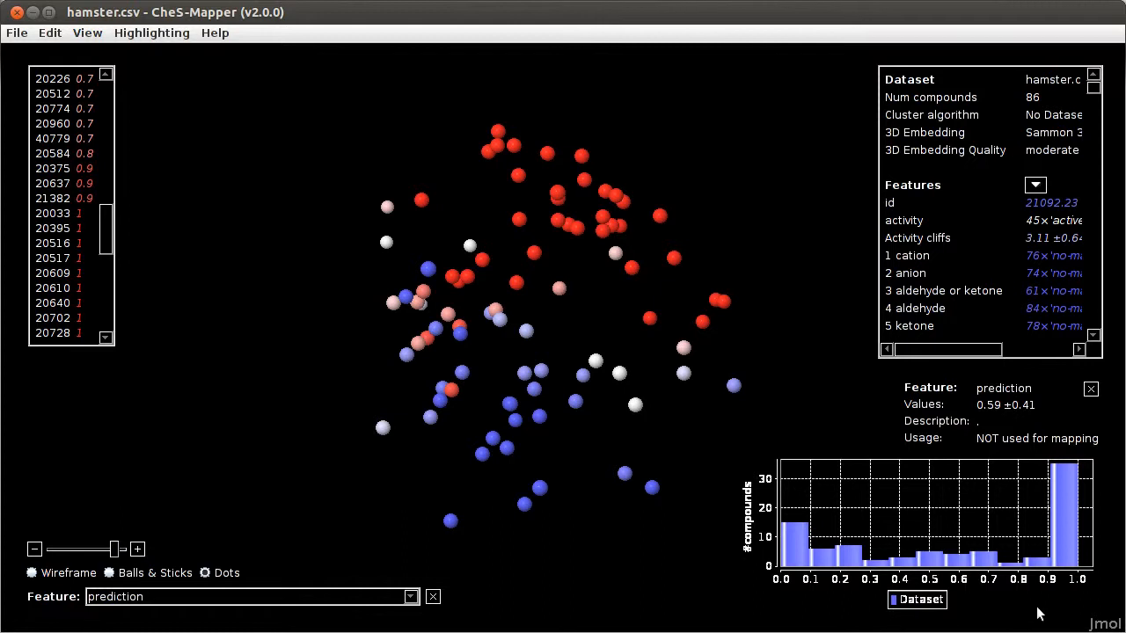
Select compounds predicted near 0 from the histogram and rotate the compound cloud
left_click(1065, 488)
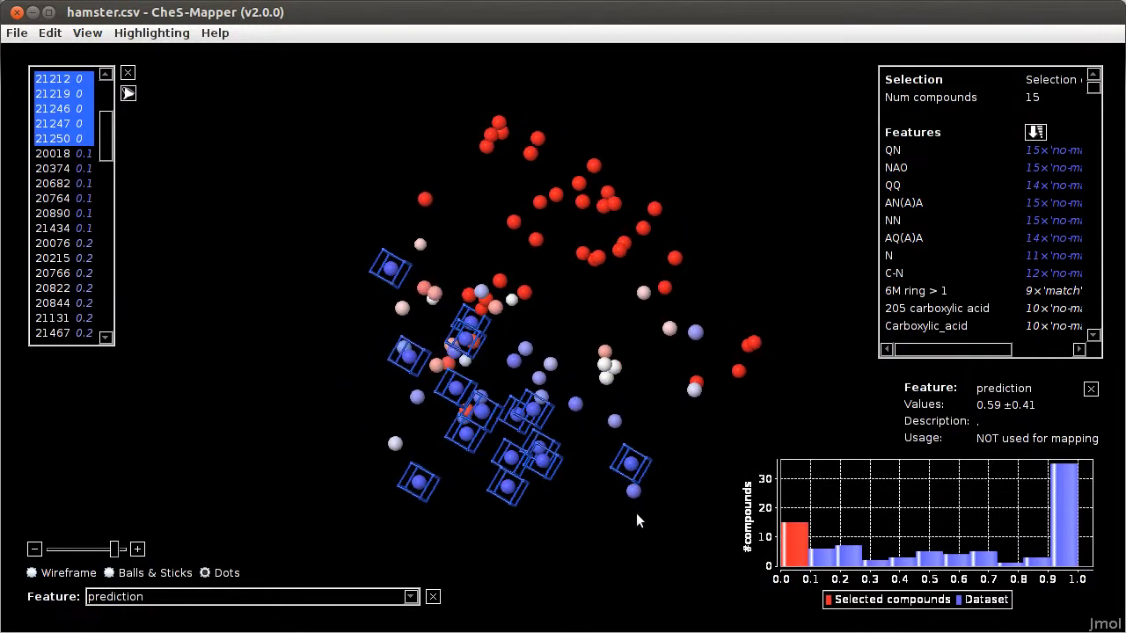
left_click_drag(640, 521, 805, 616)
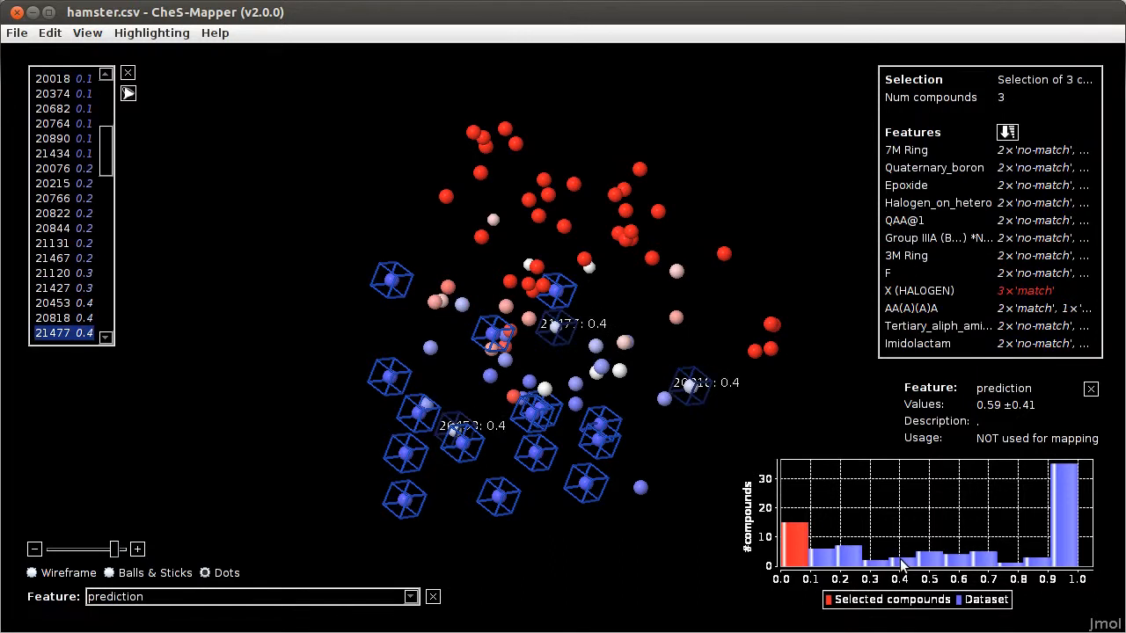
left_click(928, 559)
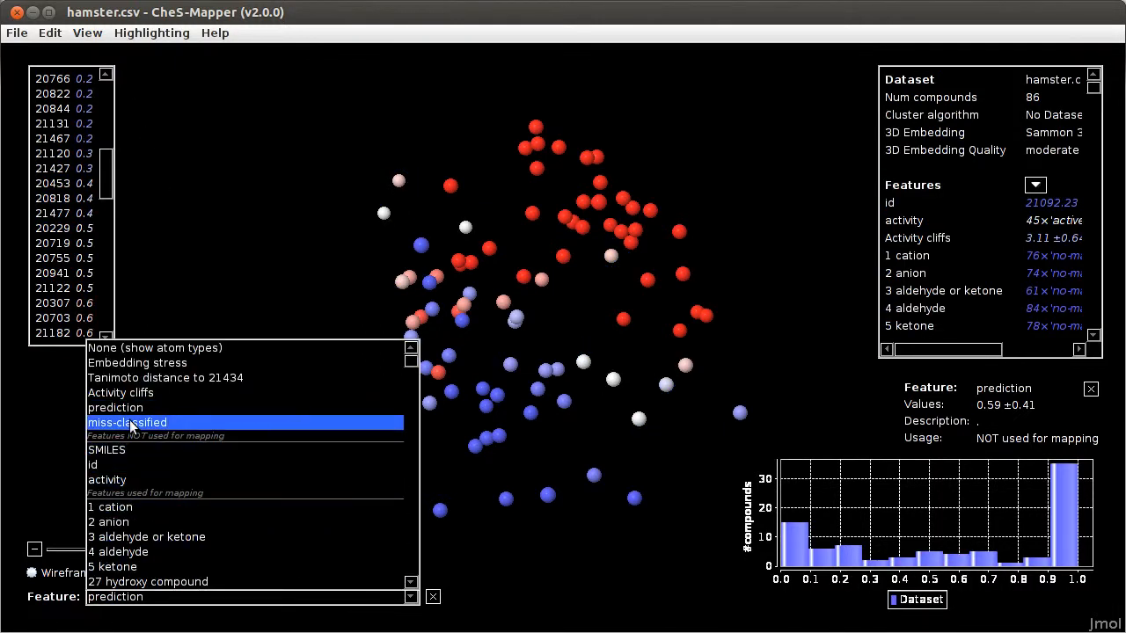
Switch the colouring feature from prediction to miss-classified
left_click(126, 422)
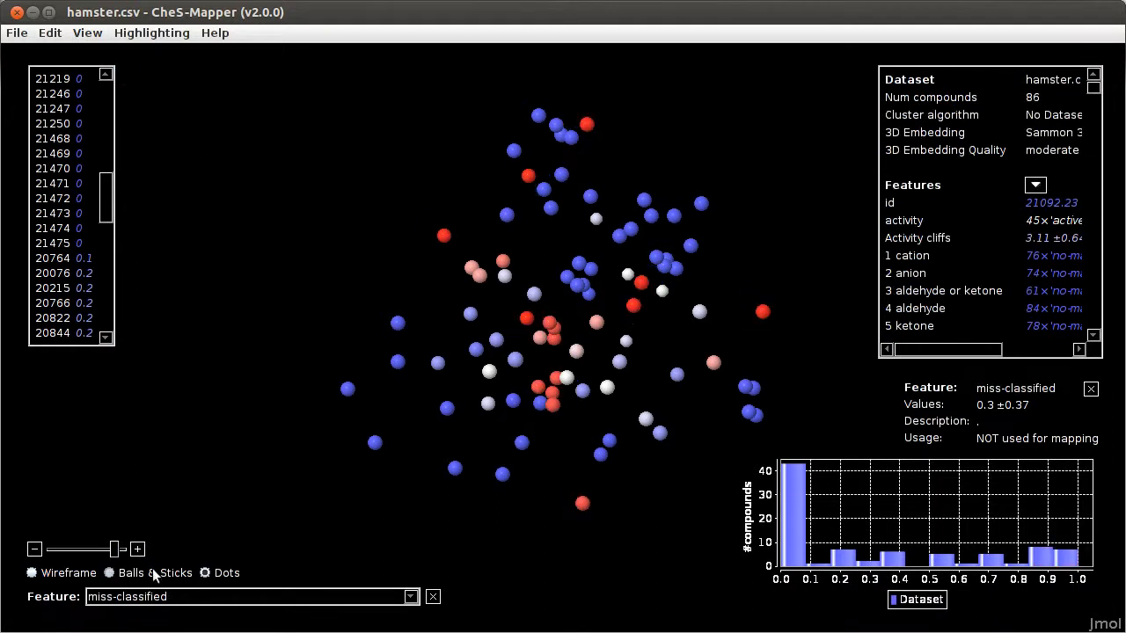
Draw balls and sticks, highlight prediction then activity, and enable double feature highlighting
left_click(110, 572)
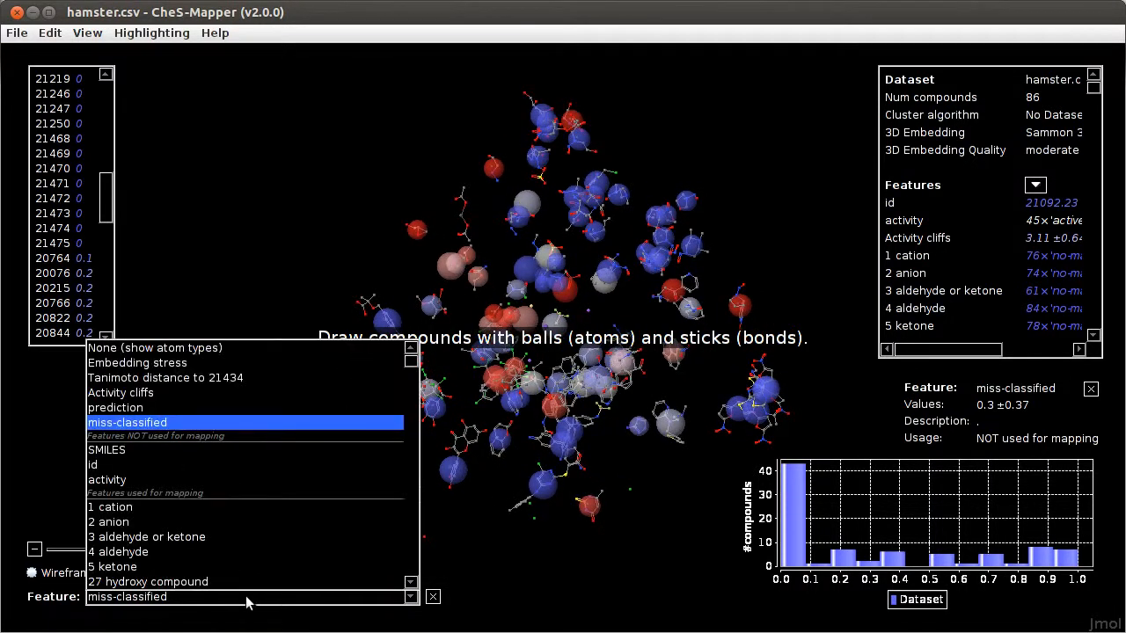
left_click(115, 407)
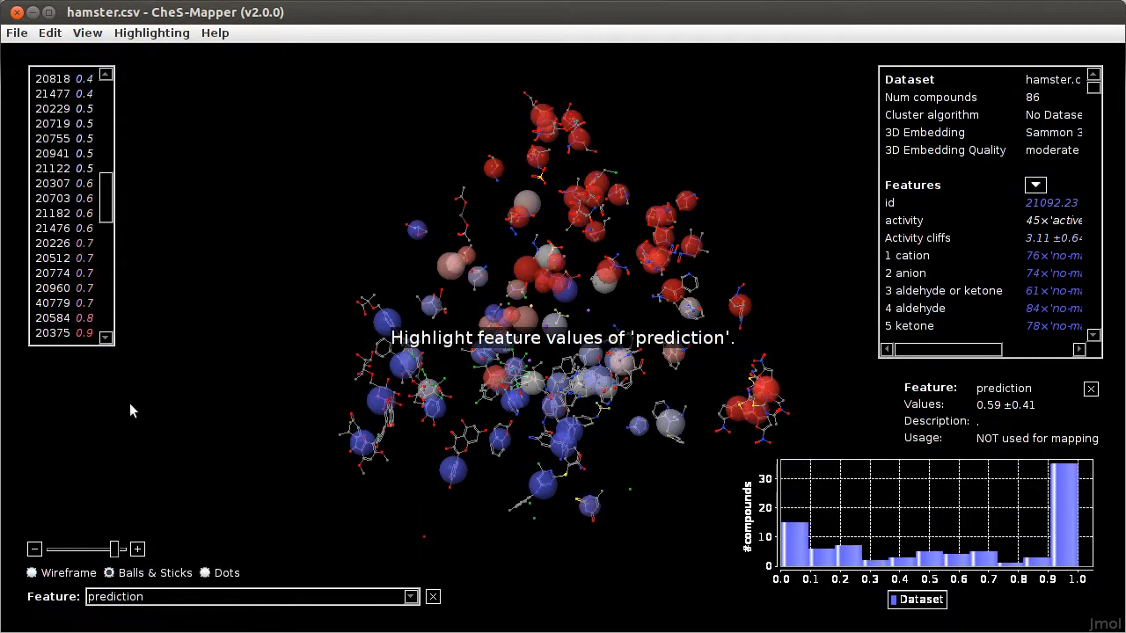
left_click(411, 596)
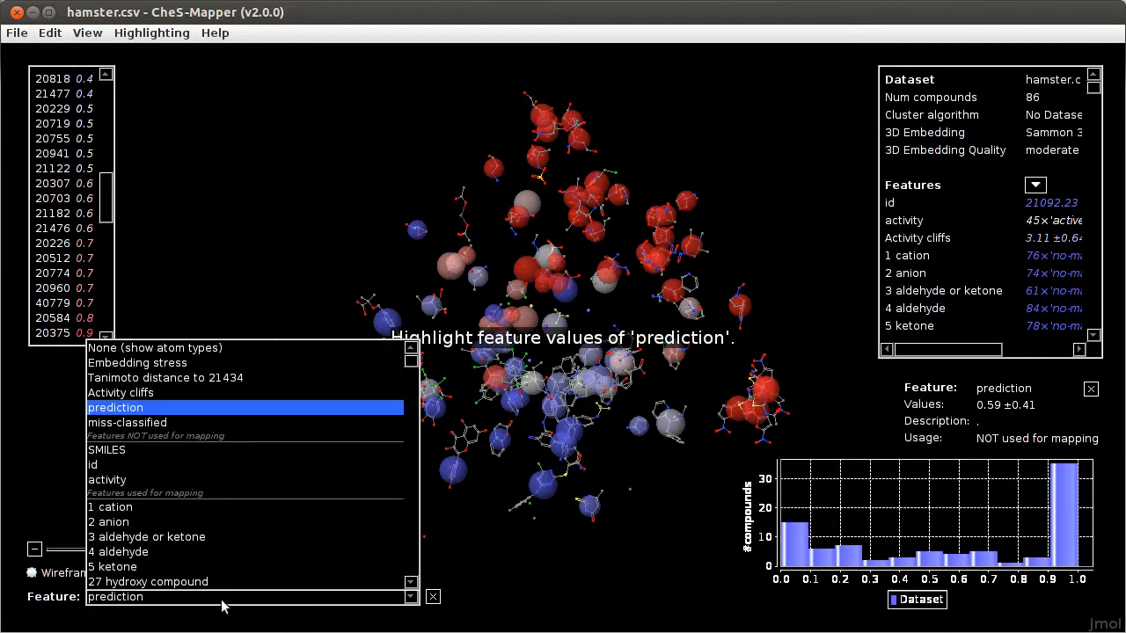
left_click(107, 479)
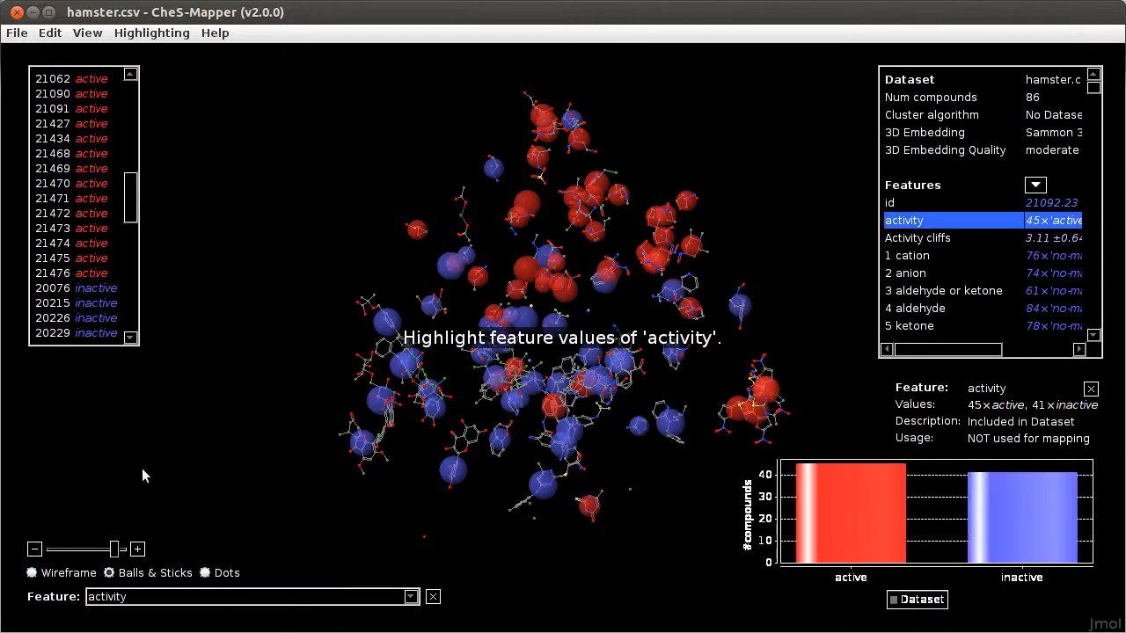
mouse_move(167, 44)
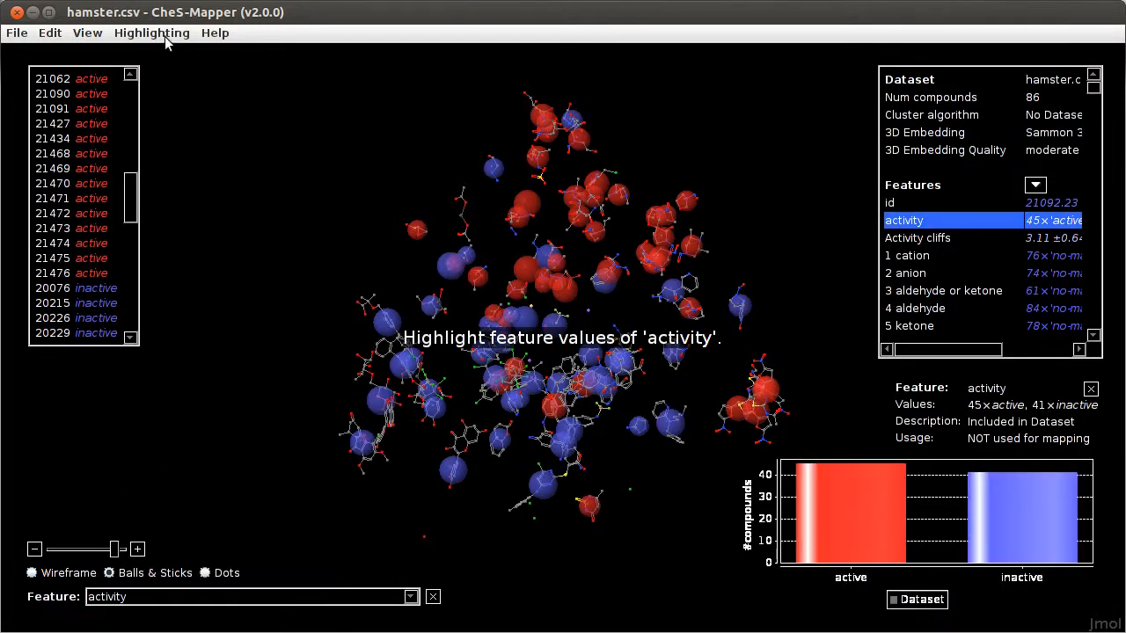
left_click(151, 33)
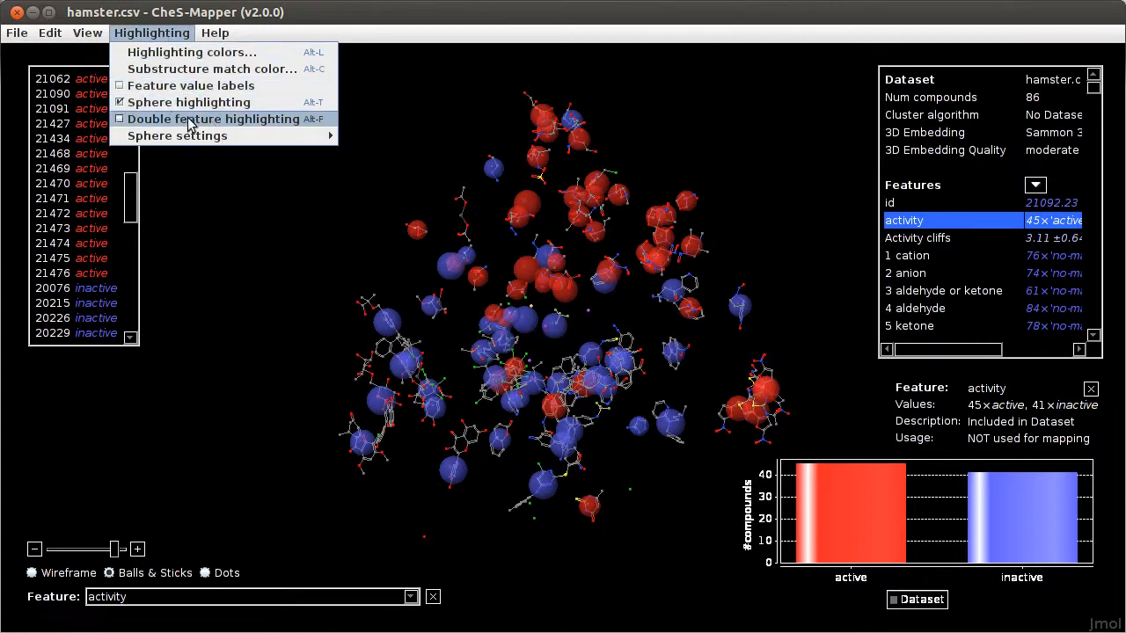
left_click(215, 119)
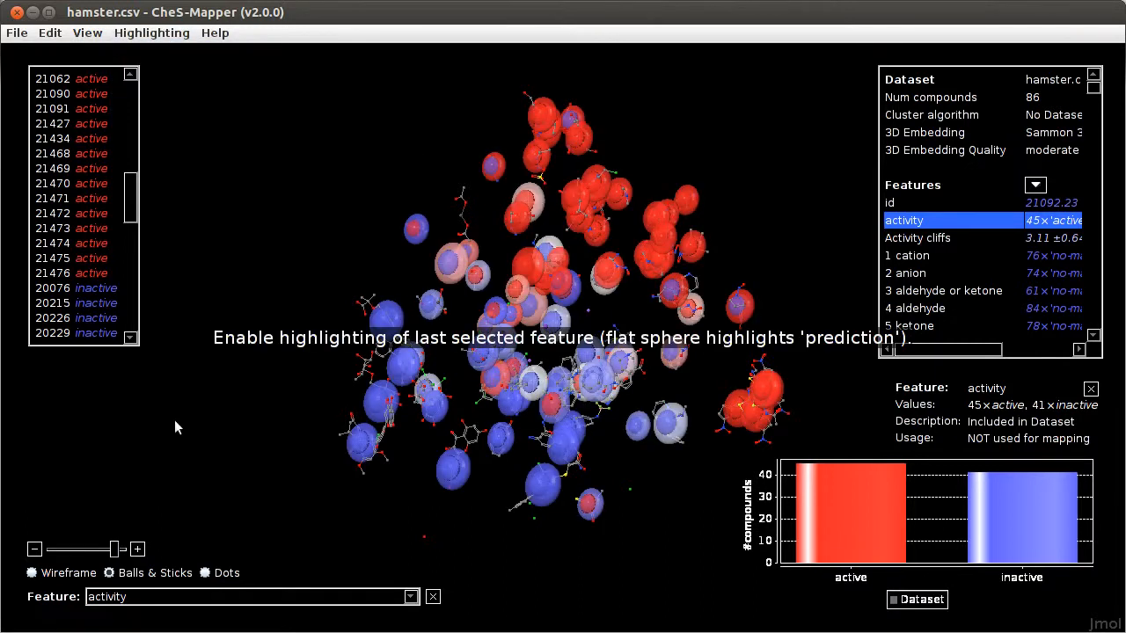